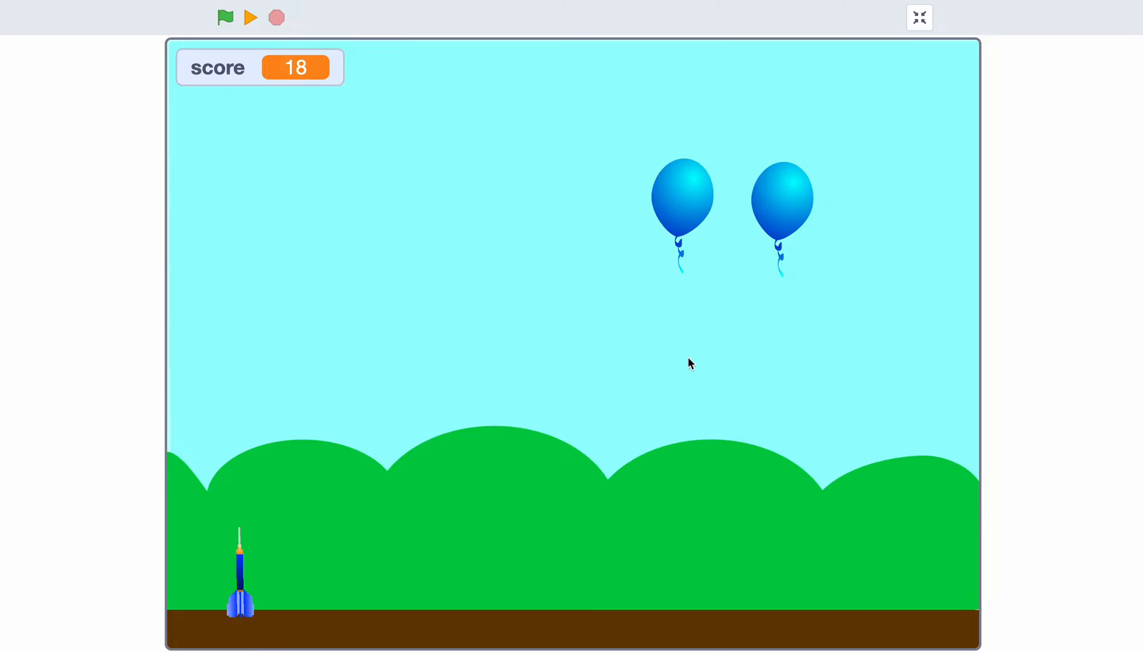
mouse_move(707, 210)
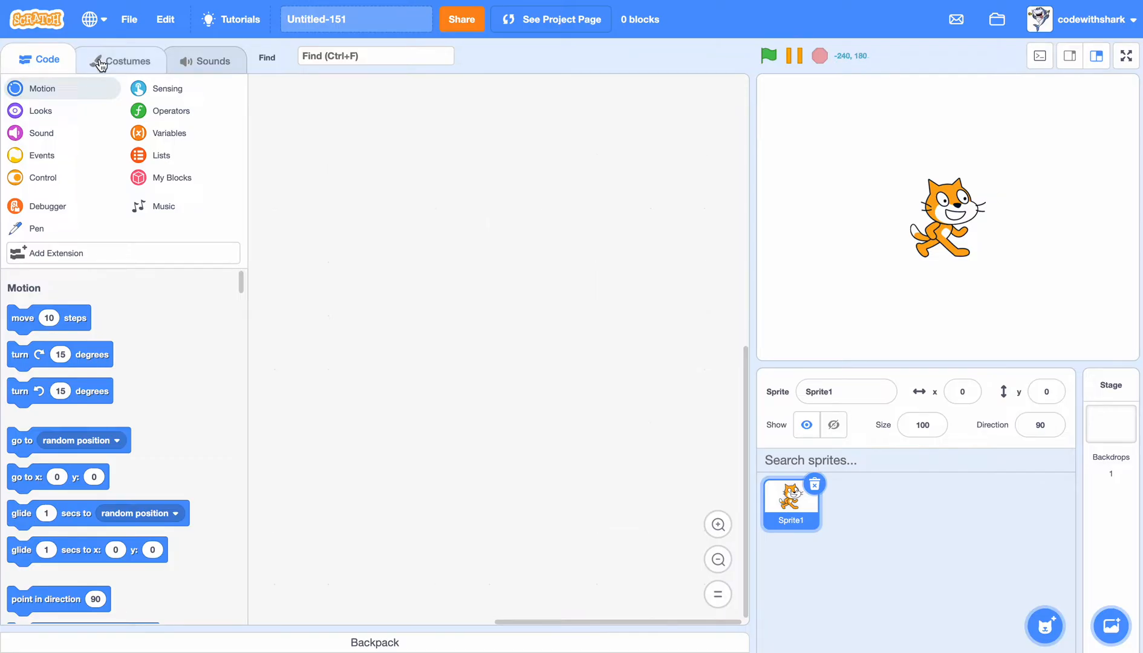
- Delete the cat's second costume and redraw costume1 as a thin vertical line for the dart
left_click(118, 60)
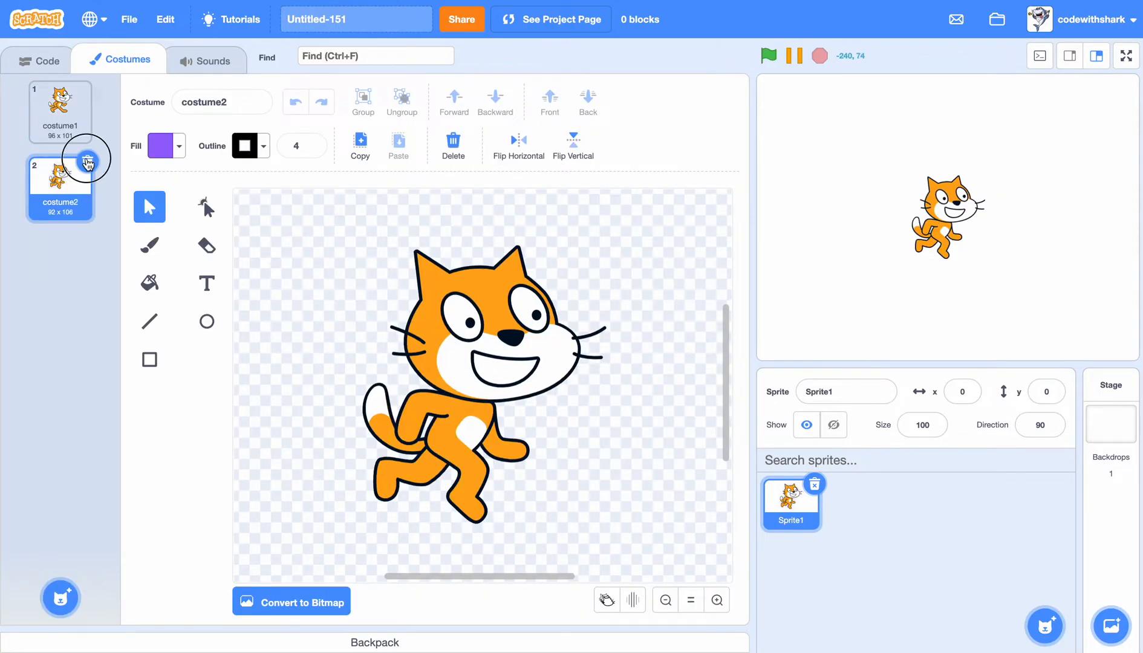
left_click(37, 59)
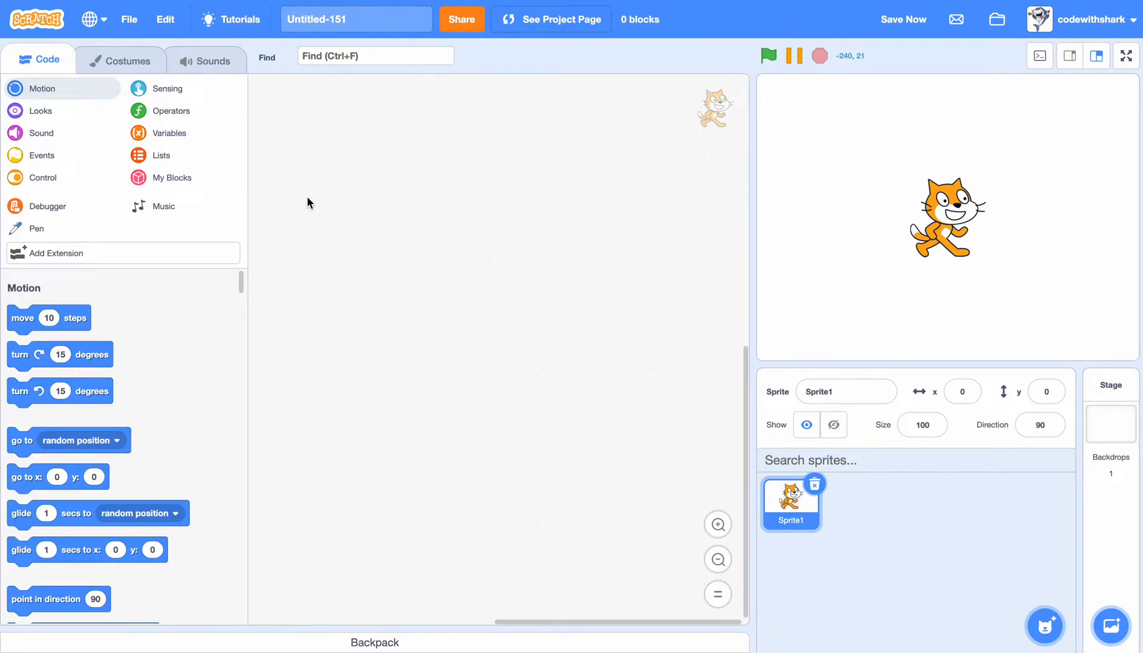
left_click(120, 60)
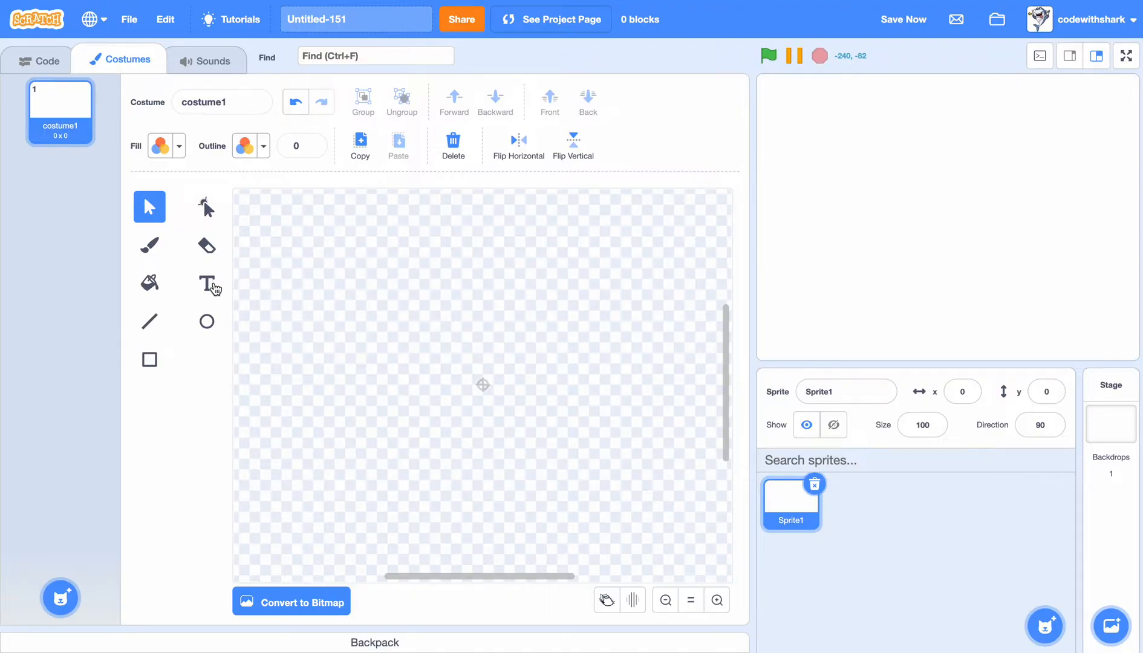
mouse_move(473, 350)
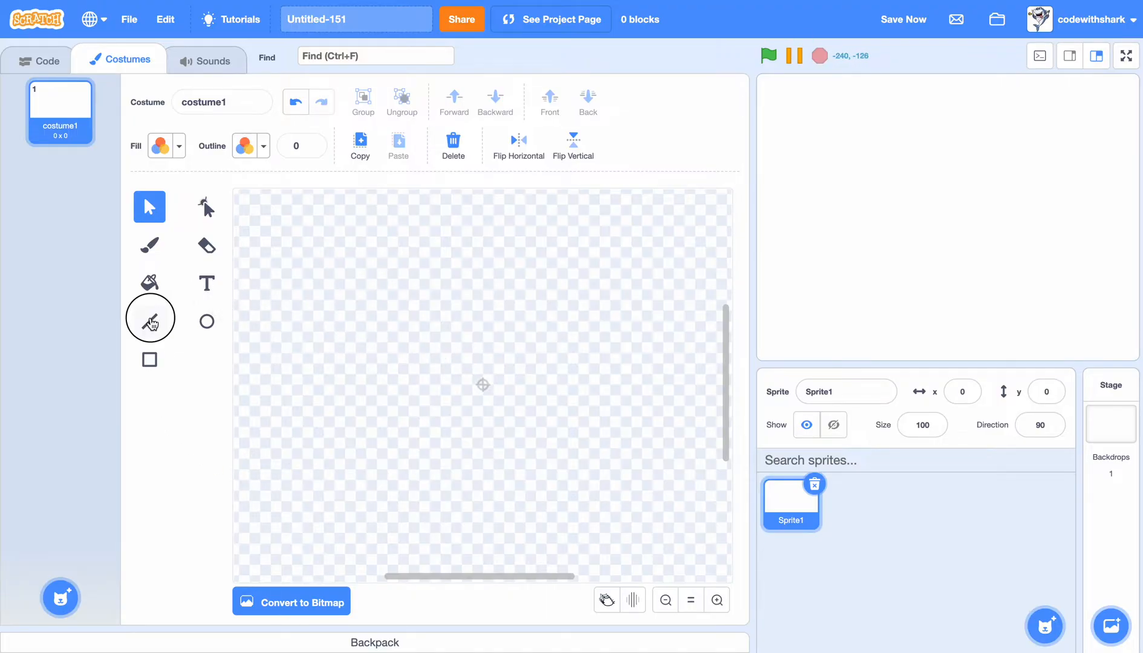
left_click(149, 321)
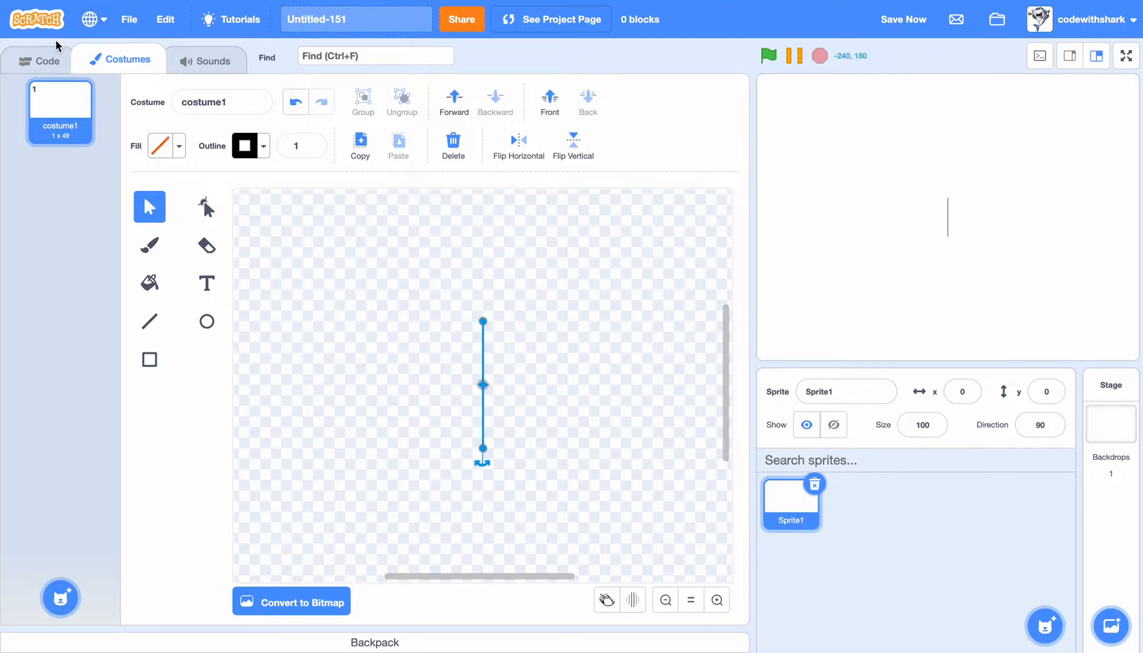
left_click(37, 59)
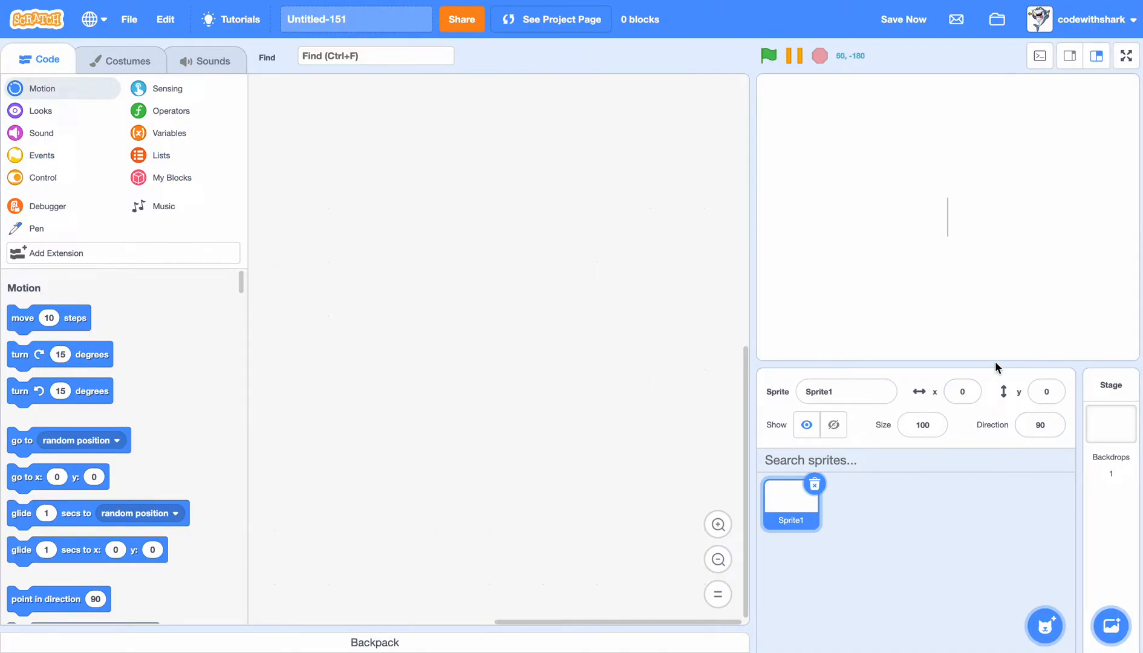
- Set the dart sprite's y position to -150, near the bottom of the stage
left_click(1047, 392)
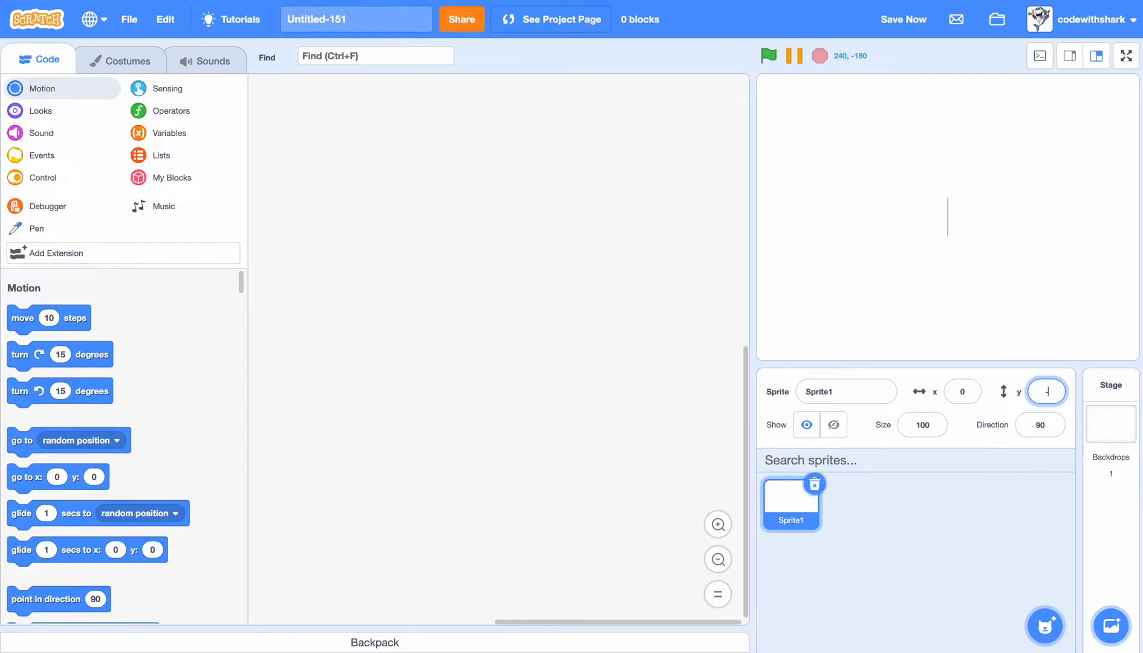
type("-150")
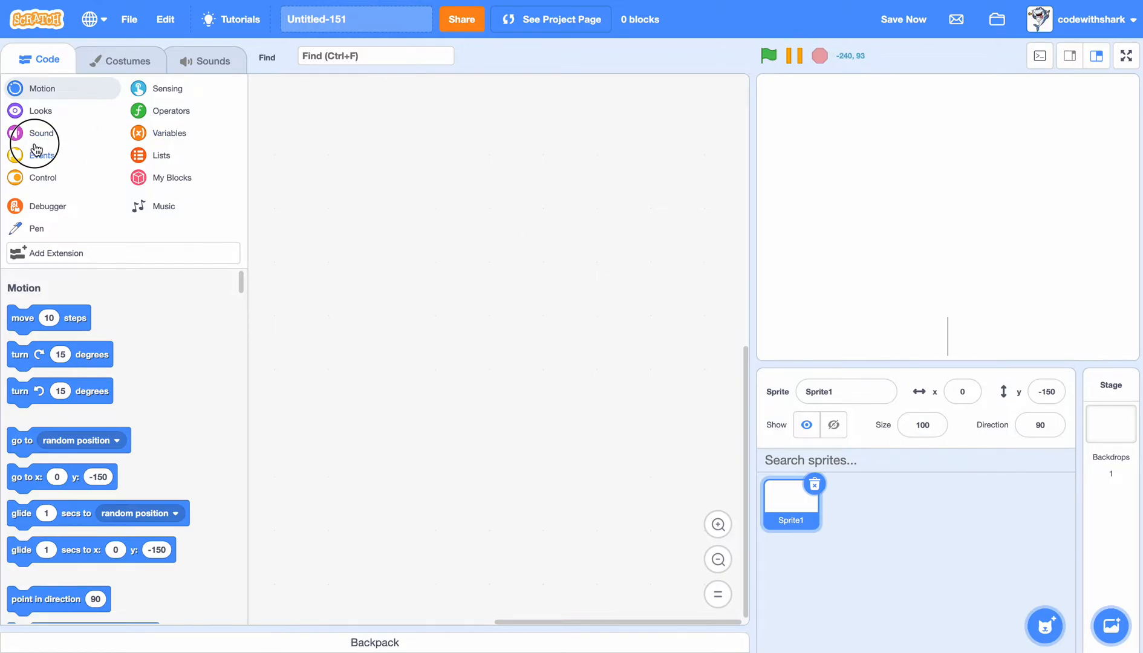
- Script the dart to forever set x to mouse x after the green flag, then test it
left_click(41, 155)
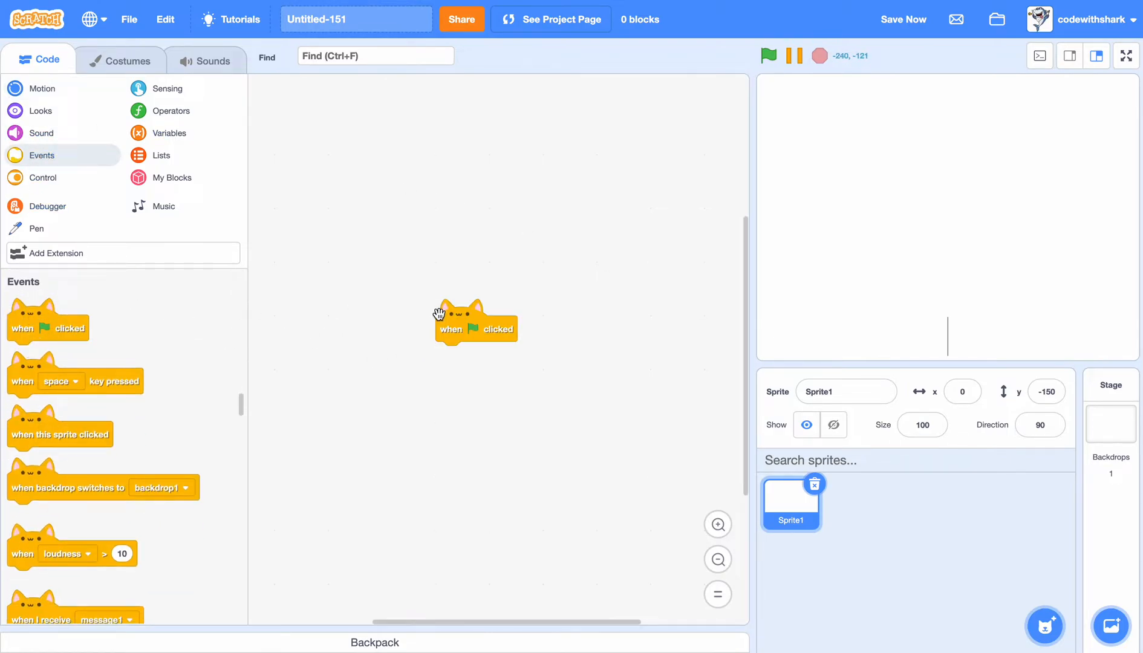
left_click(41, 177)
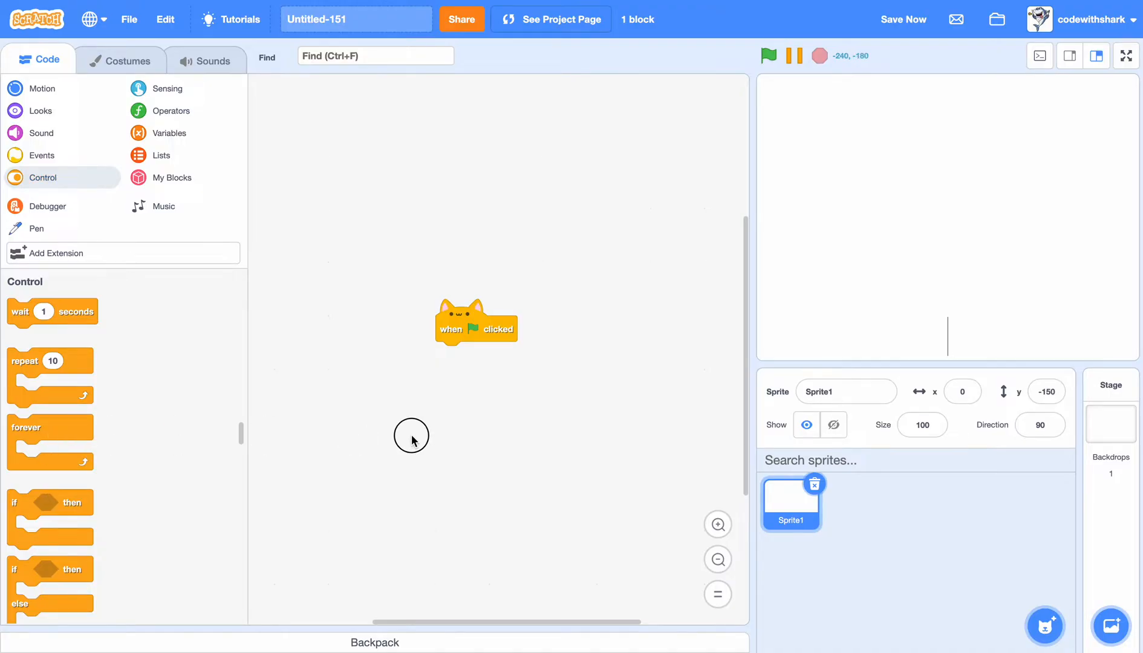
left_click_drag(50, 427, 478, 355)
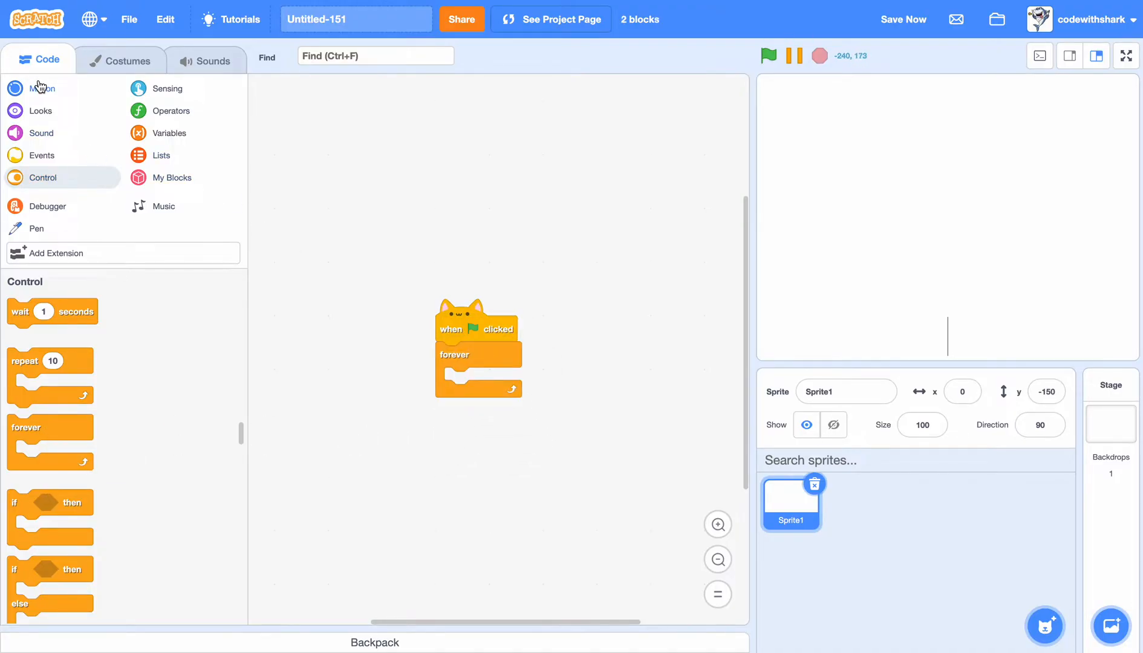
left_click(43, 88)
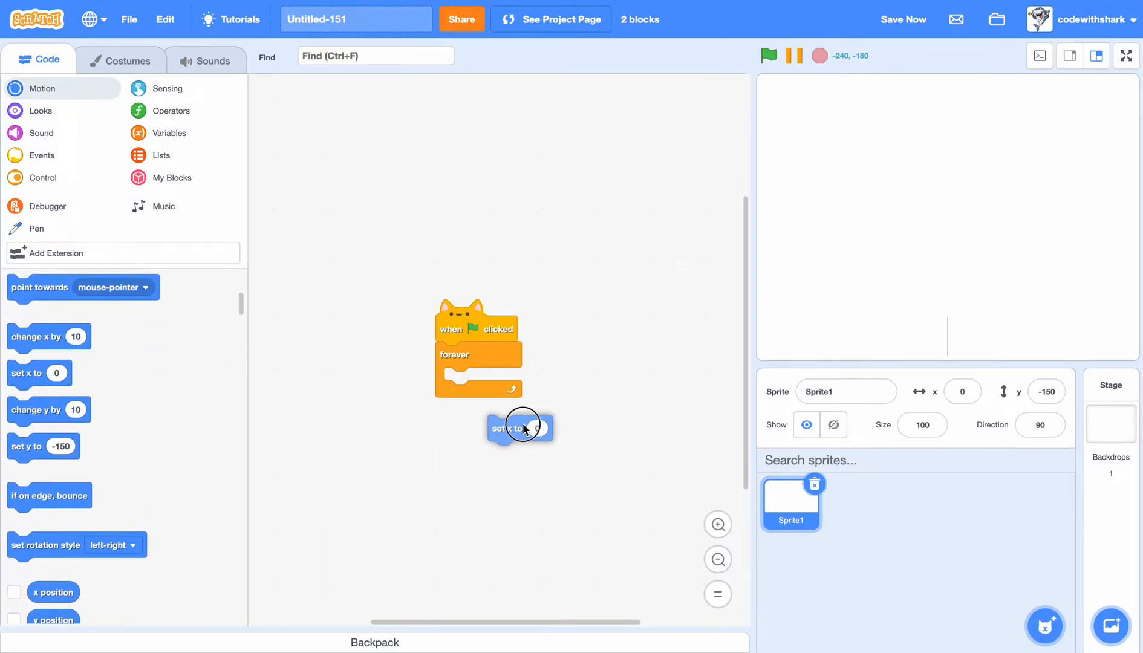
left_click_drag(521, 427, 474, 382)
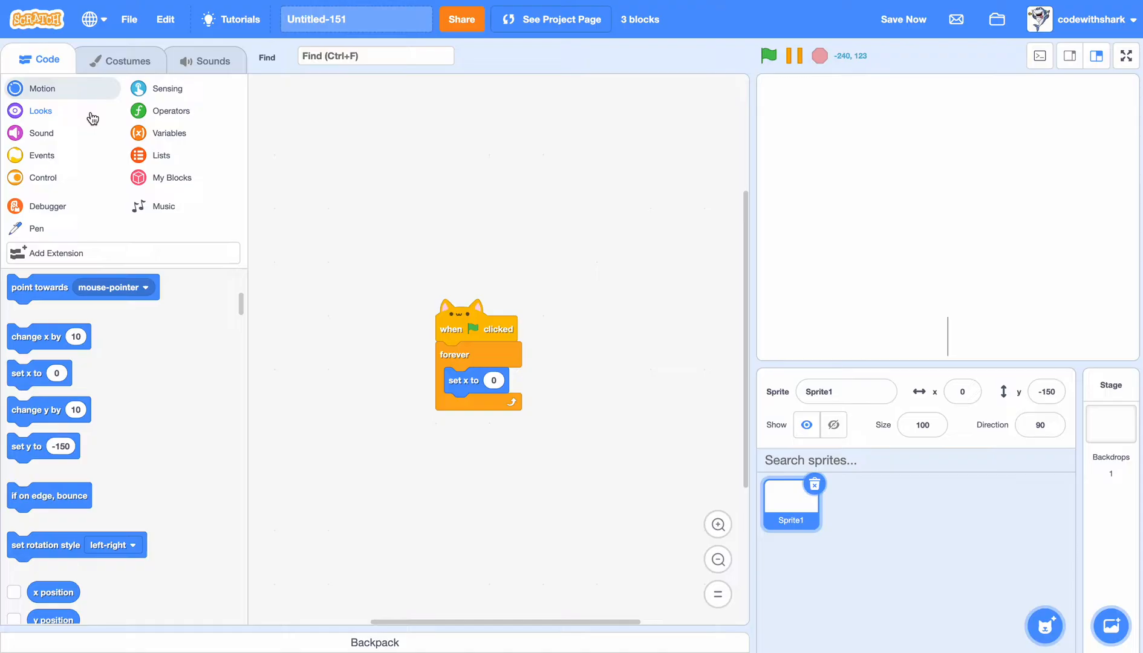
left_click(168, 89)
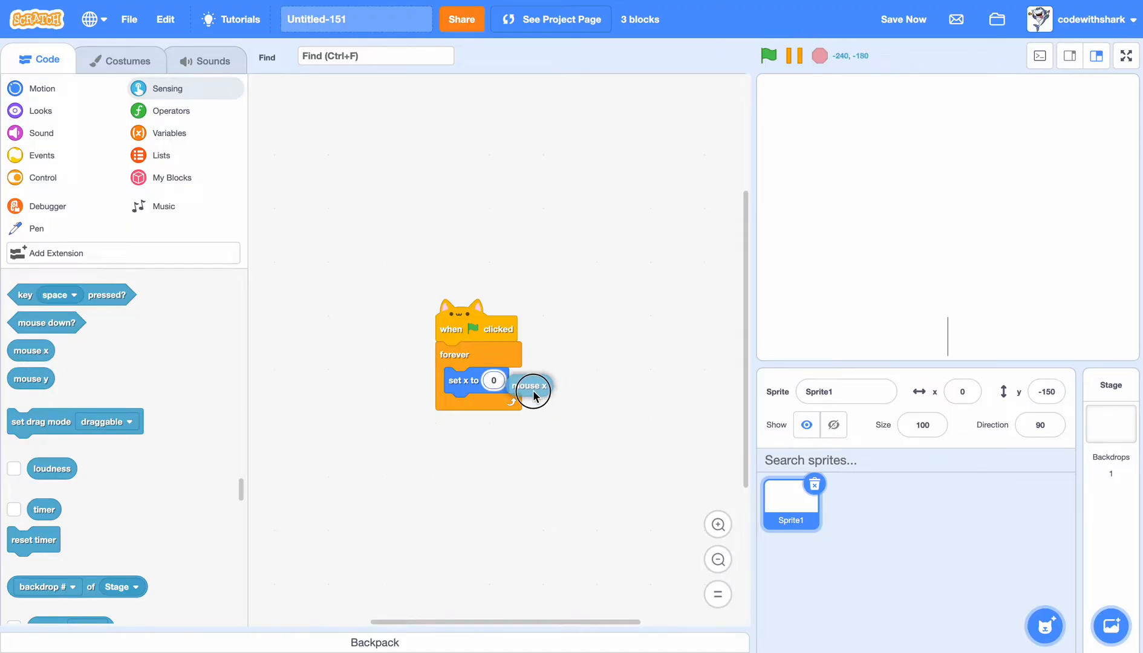
left_click_drag(533, 385, 506, 379)
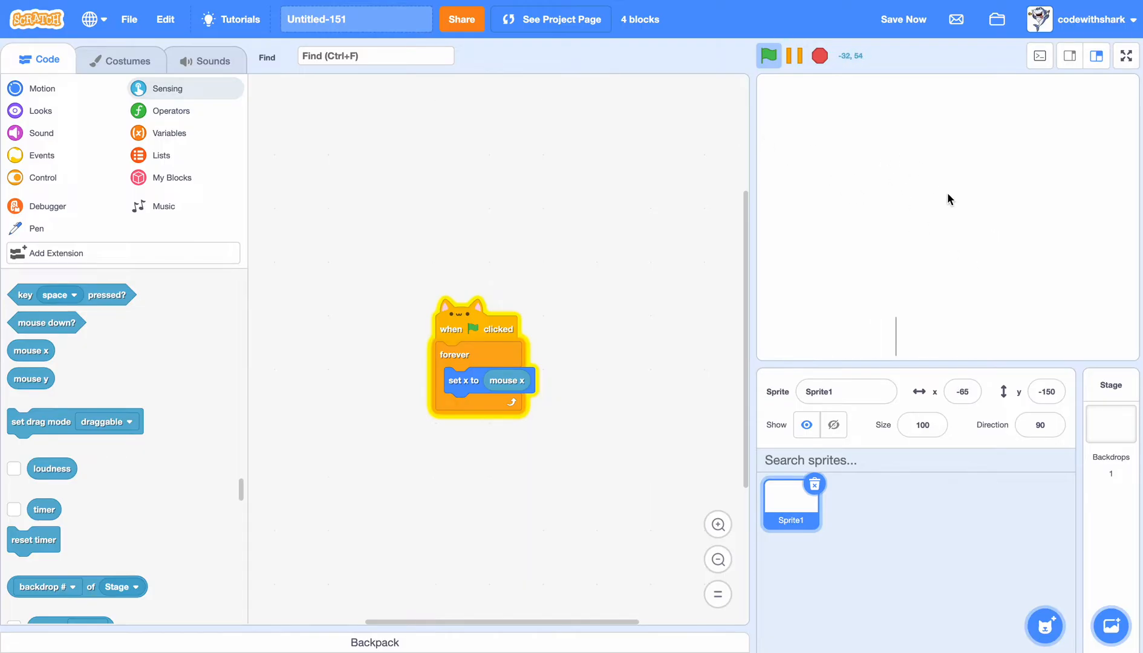
mouse_move(929, 289)
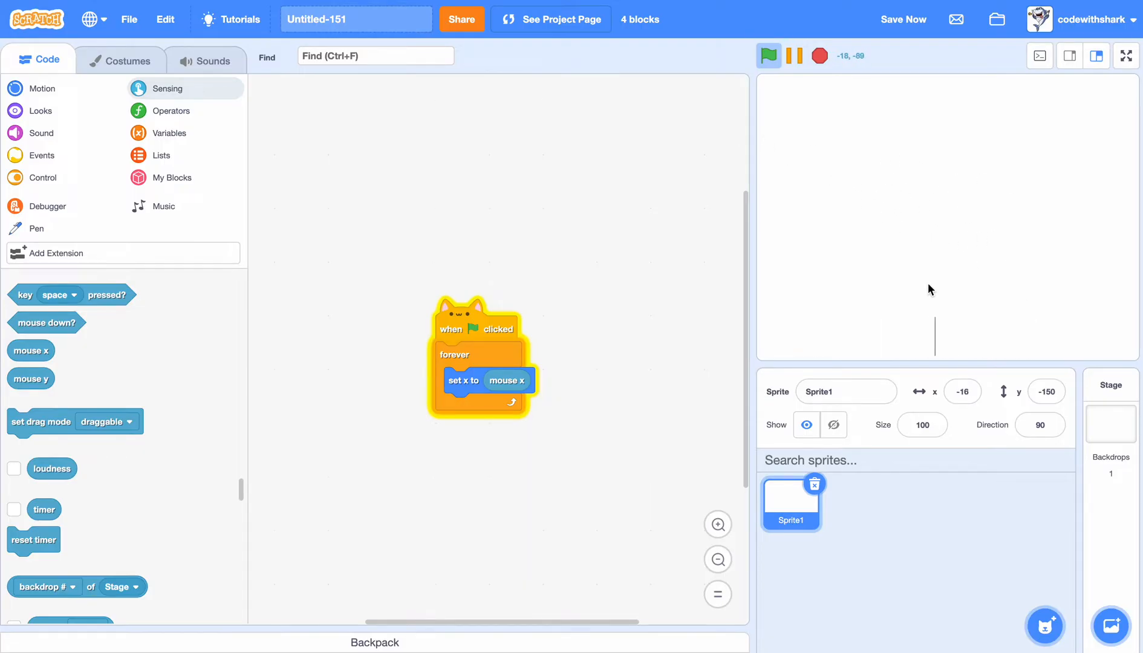
left_click(793, 55)
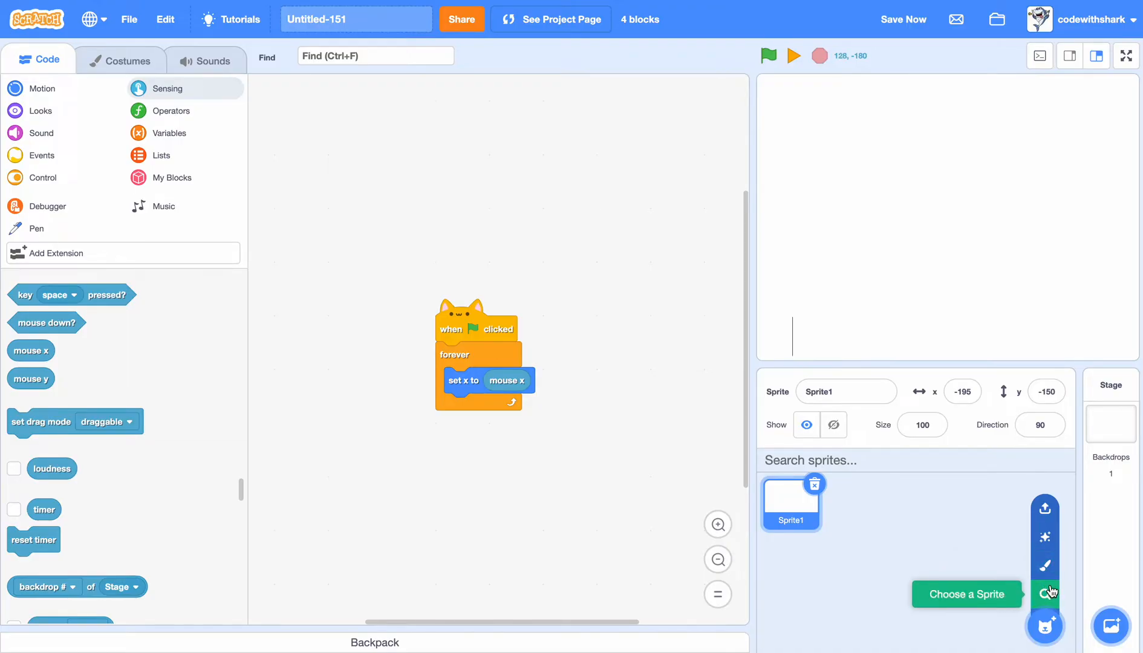
- Add the Balloon1 library sprite, shrink it to size 60, and start its script with a forever loop
left_click(1044, 592)
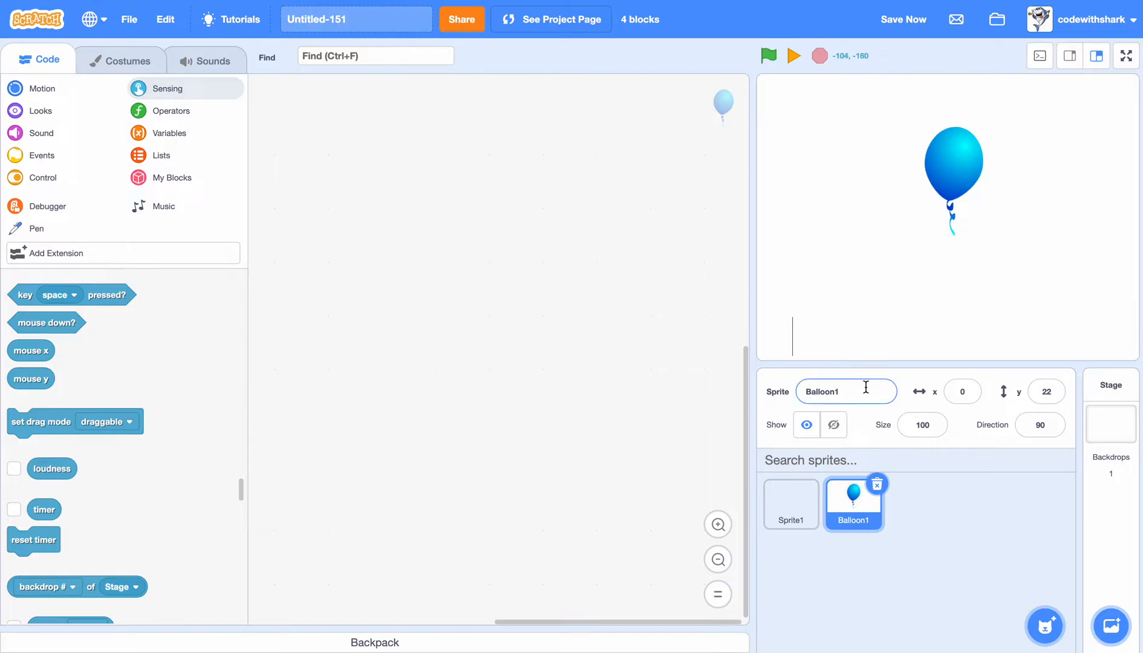
left_click(921, 424)
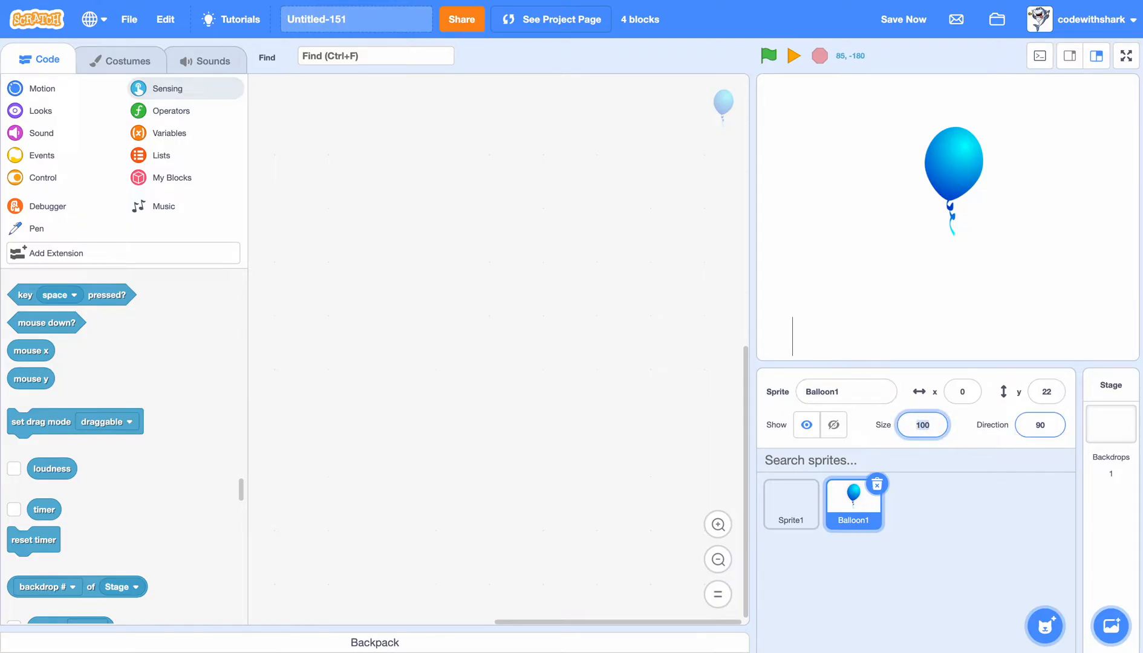
type("70")
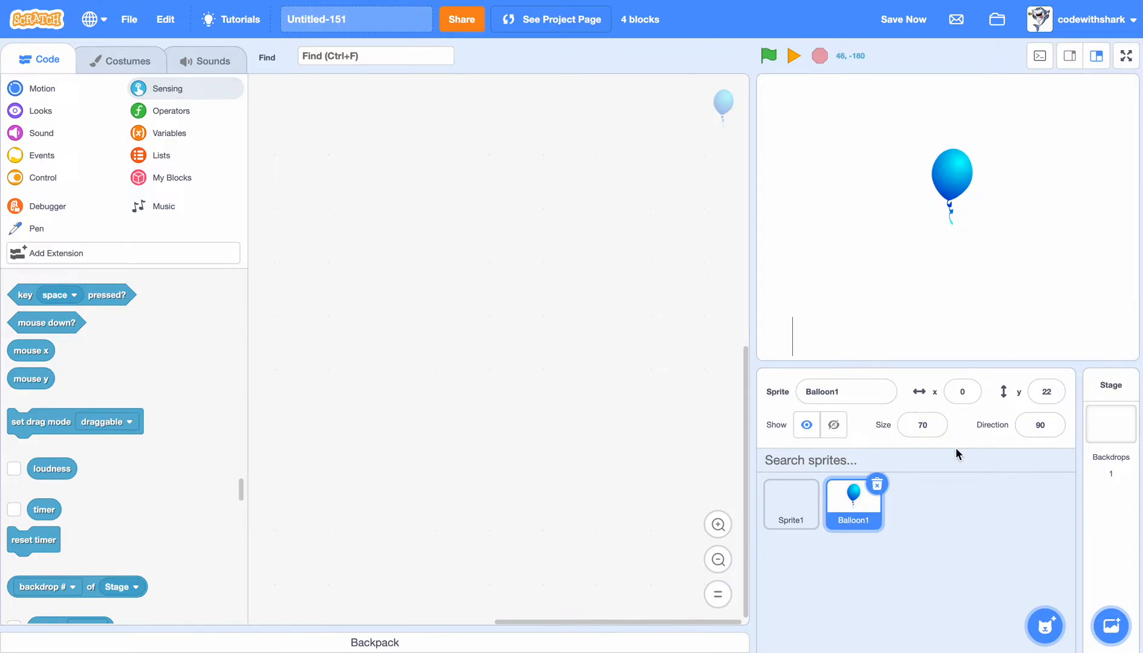
left_click(922, 424)
type("60")
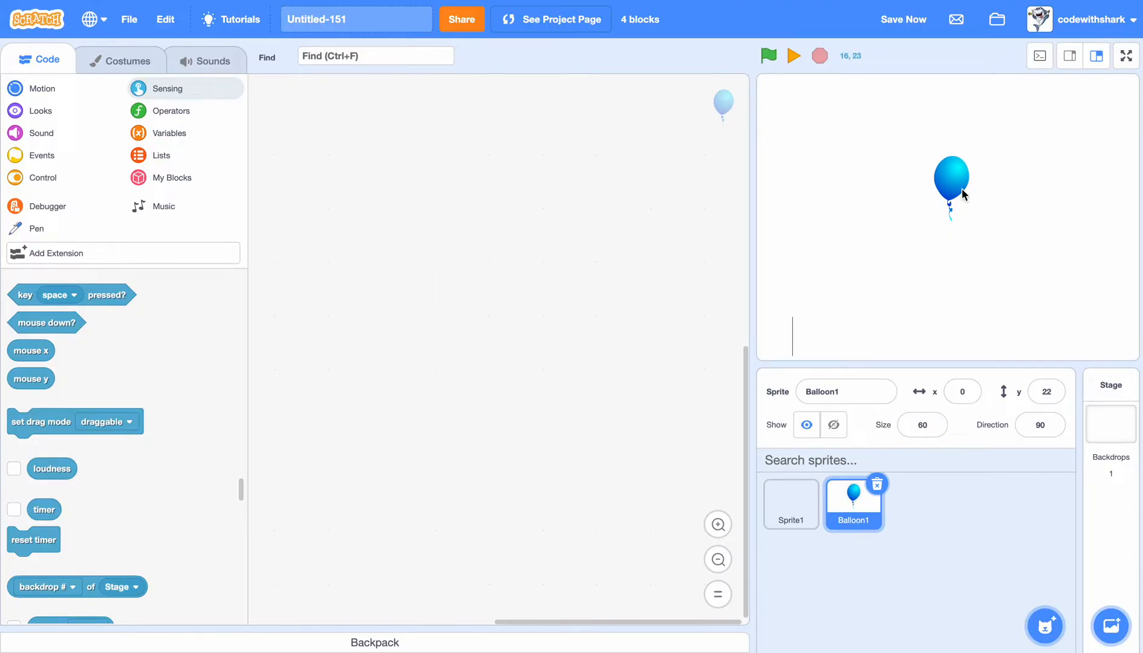
left_click(43, 177)
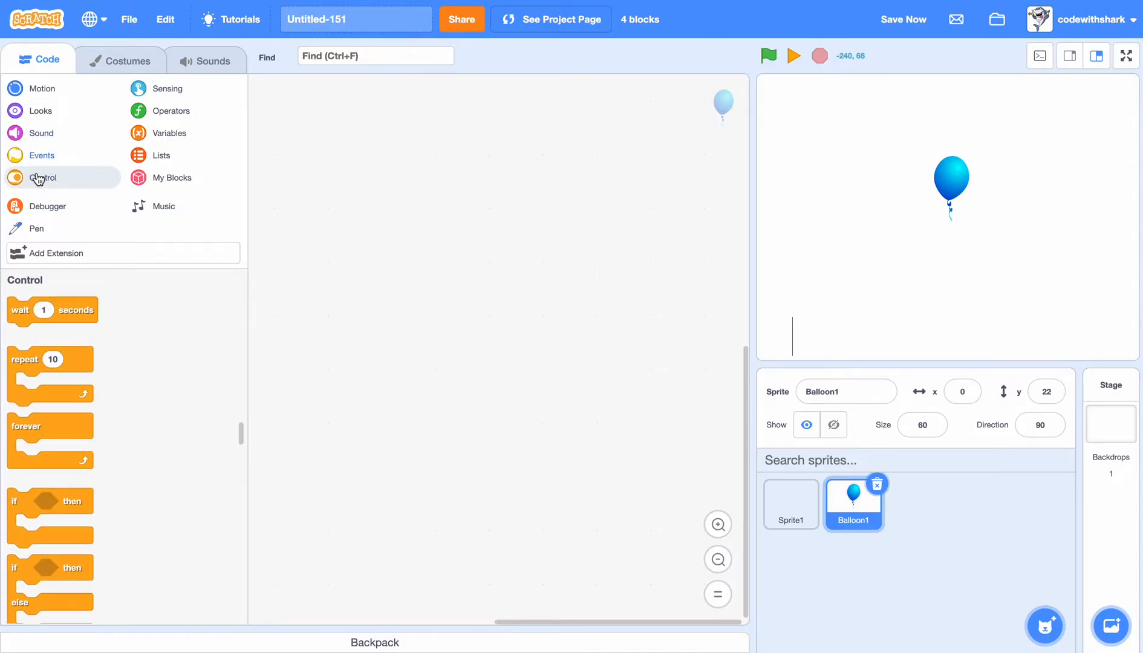
left_click_drag(50, 424, 518, 404)
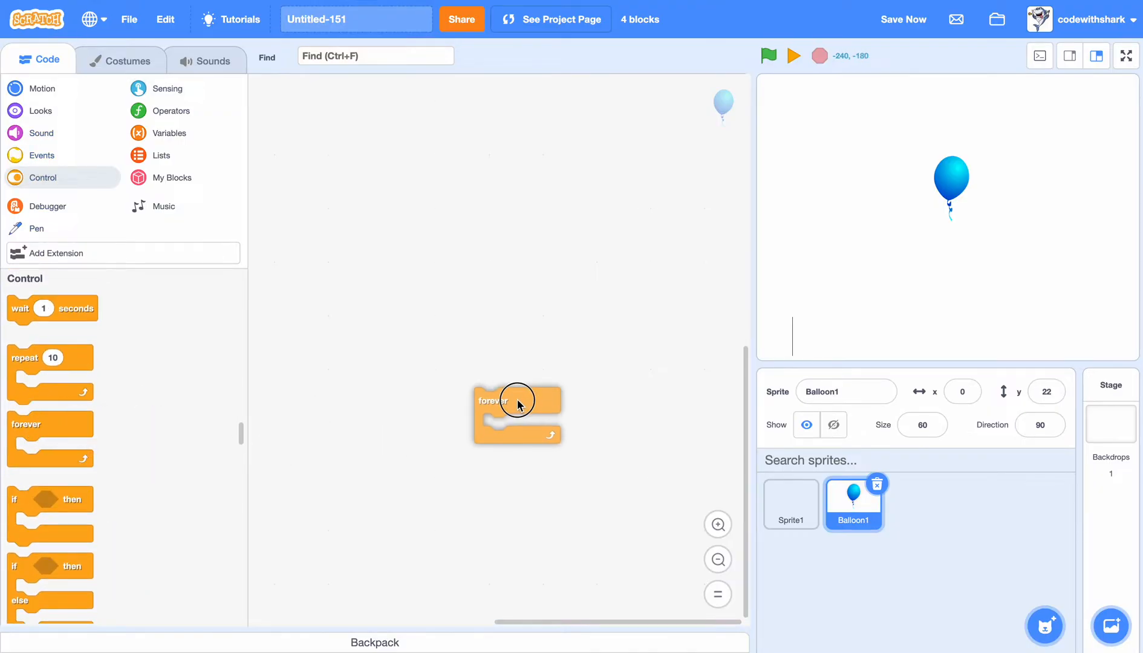
- Make a custom block named spawn so its define spawn hat appears in the balloon's workspace
left_click(172, 177)
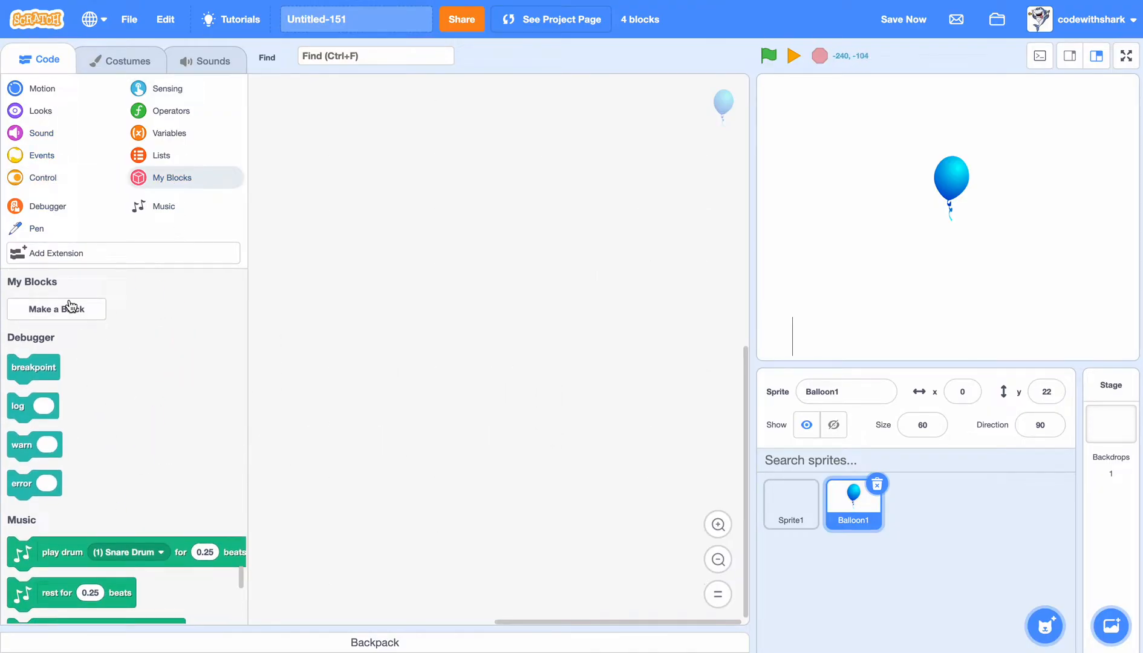
left_click(56, 310)
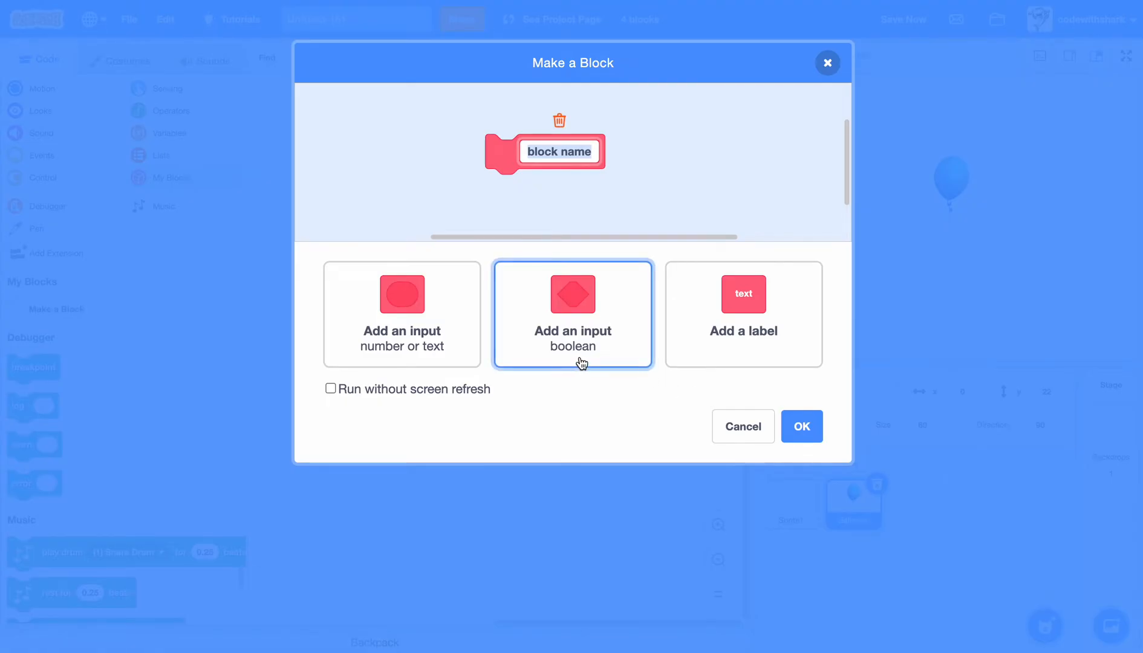
type("spawn")
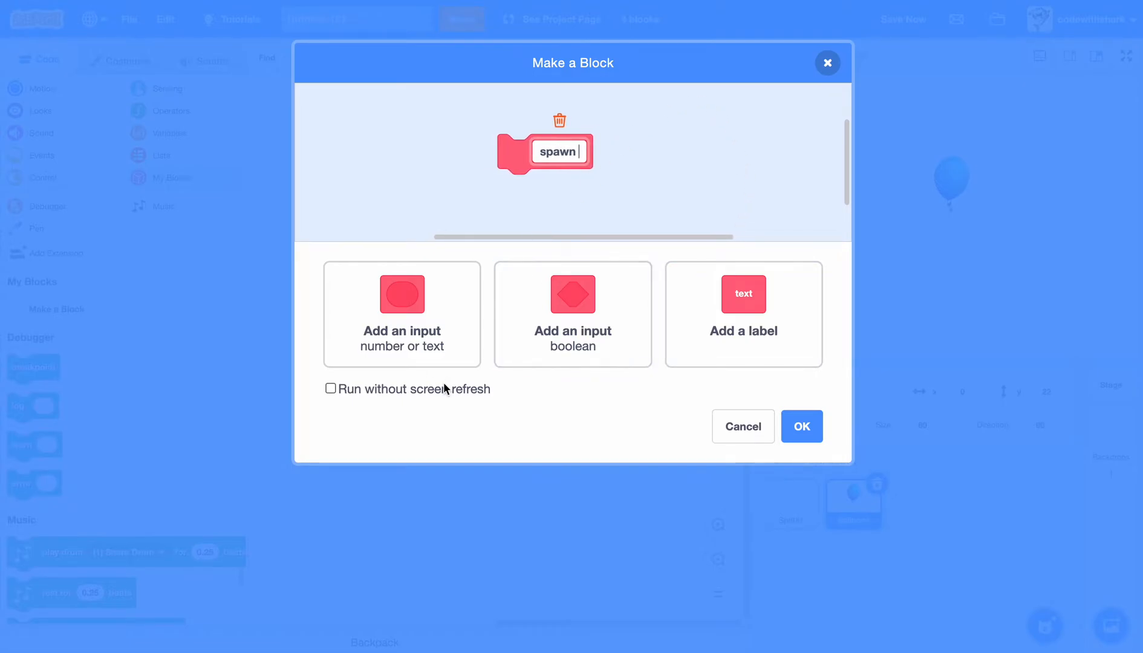
left_click(330, 388)
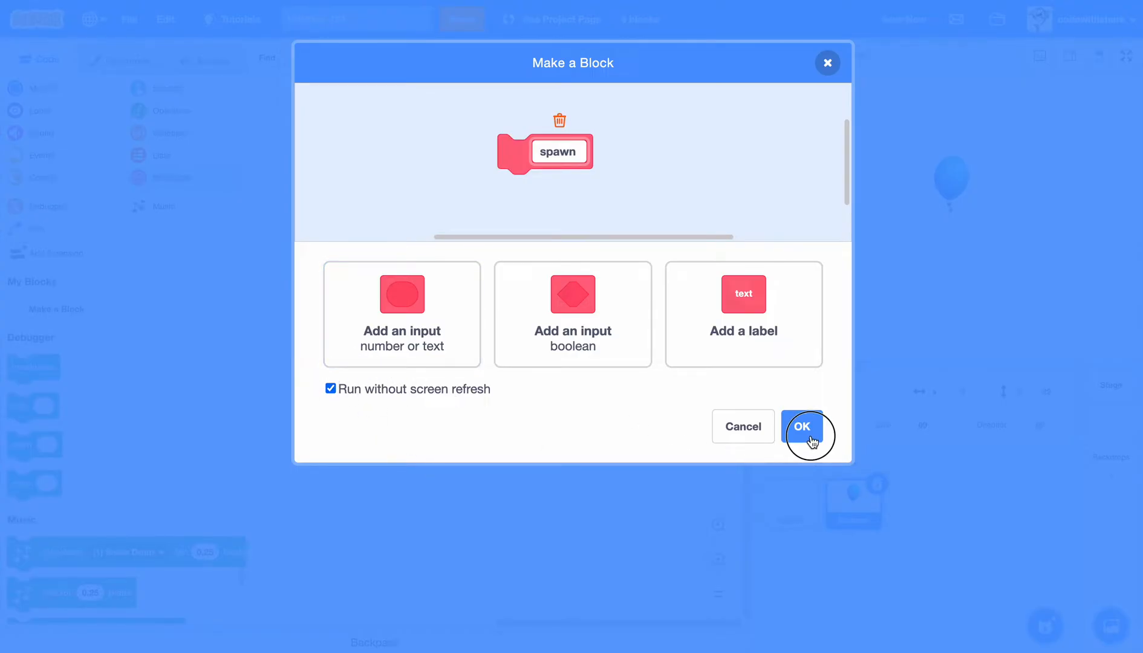
left_click(801, 427)
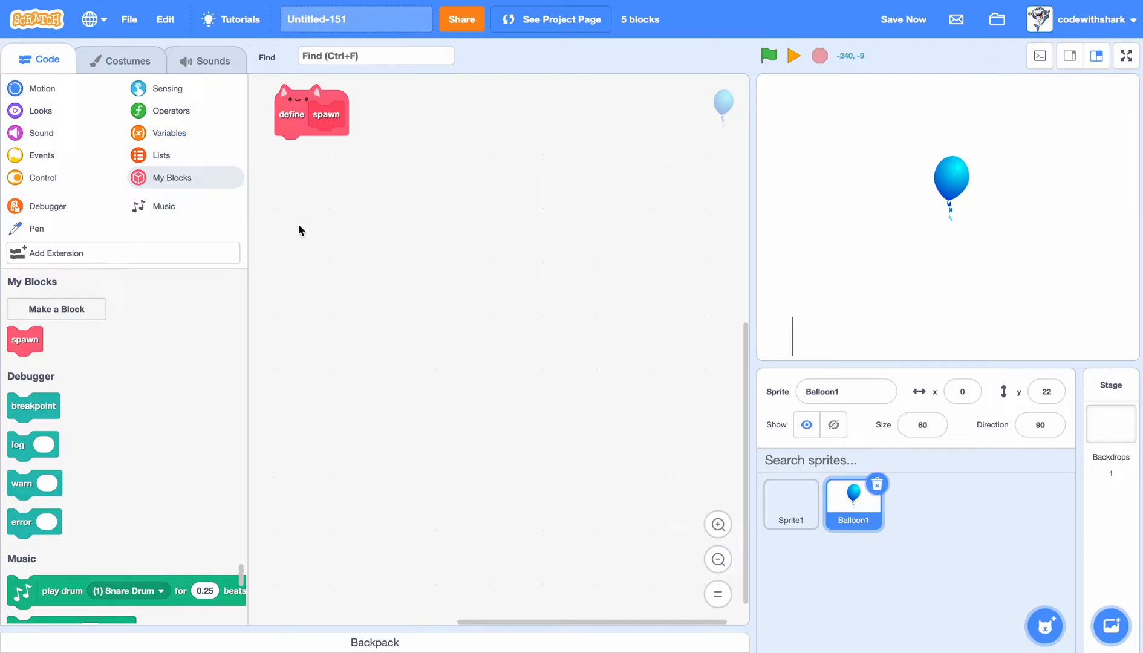
- Fill define spawn with a repeat 10 loop that creates a clone of myself each pass
left_click(42, 177)
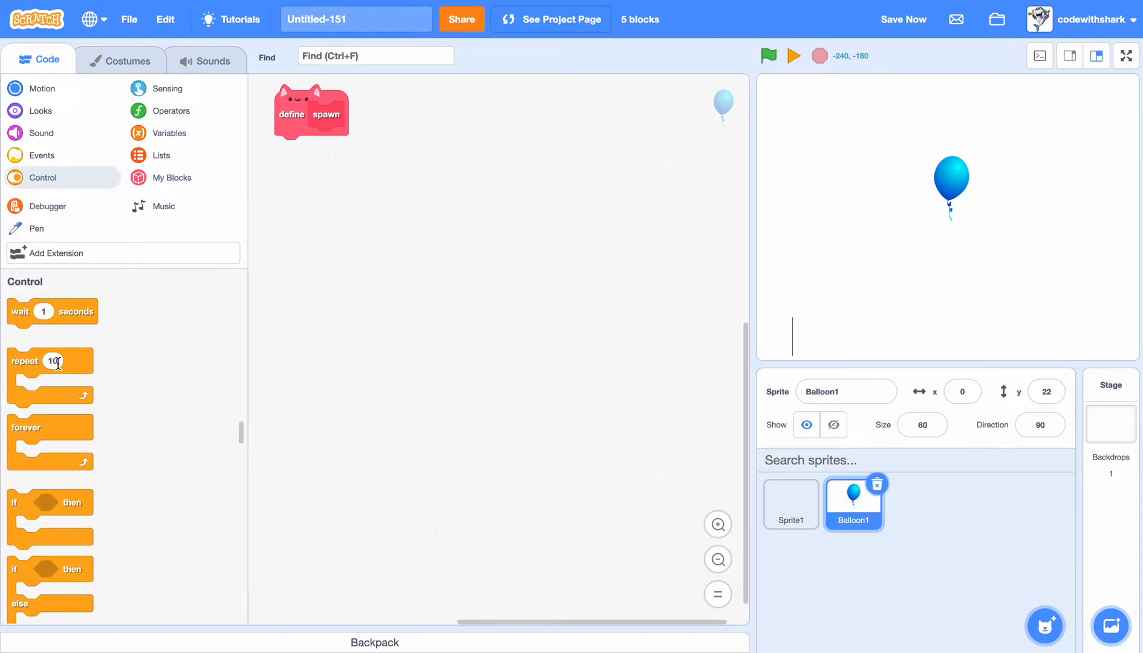
left_click_drag(49, 360, 327, 197)
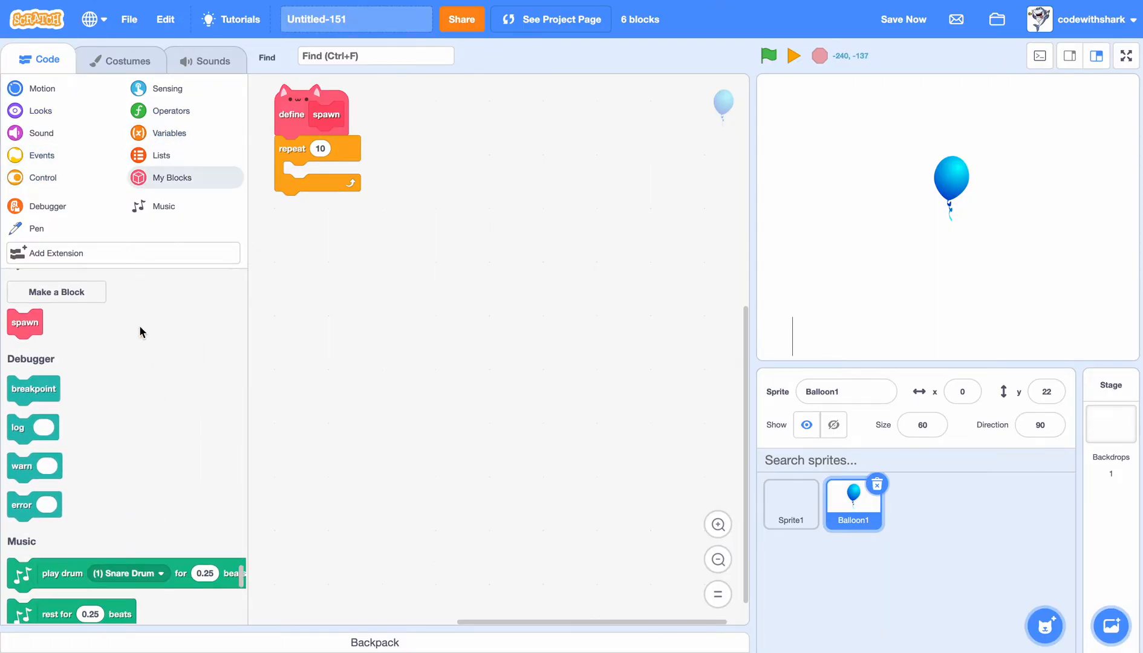
left_click(41, 176)
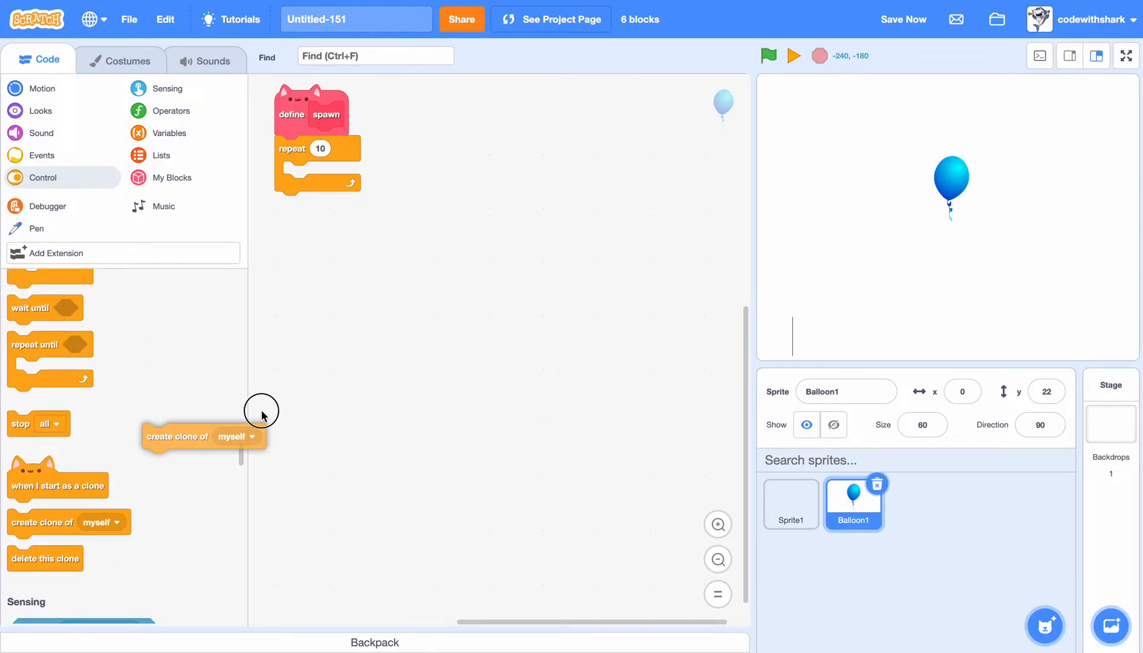
left_click_drag(177, 435, 306, 174)
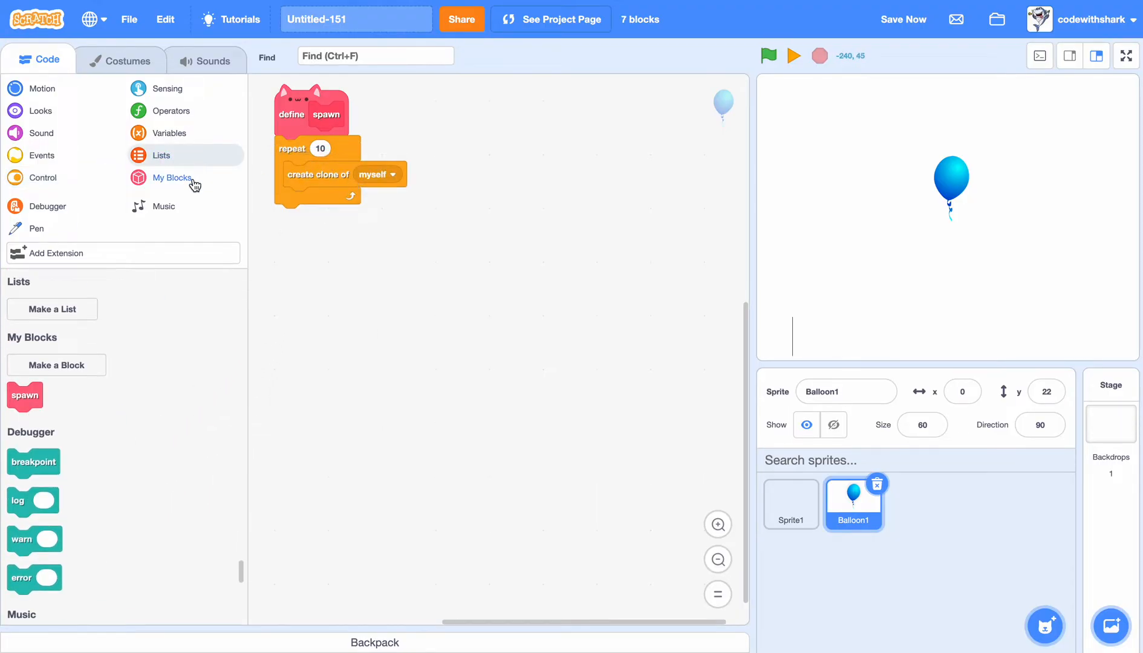
left_click(24, 395)
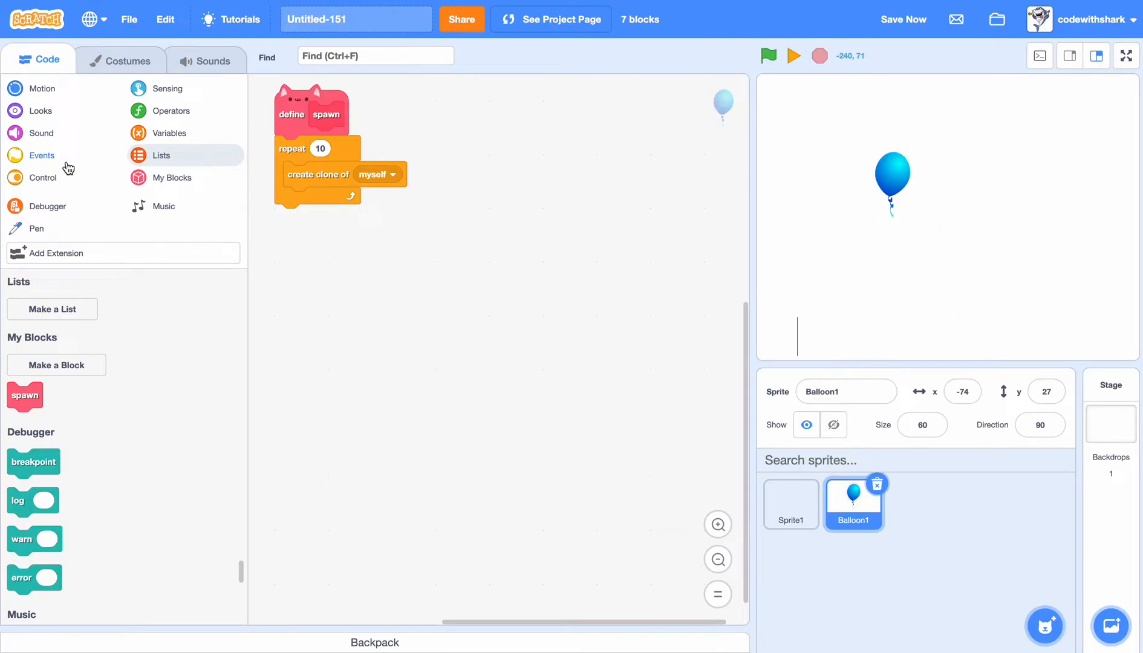
- Call spawn on green flag and make each clone forever glide to random positions; test shows ten balloons
left_click(41, 155)
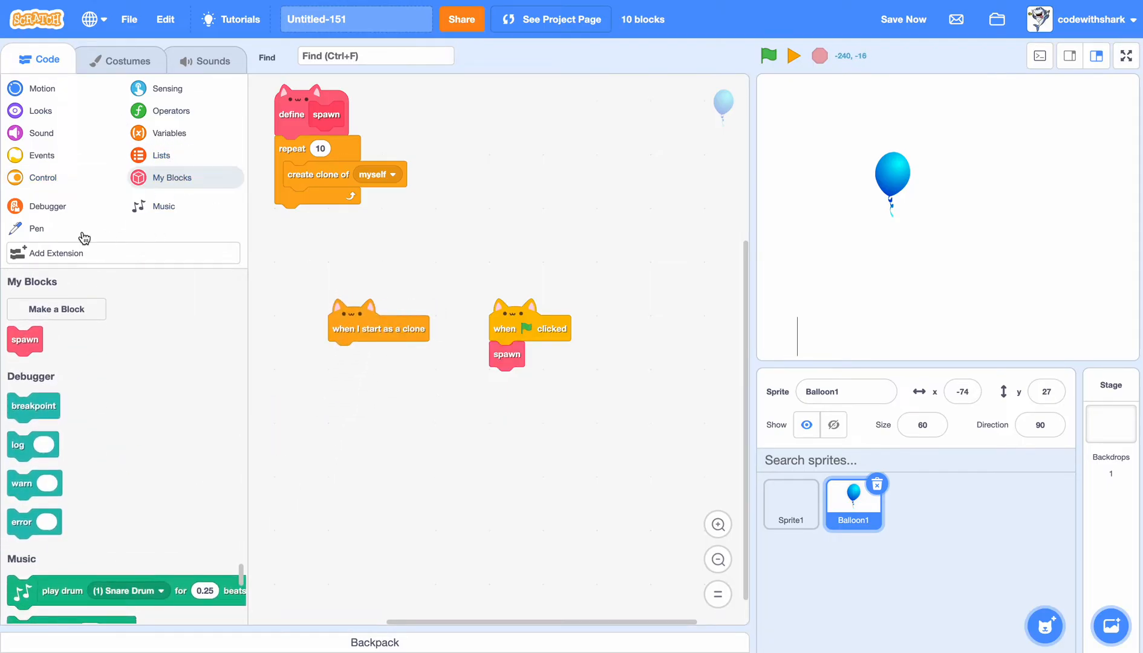
left_click(41, 155)
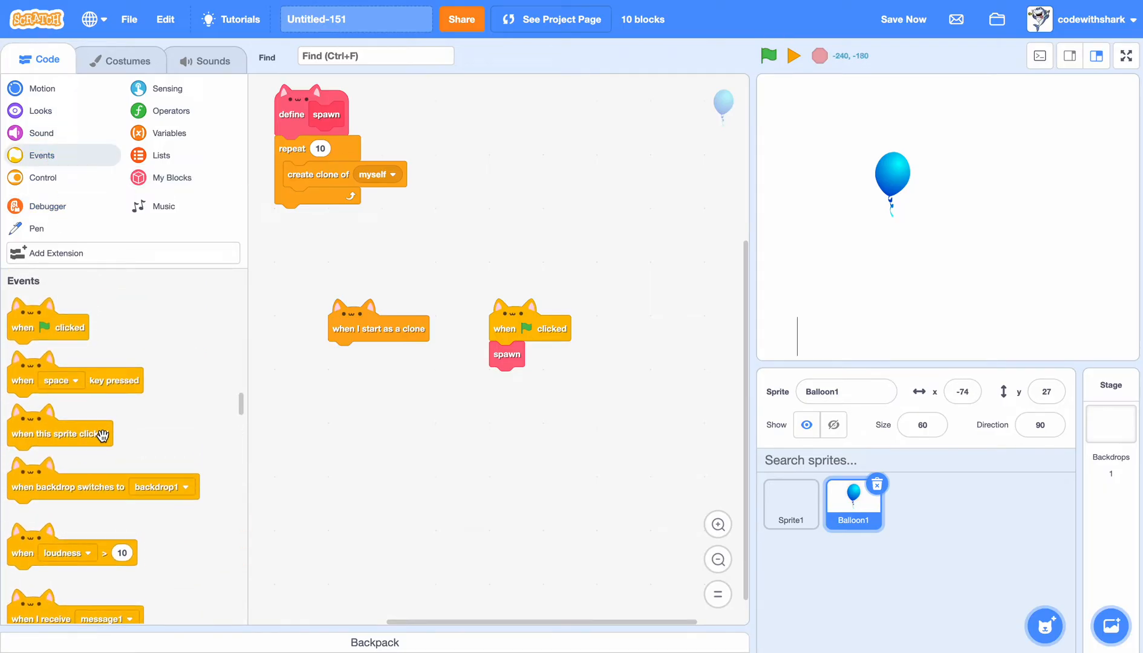
left_click(44, 177)
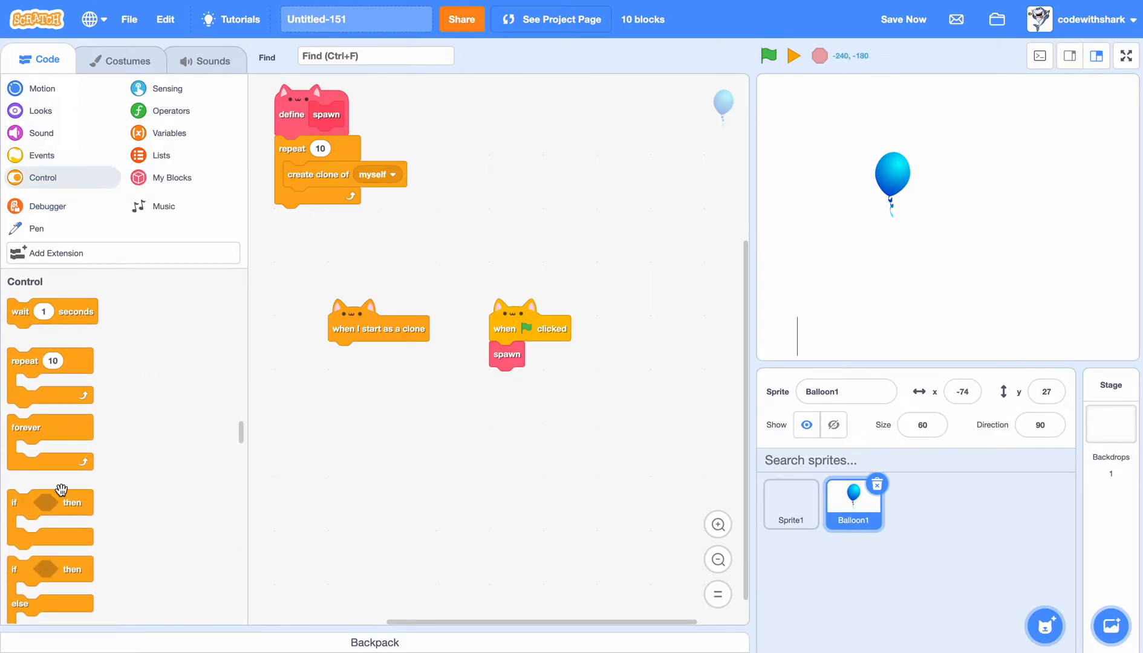
left_click_drag(49, 427, 376, 436)
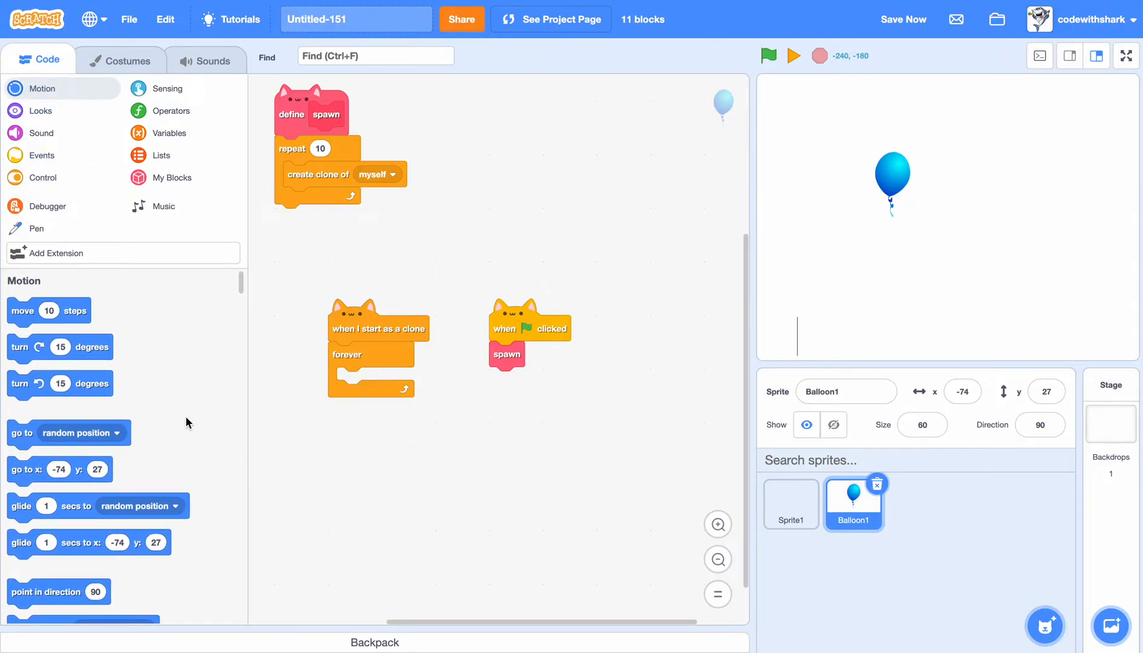
scroll("down", 3)
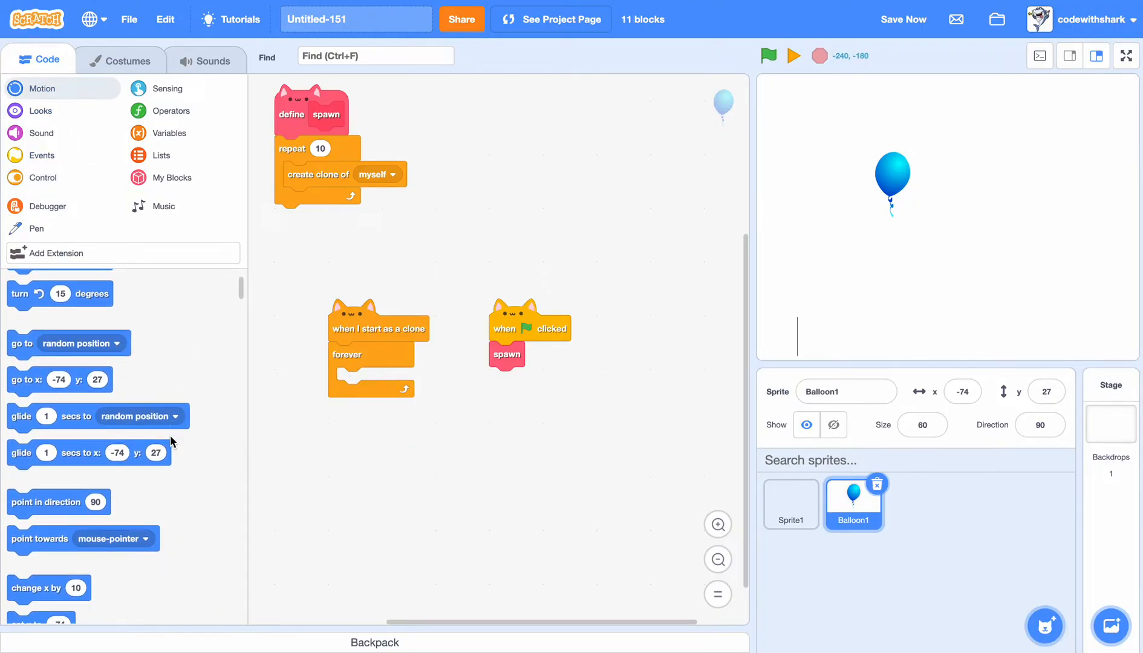
scroll("down", 3)
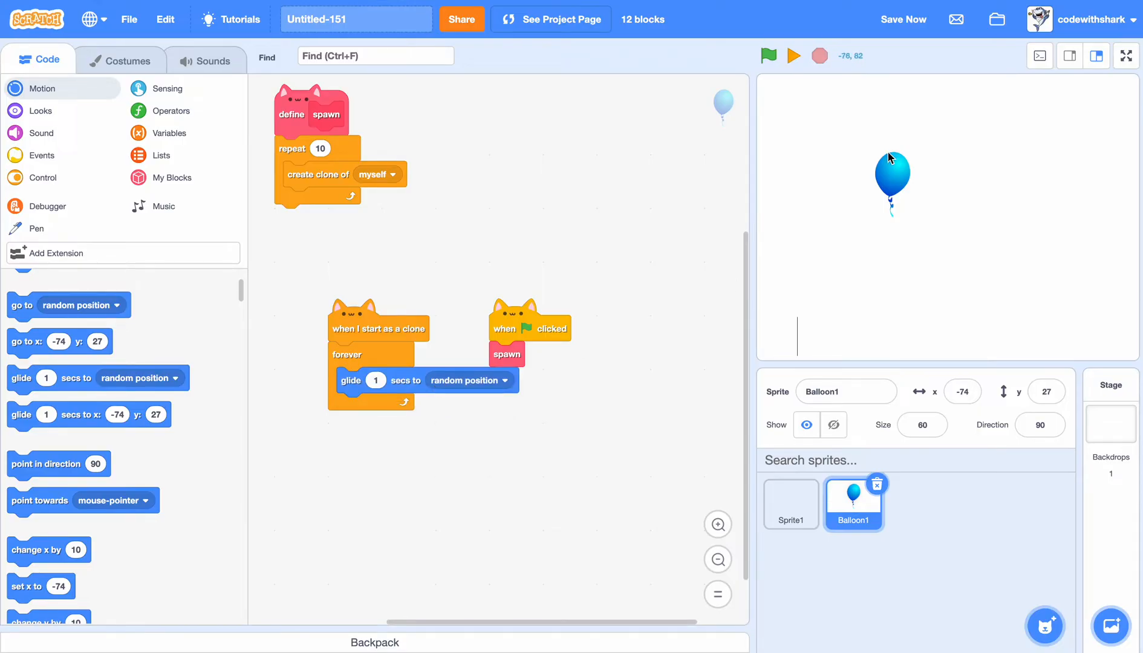
left_click(767, 55)
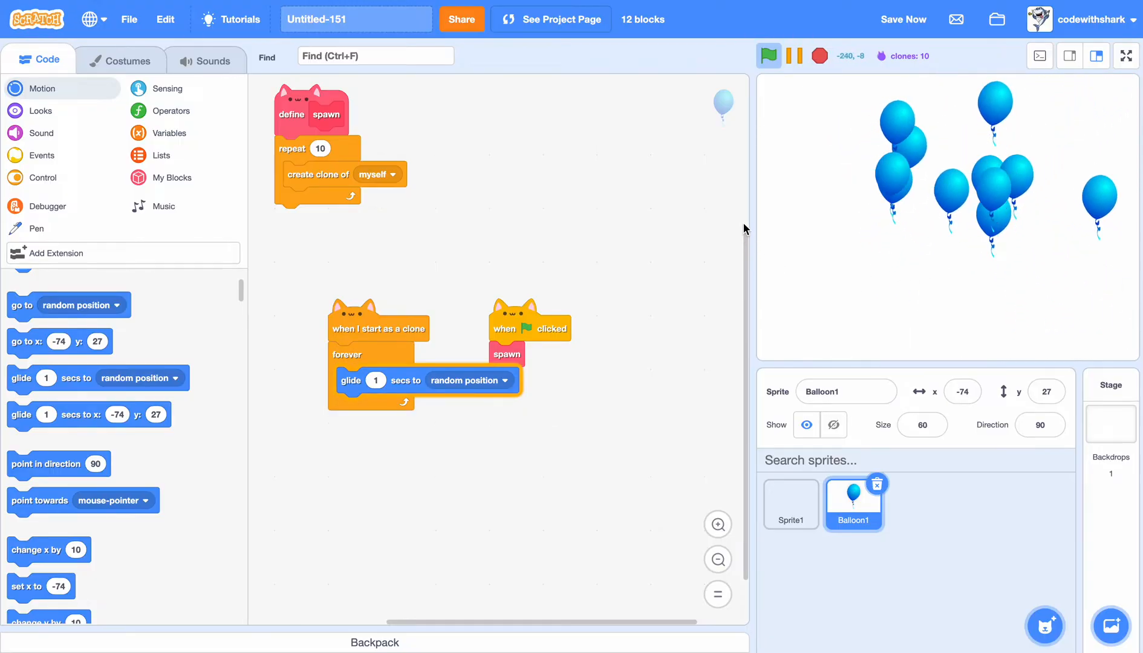
left_click(818, 55)
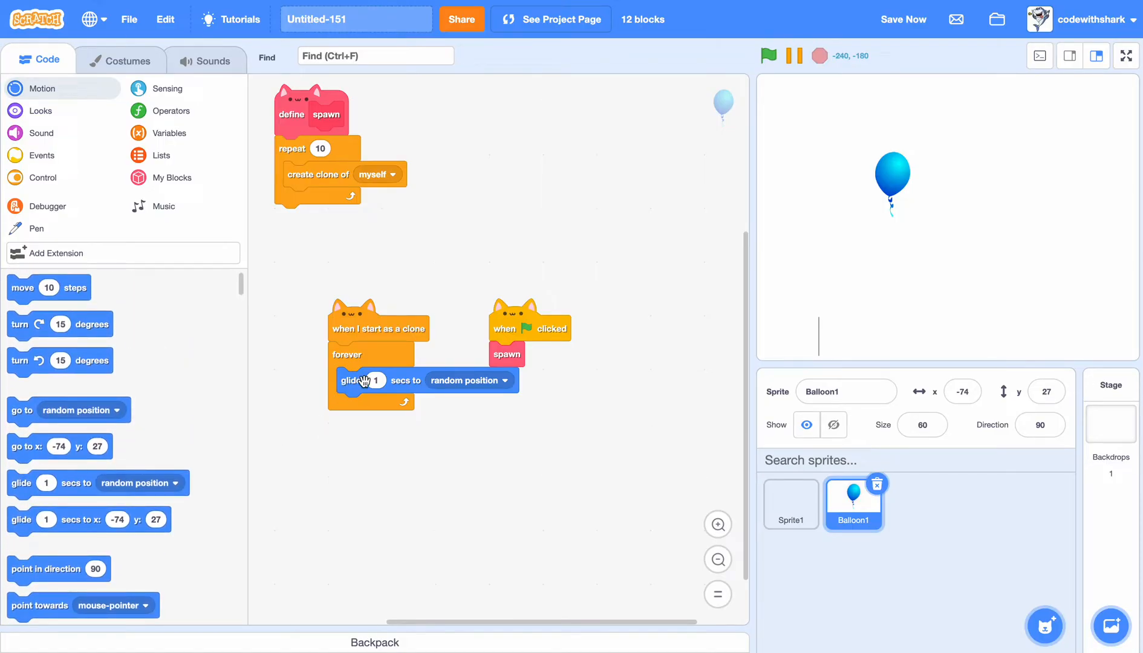
- Replace glide with move 5 steps in a repeat 20, then point in direction pick random -179 to 179
left_click_drag(357, 379, 54, 289)
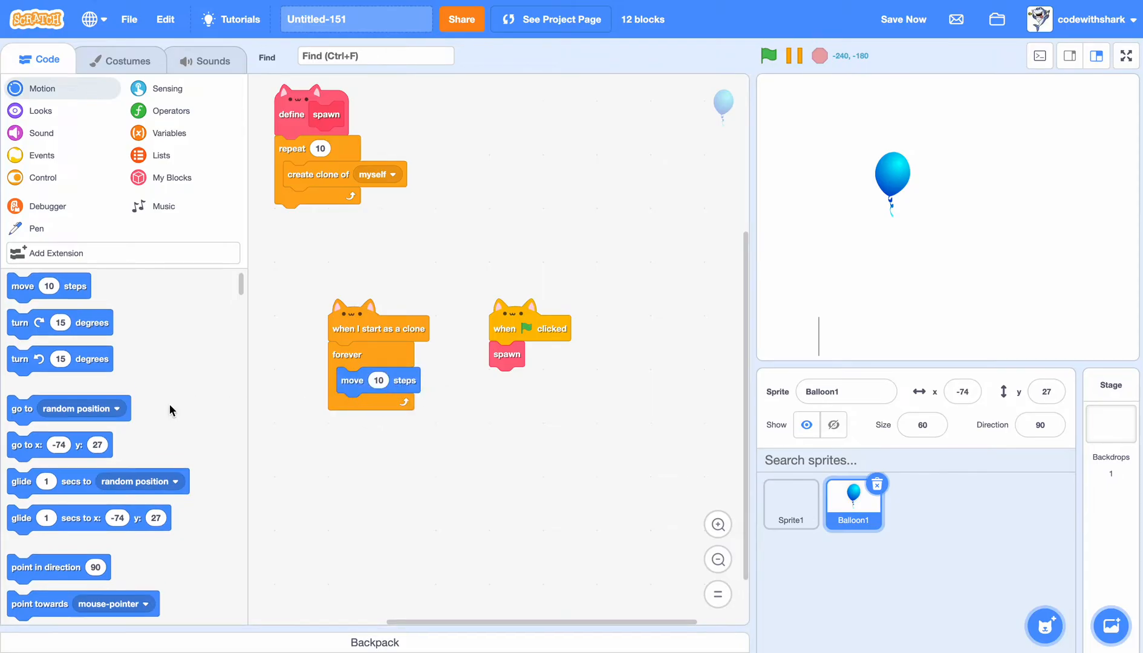
scroll("down", 3)
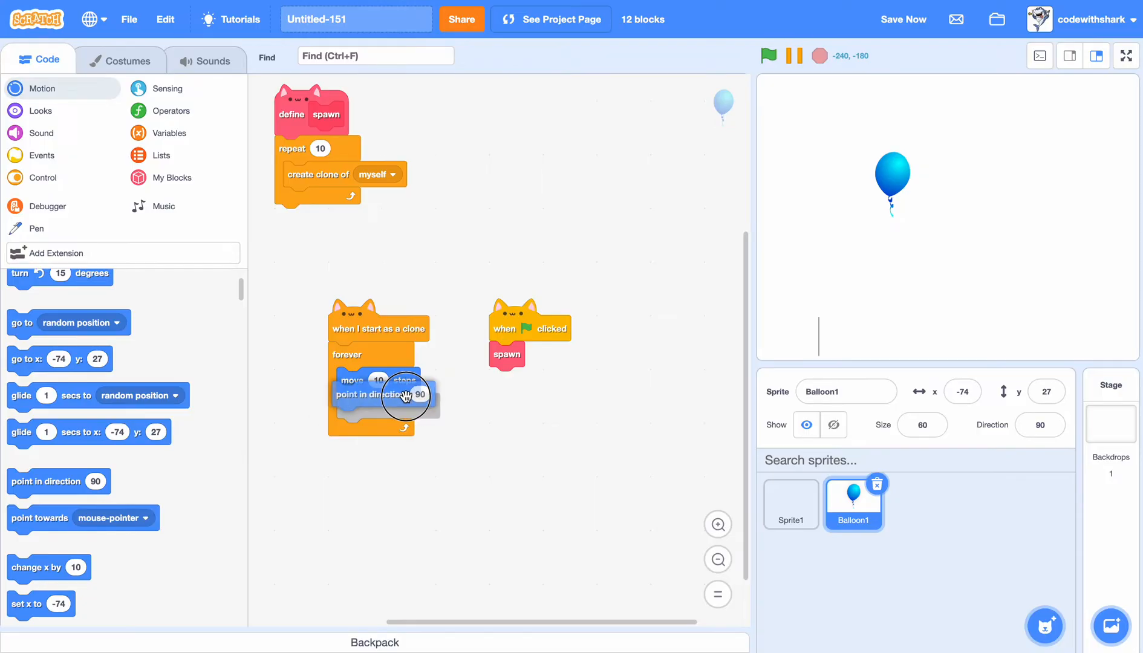
left_click(170, 110)
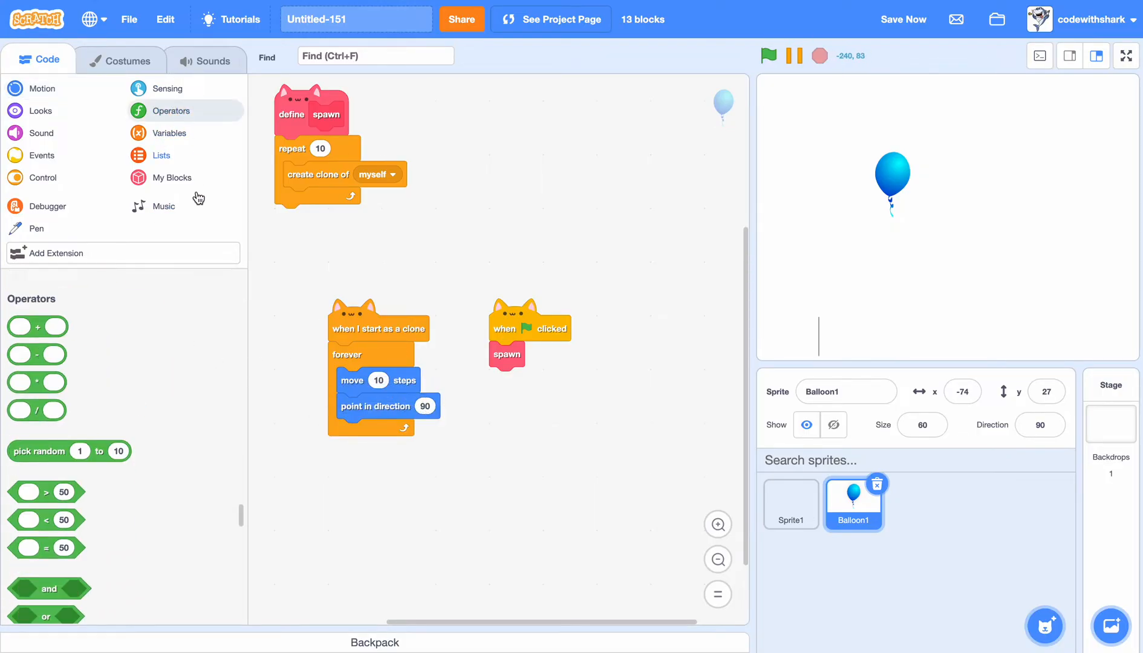
left_click_drag(69, 450, 475, 407)
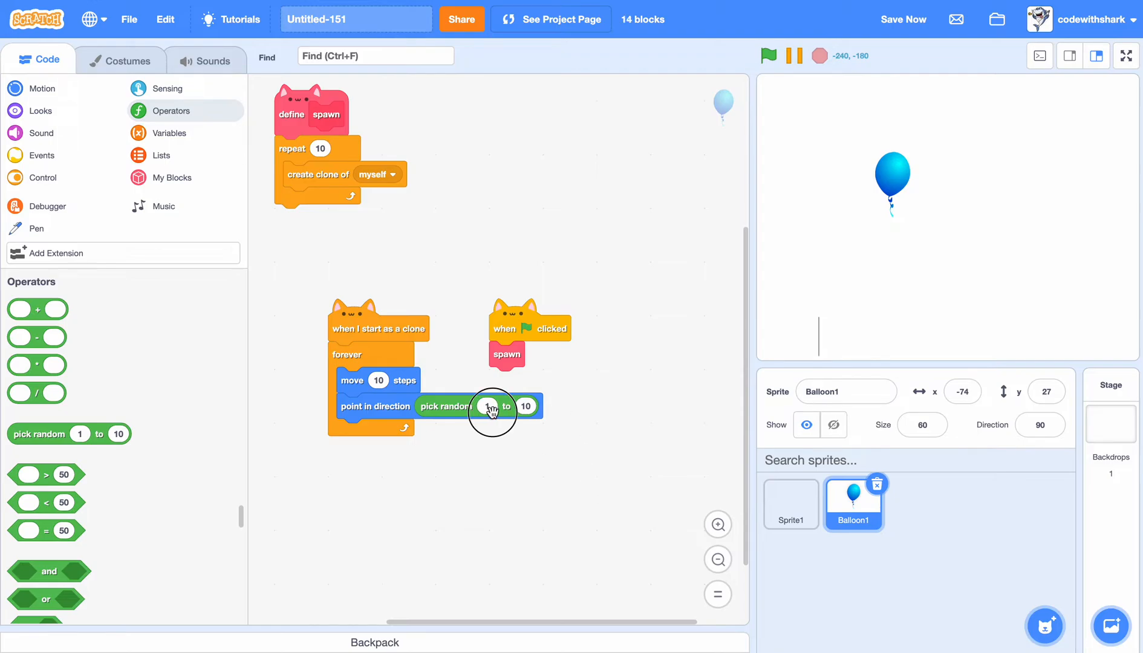
type("-179")
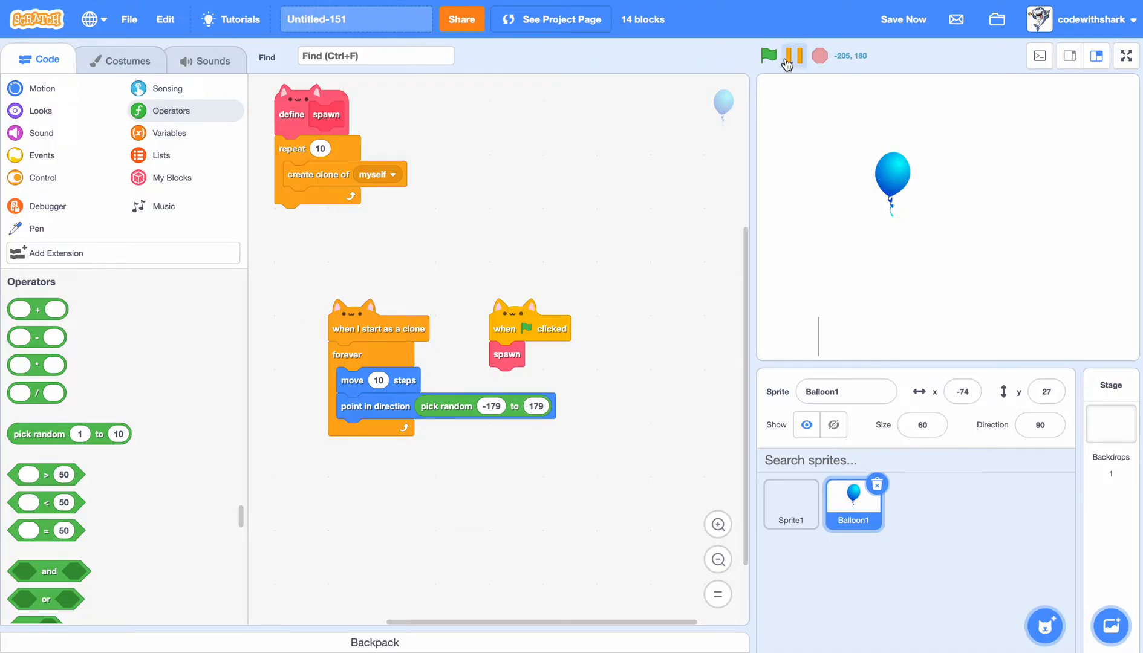
left_click(42, 177)
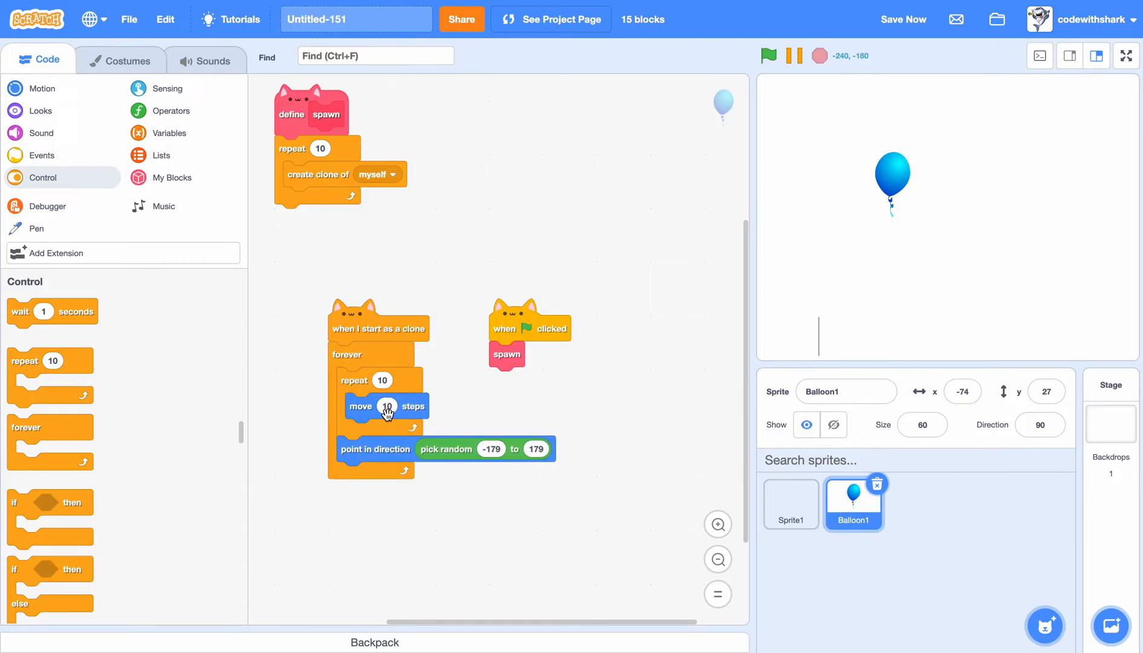
type("5")
left_click(382, 380)
type("7")
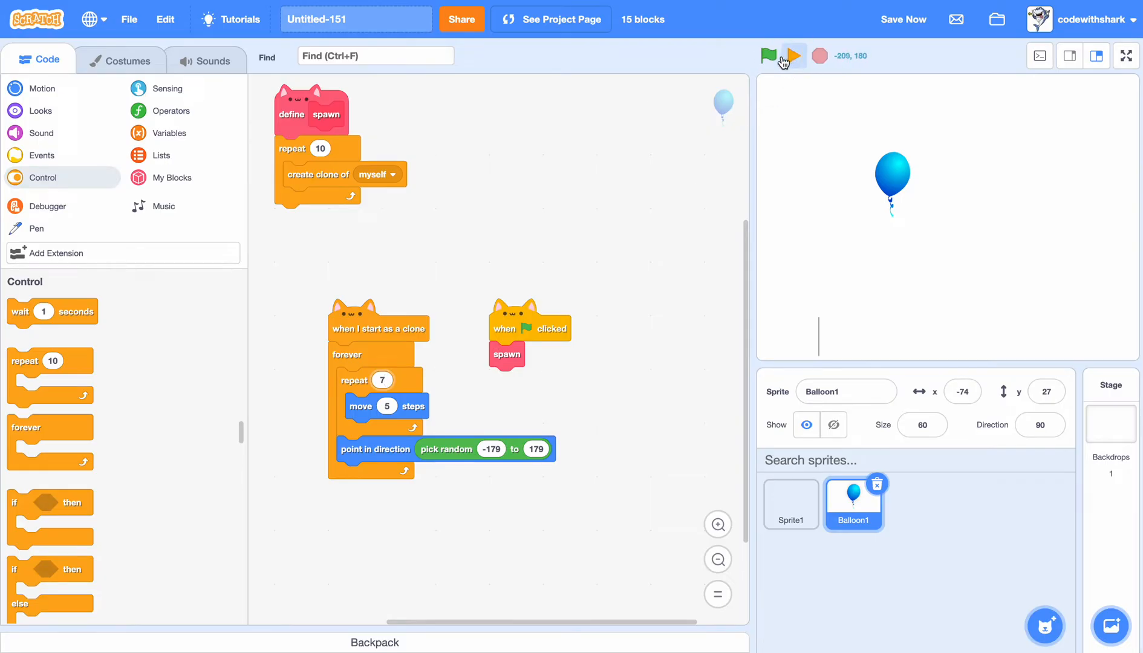
- Adjust the repeat count and run the project to watch the ten balloons scatter, then stop it
left_click(768, 56)
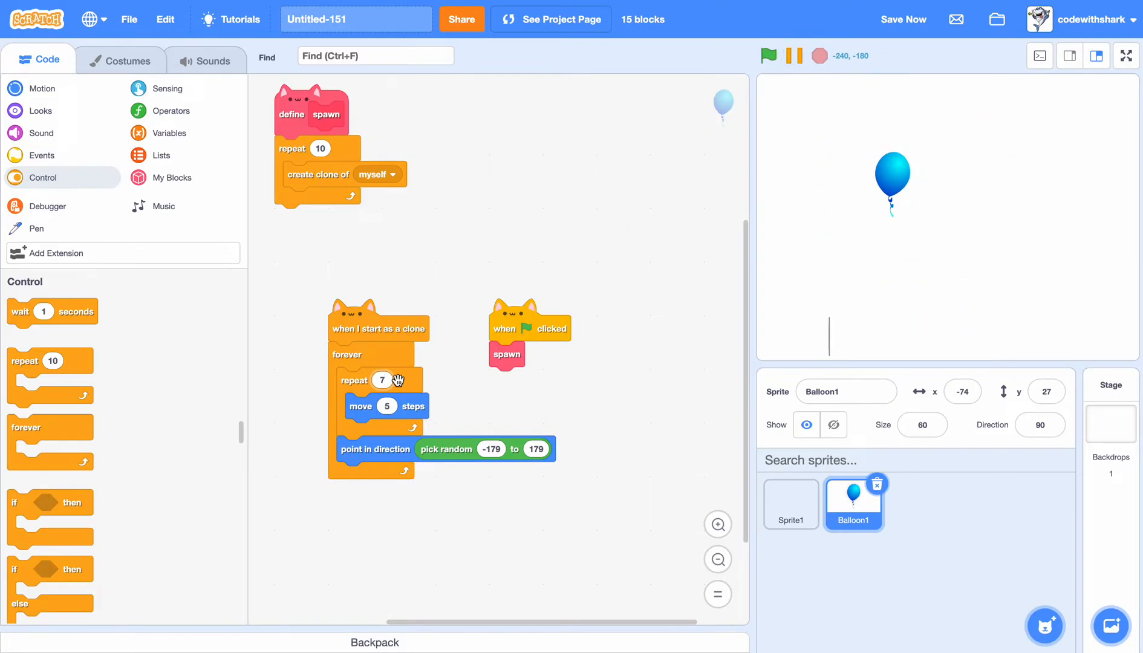
left_click(381, 380)
type("2")
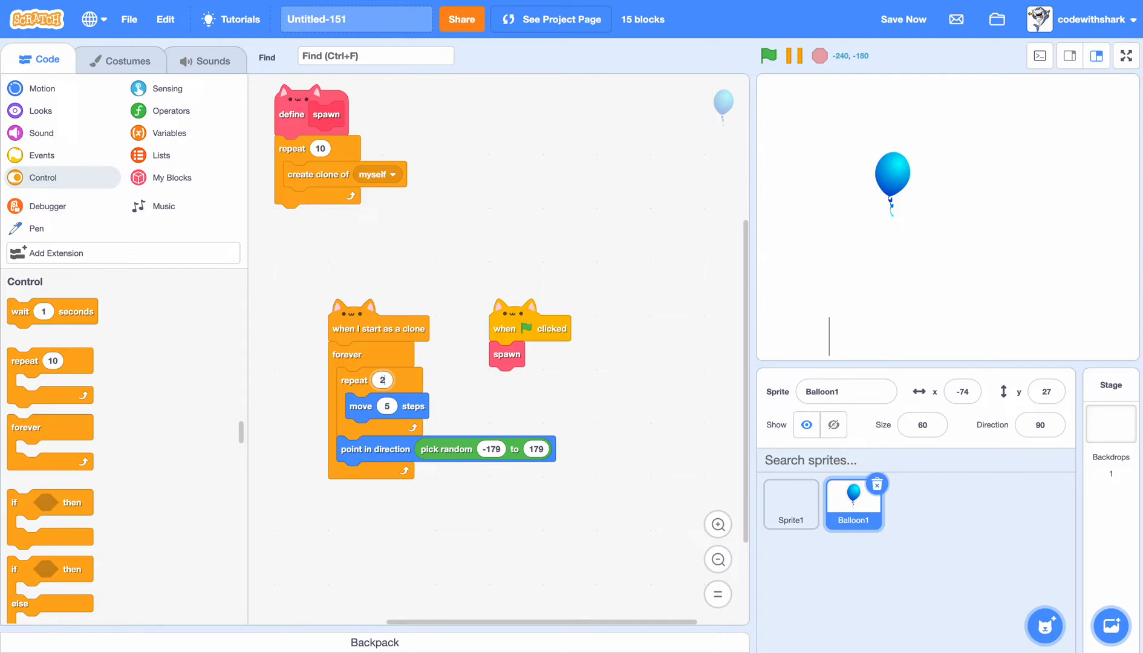
left_click(768, 56)
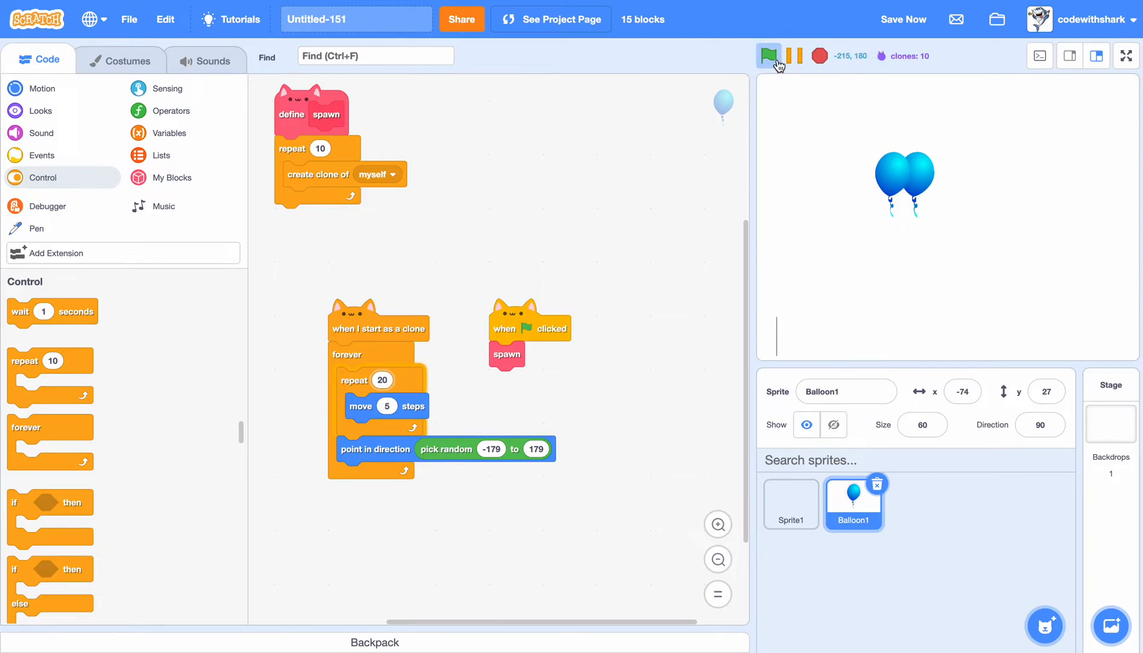
left_click(768, 56)
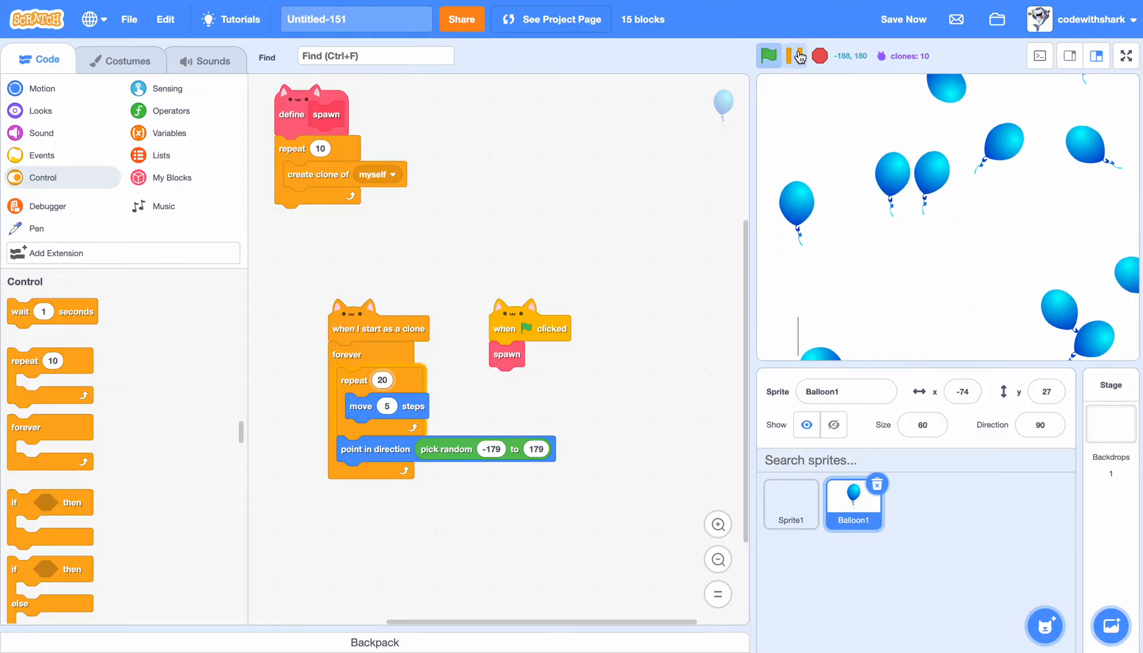
left_click(818, 55)
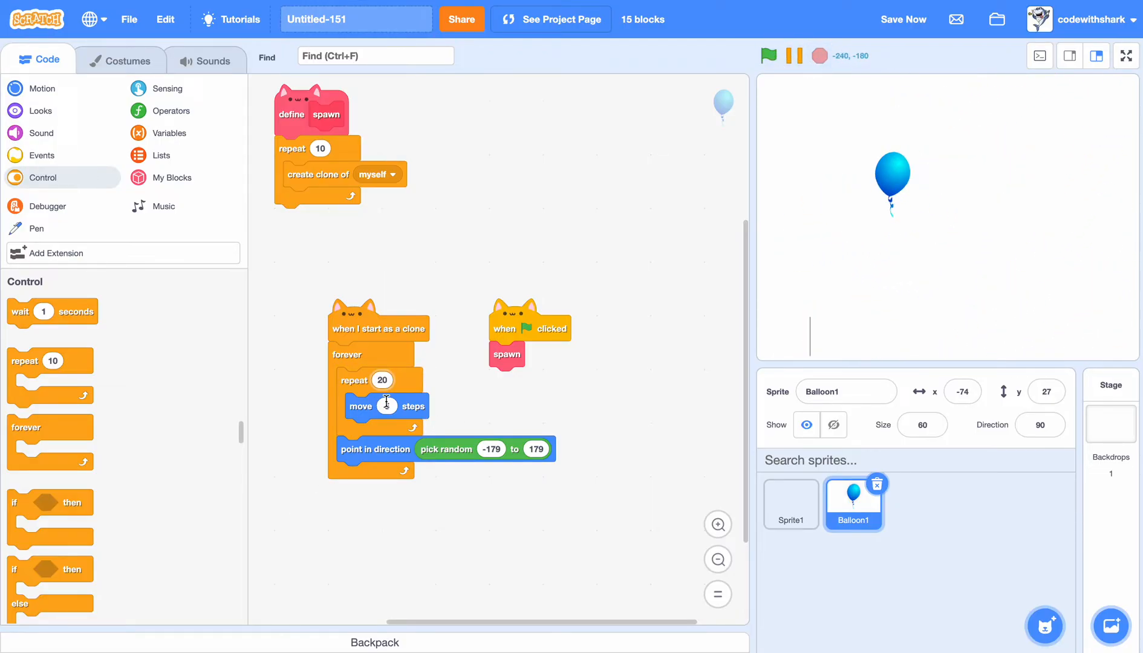
left_click(1040, 425)
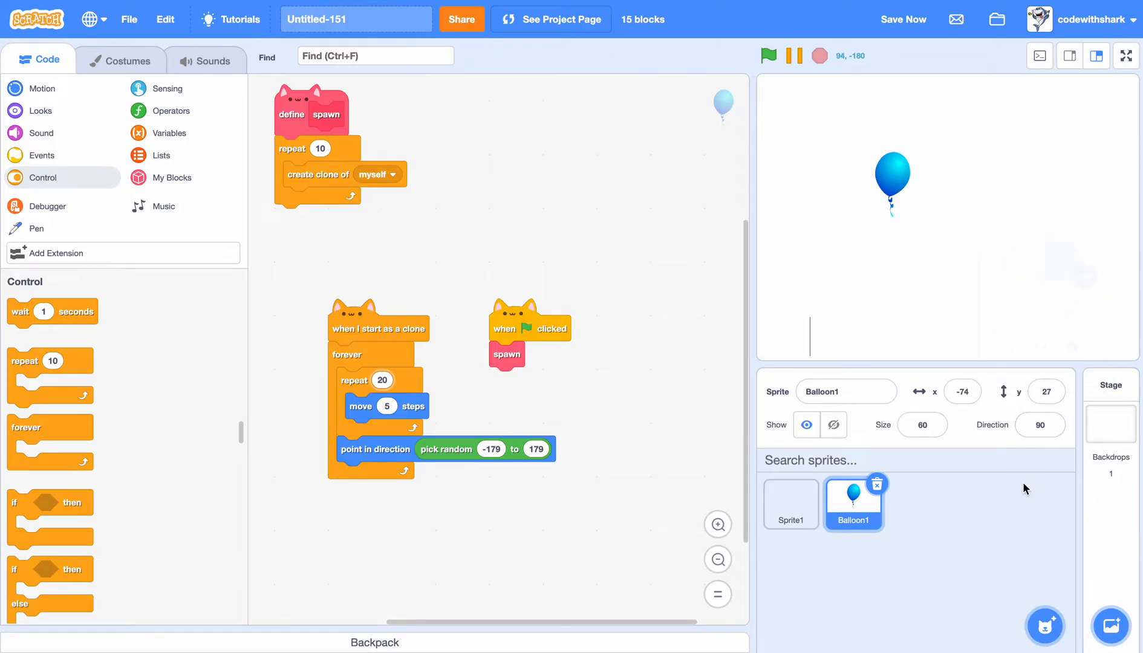
left_click(1039, 425)
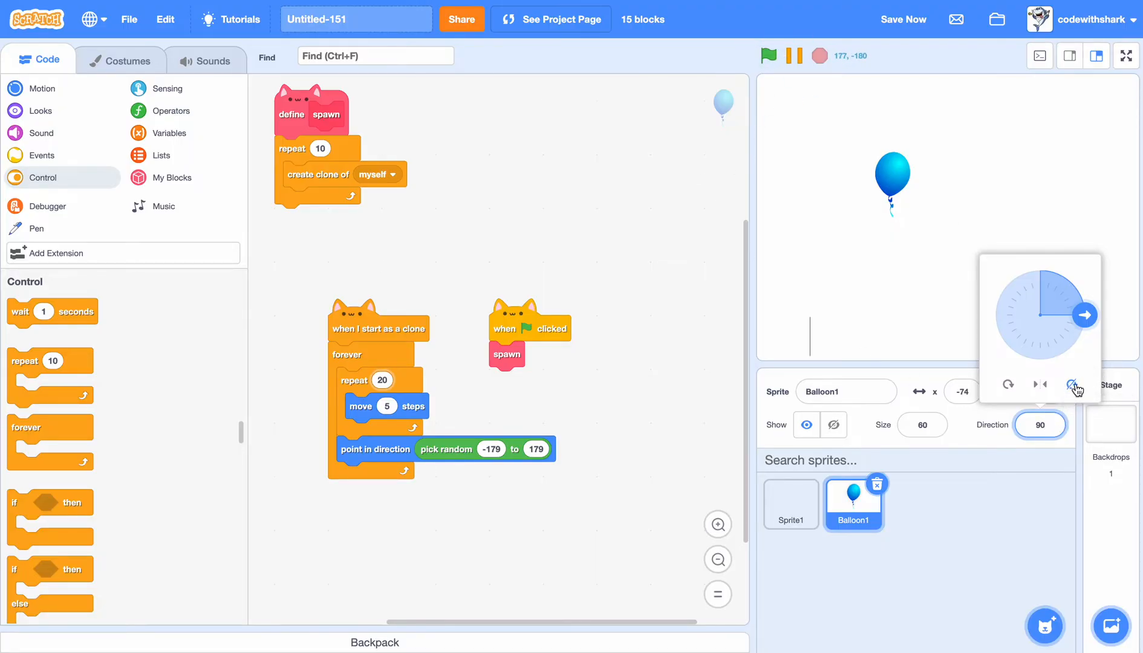
mouse_move(1071, 384)
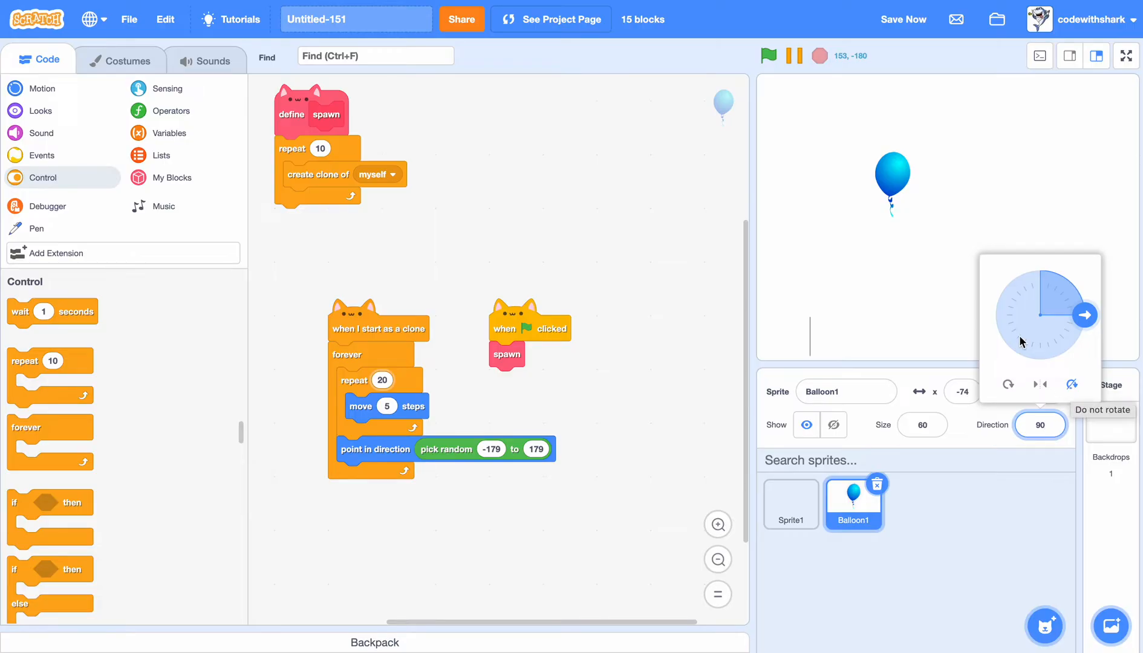
- Set the balloon to Don't rotate and move the random direction turn to the top of the loop; retest
left_click(769, 55)
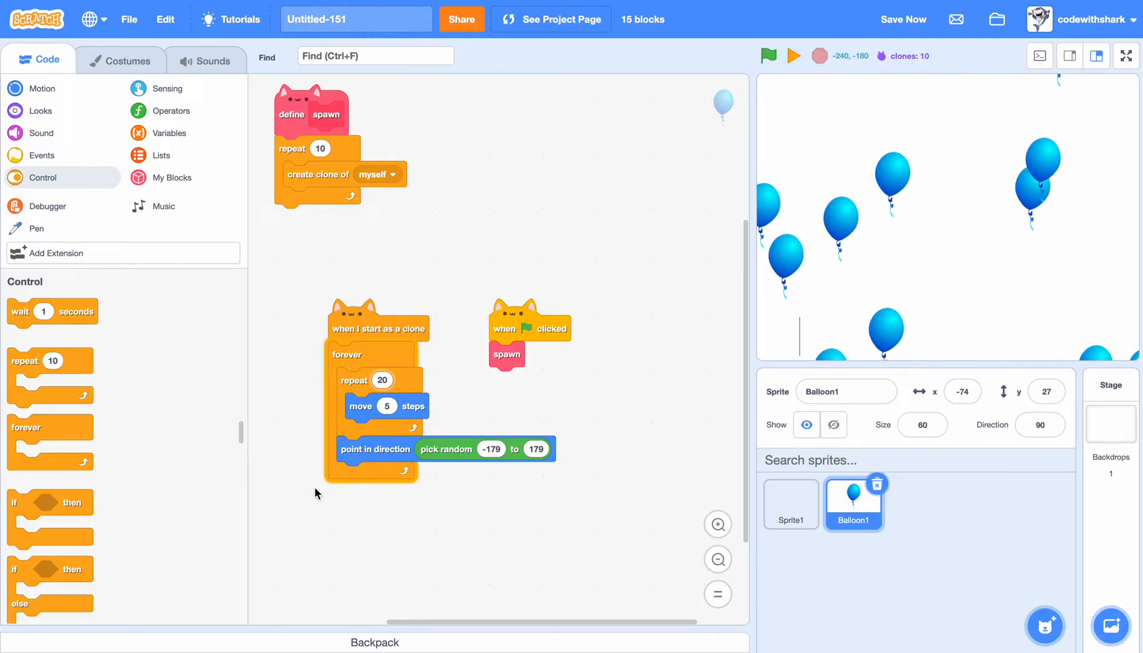
left_click_drag(375, 449, 375, 379)
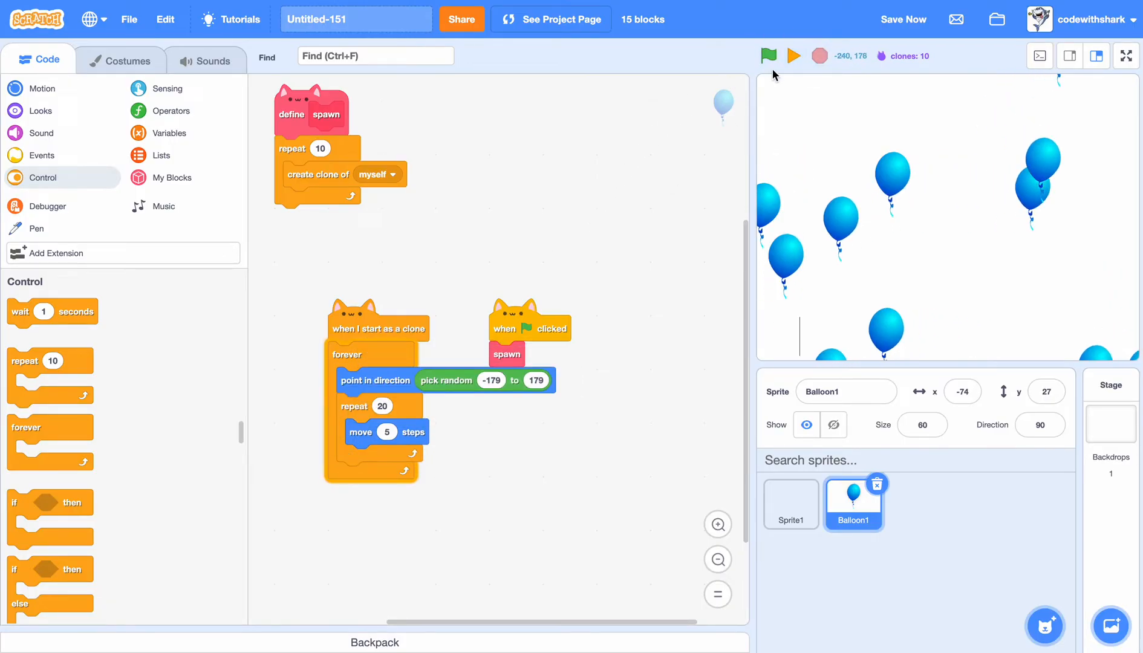
left_click(768, 56)
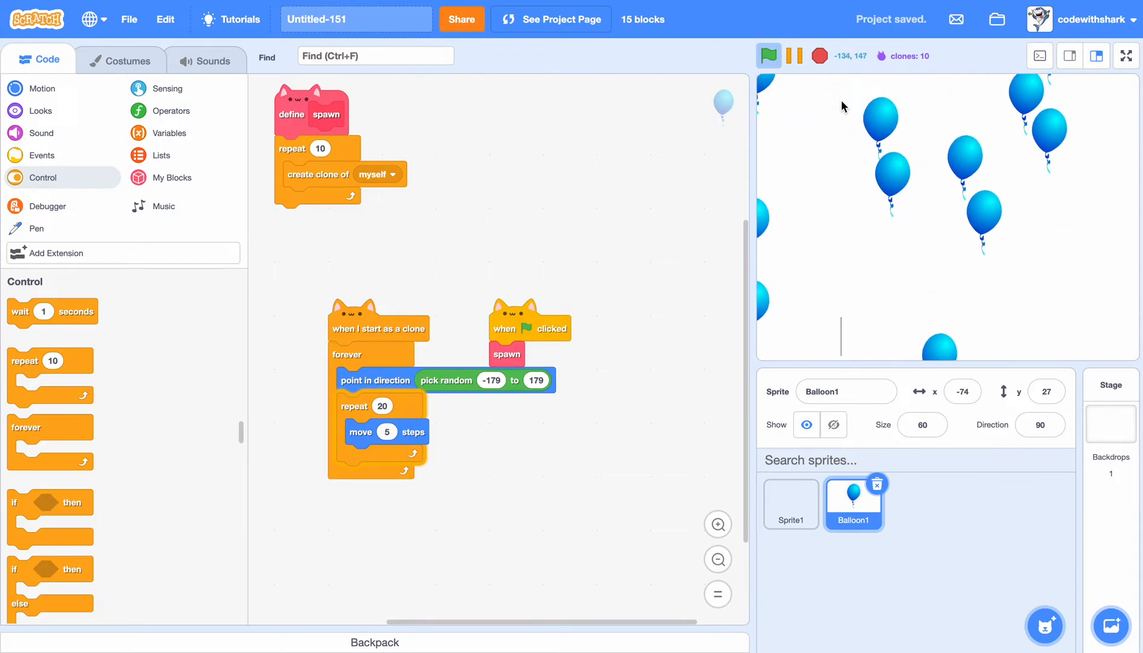
left_click(818, 56)
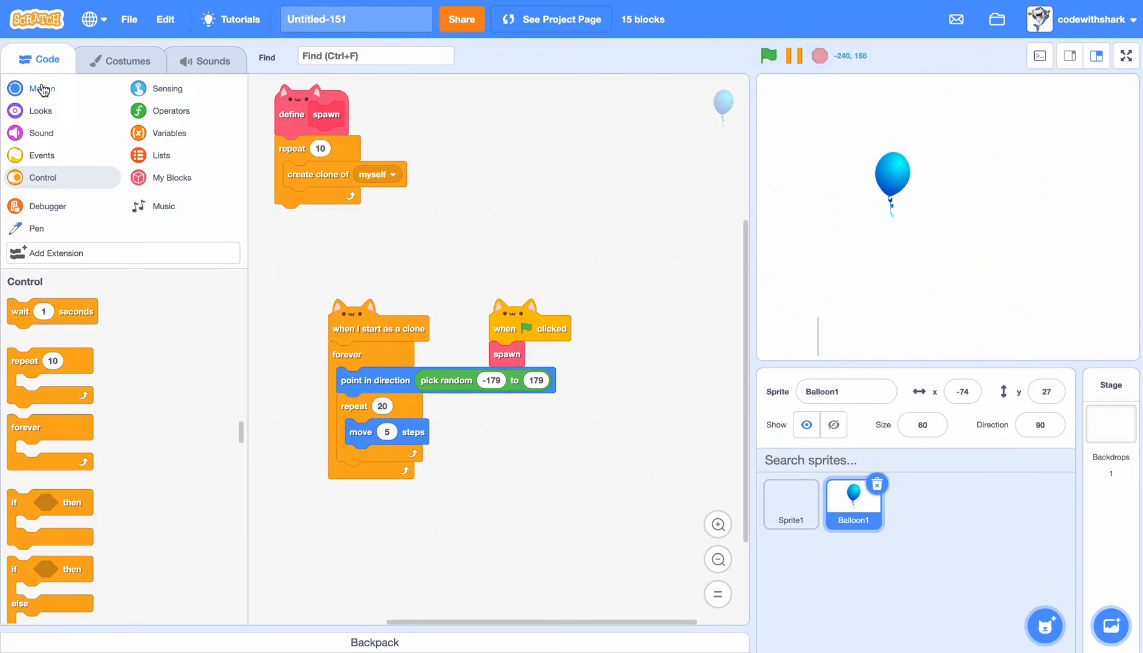
- Add go to random position above each clone's forever loop and run to see ten scattered balloons
left_click(43, 88)
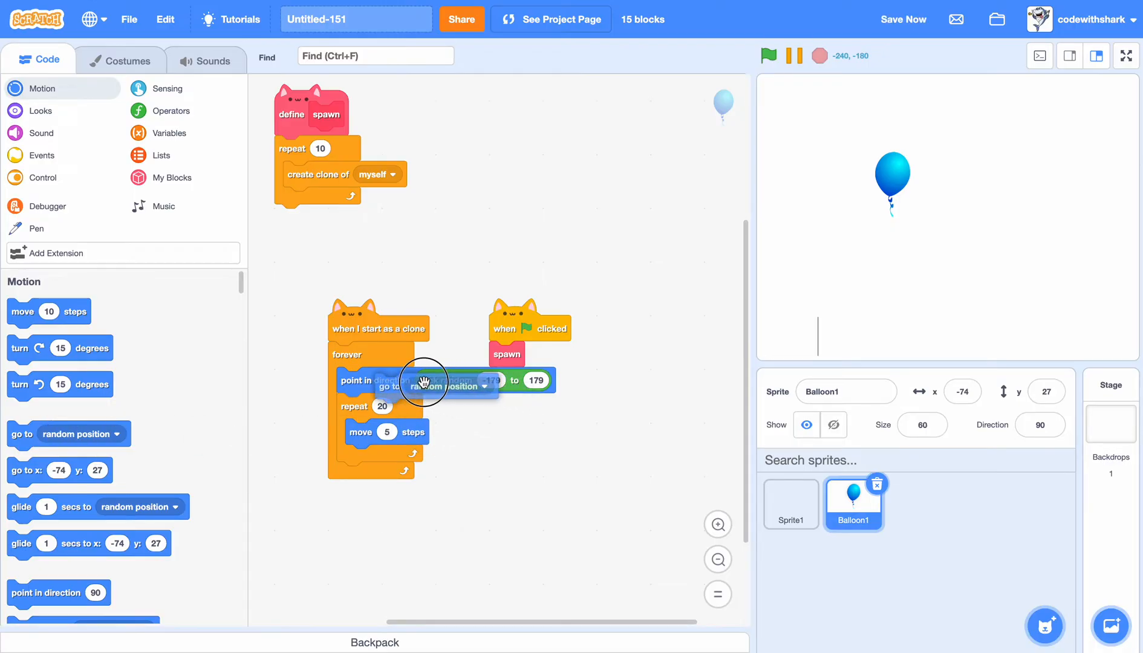
left_click(768, 56)
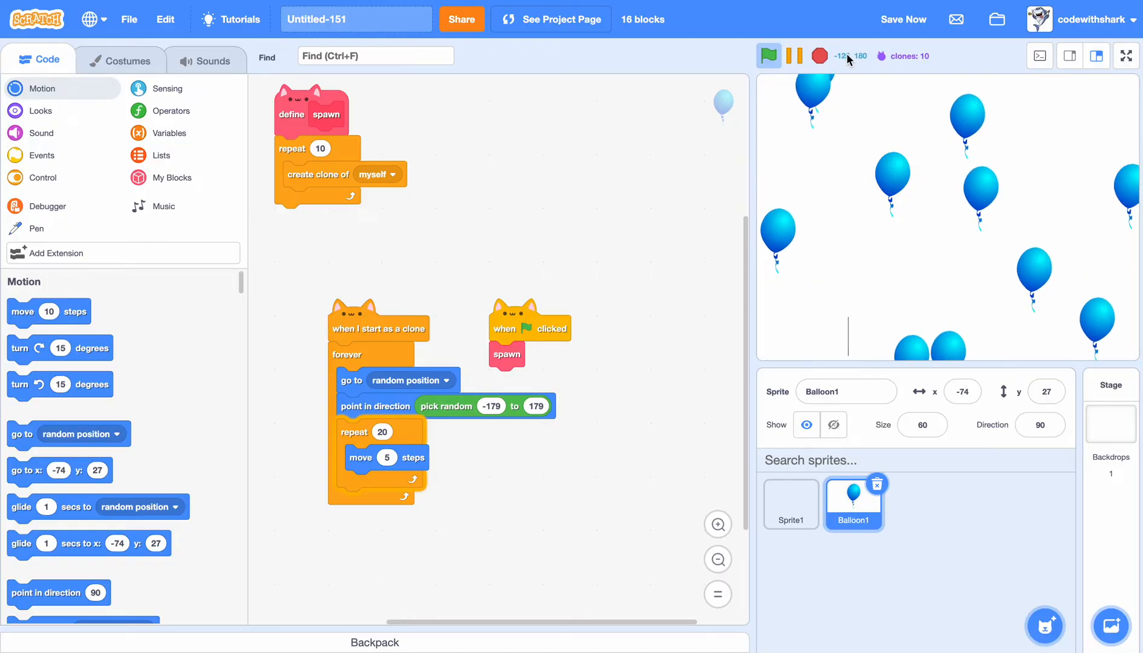
left_click(794, 56)
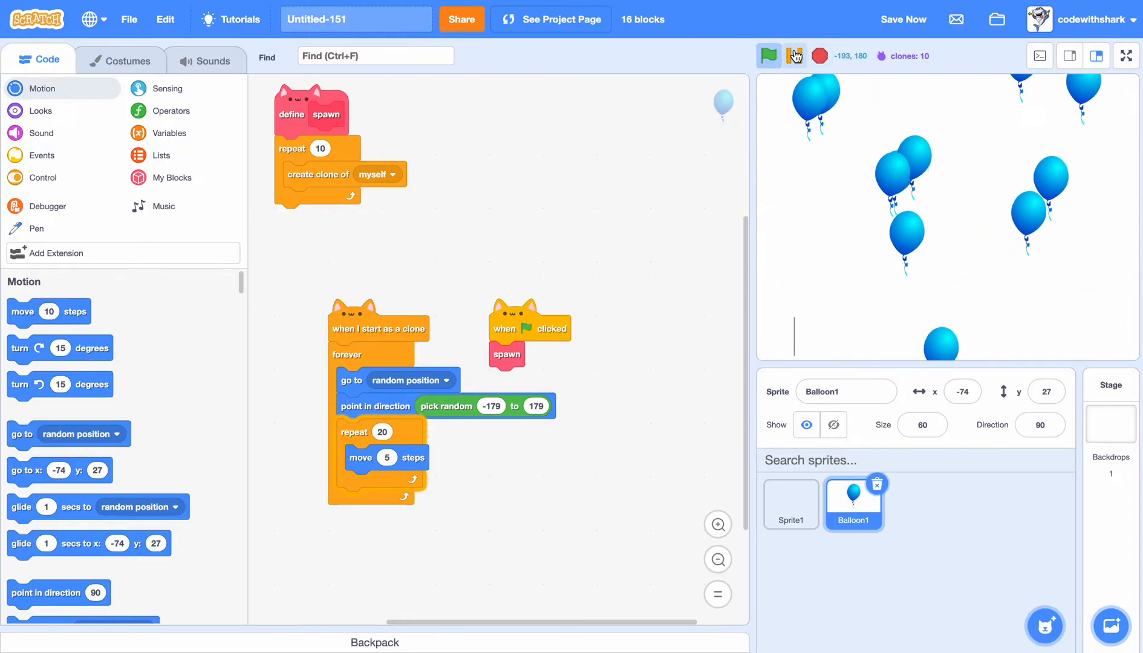
mouse_move(796, 56)
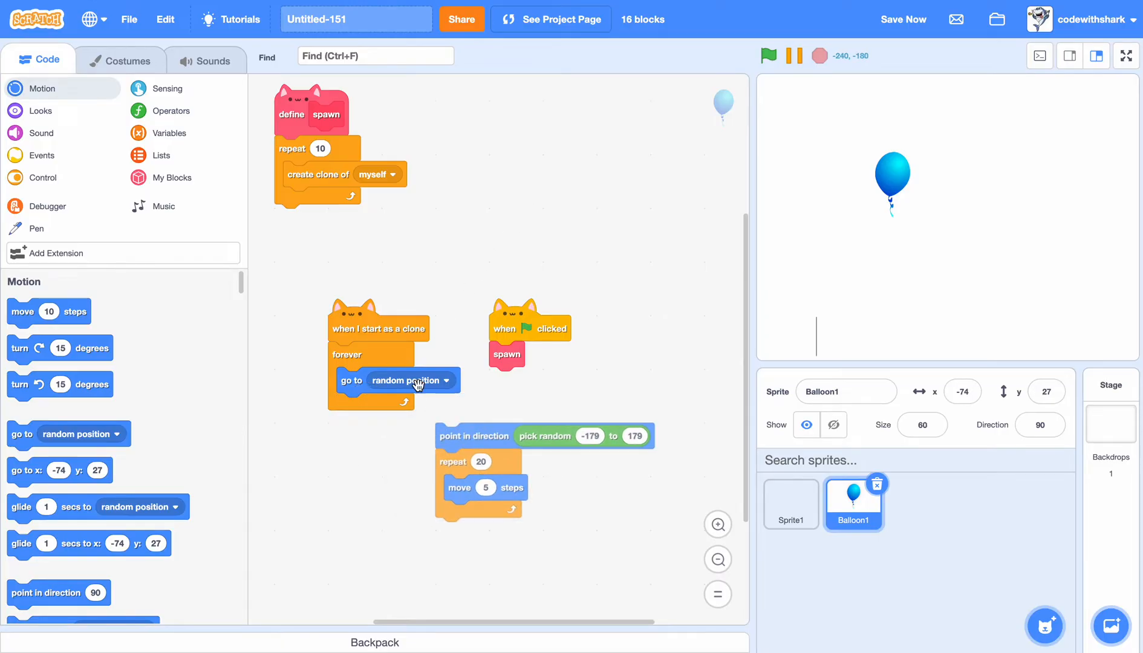
left_click(420, 384)
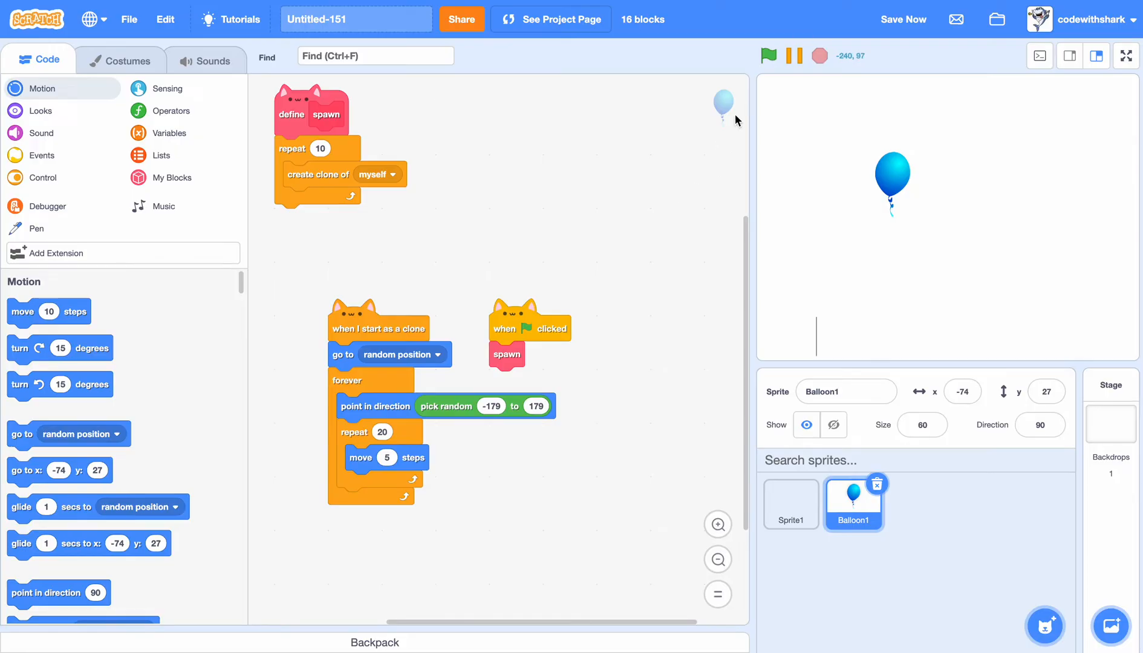
left_click(768, 56)
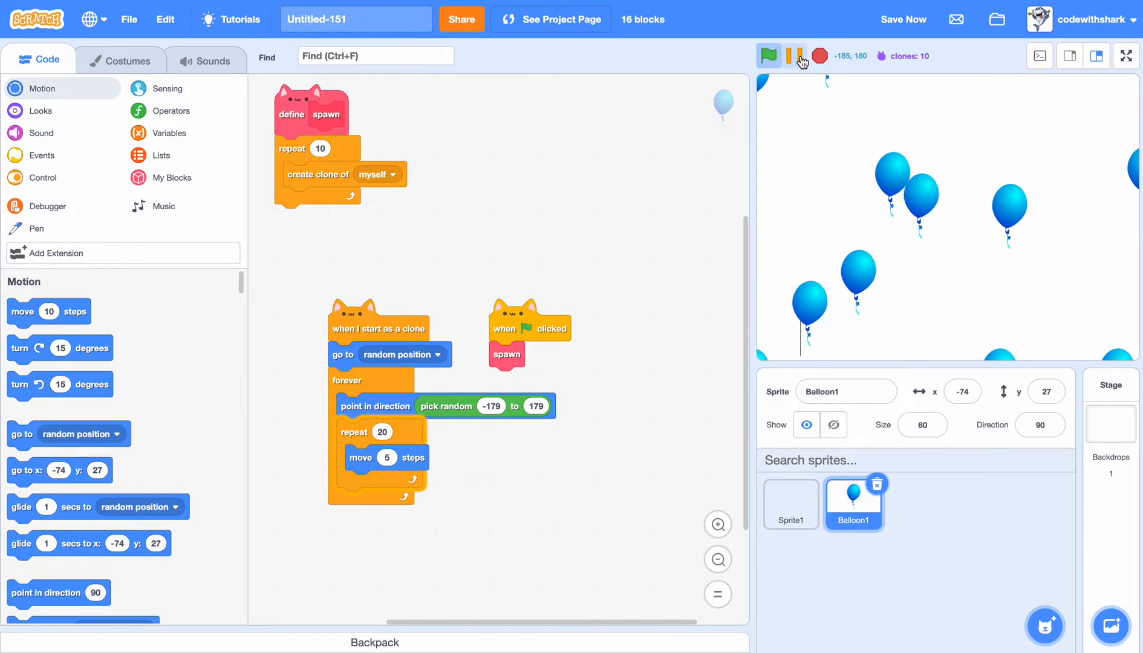
left_click(799, 56)
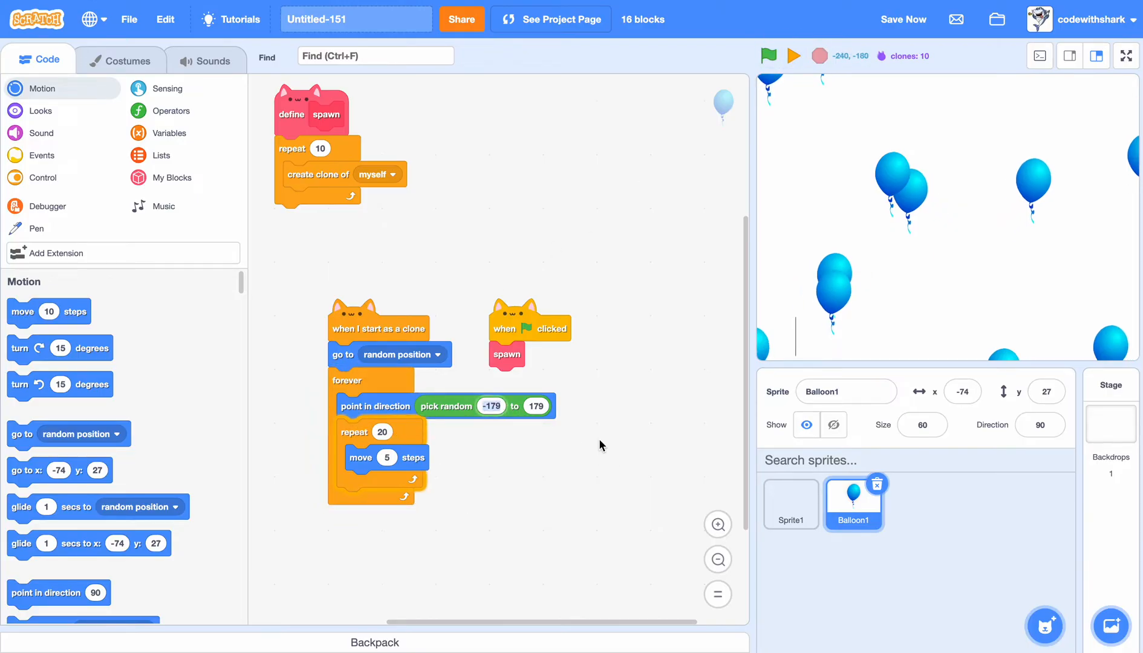
scroll("down", 3)
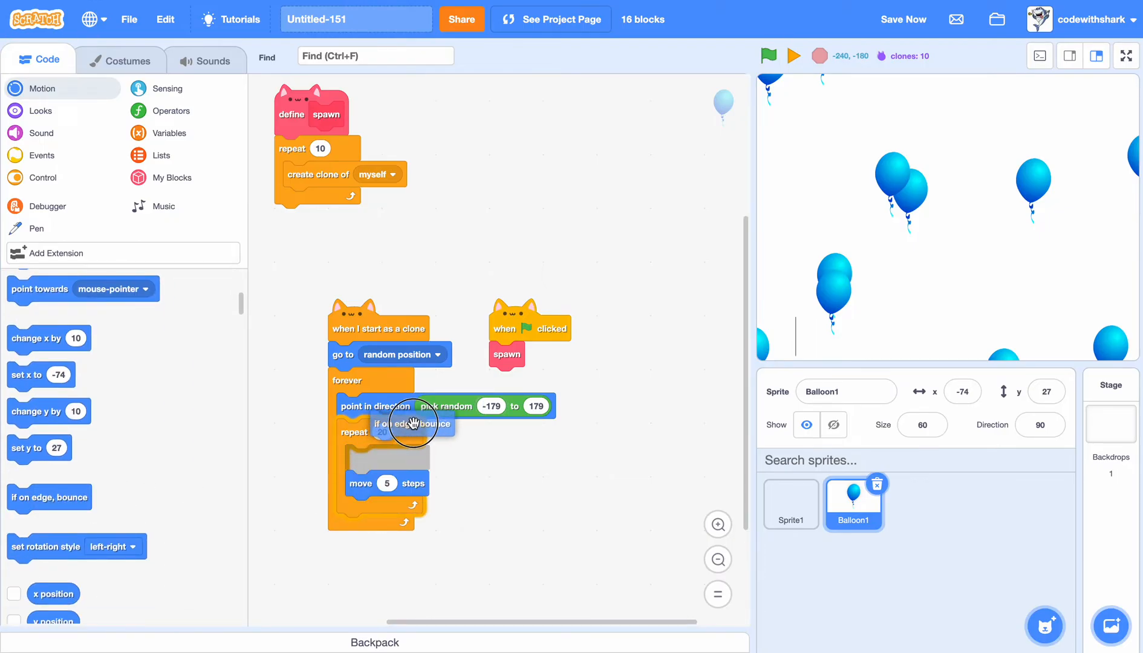
left_click_drag(48, 497, 382, 431)
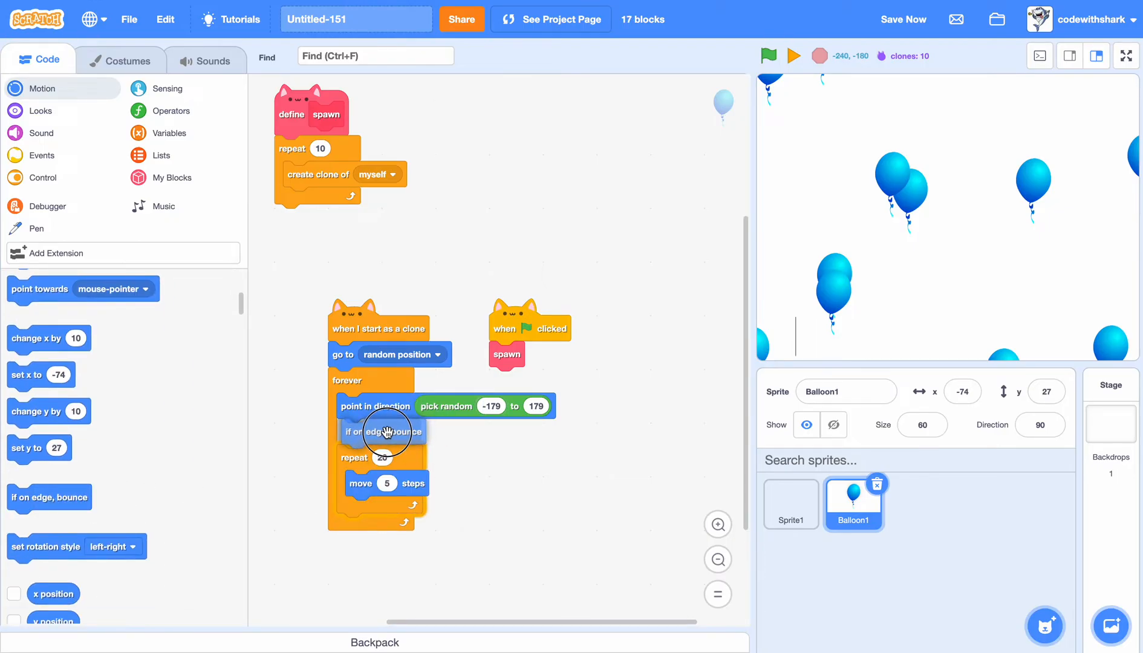
left_click_drag(379, 432, 378, 501)
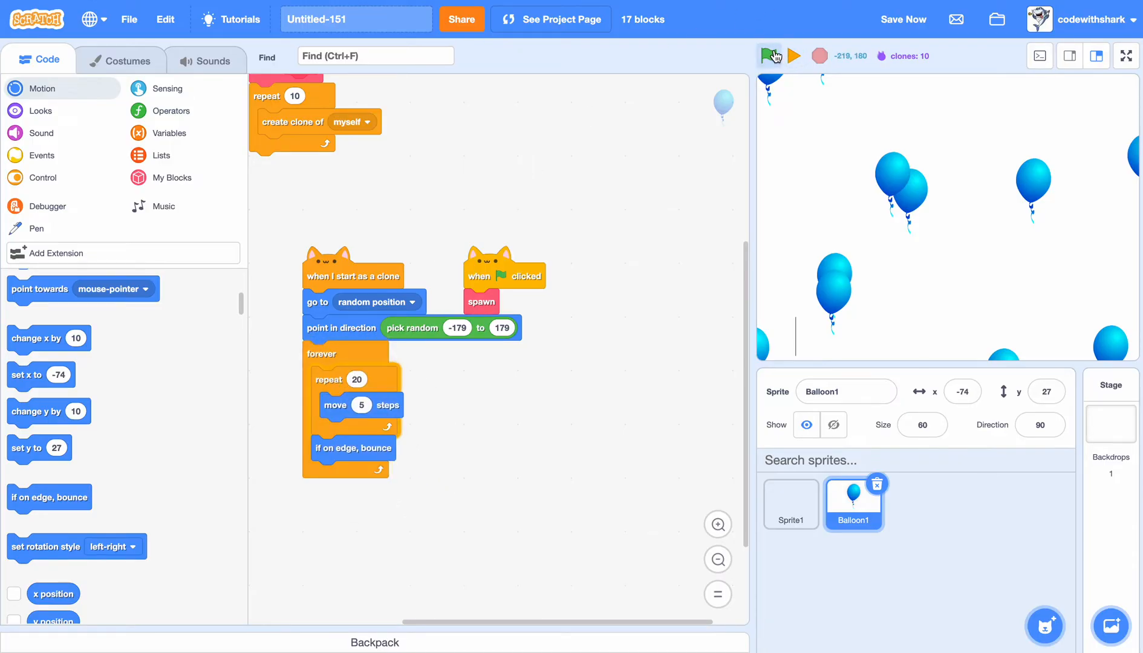
left_click(768, 55)
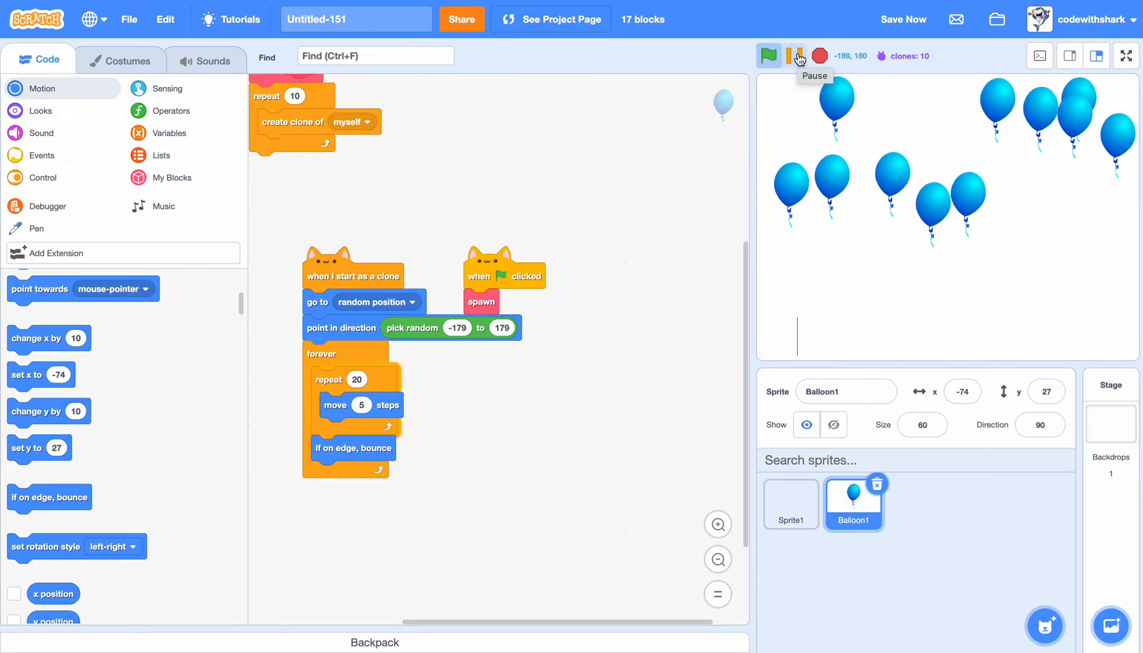
left_click(796, 56)
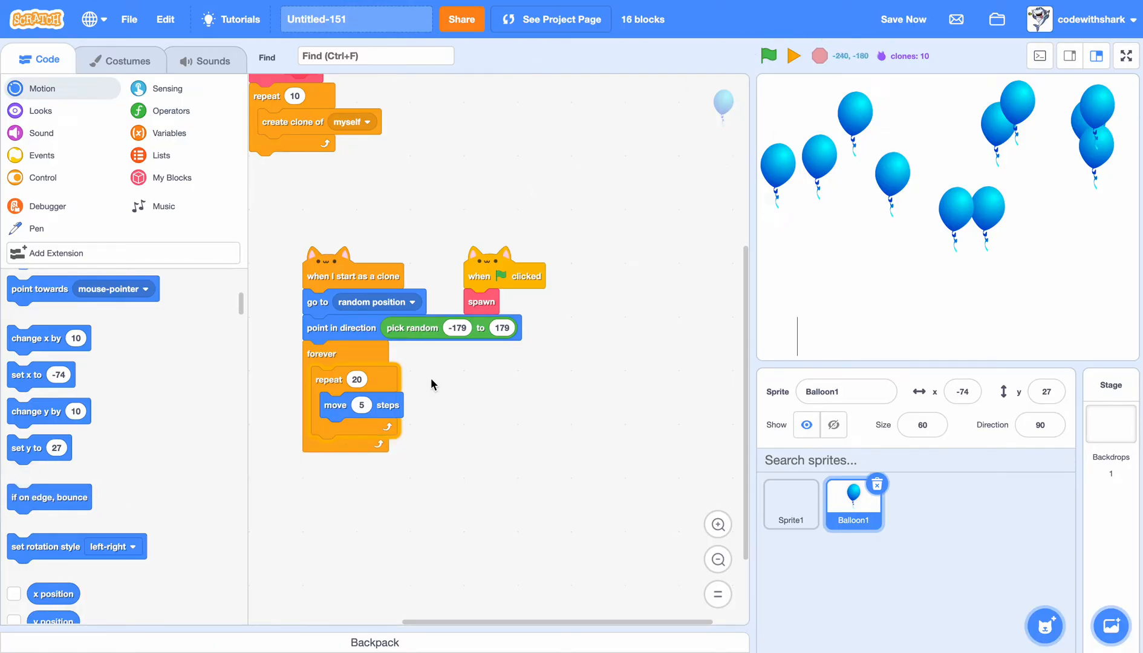
left_click_drag(340, 328, 452, 443)
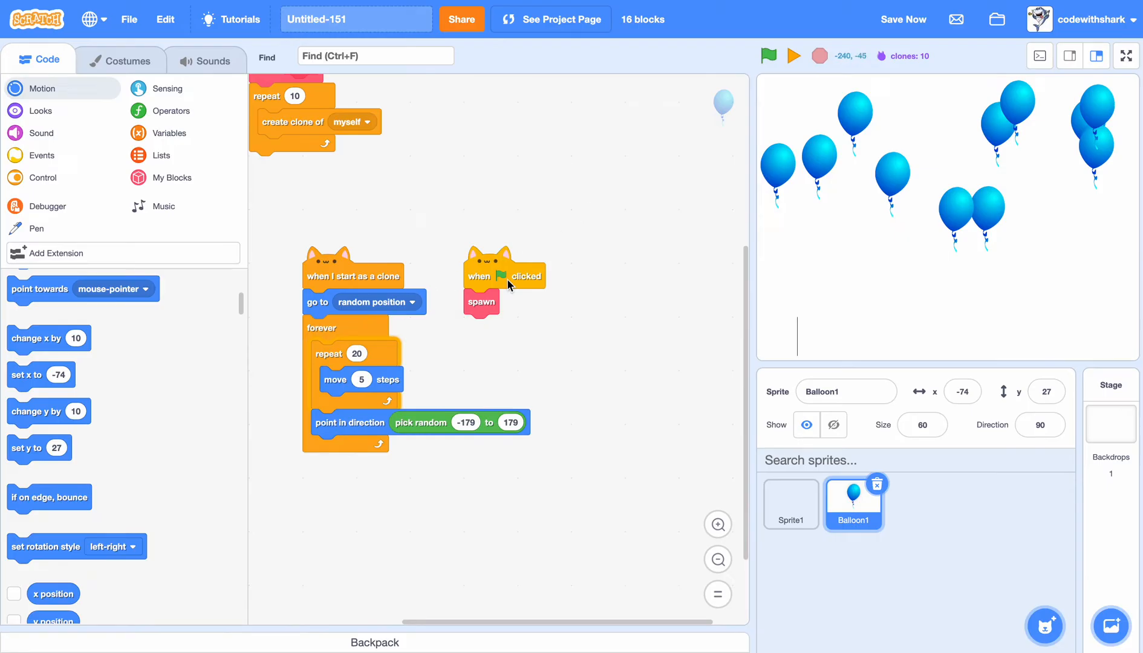
left_click(764, 56)
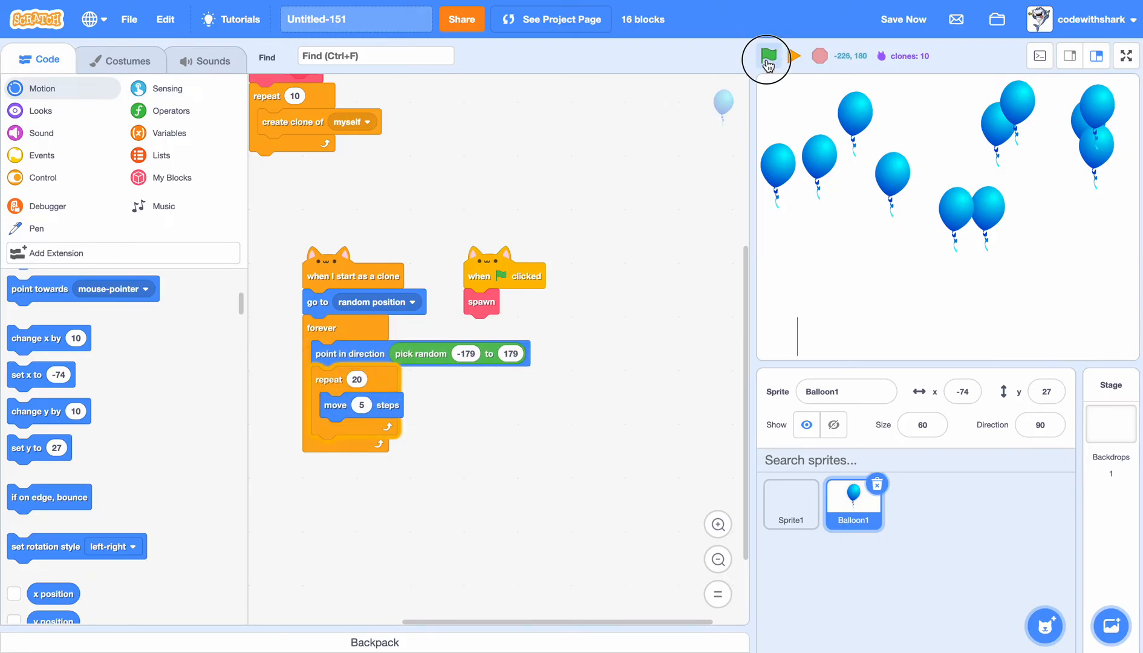
left_click(766, 56)
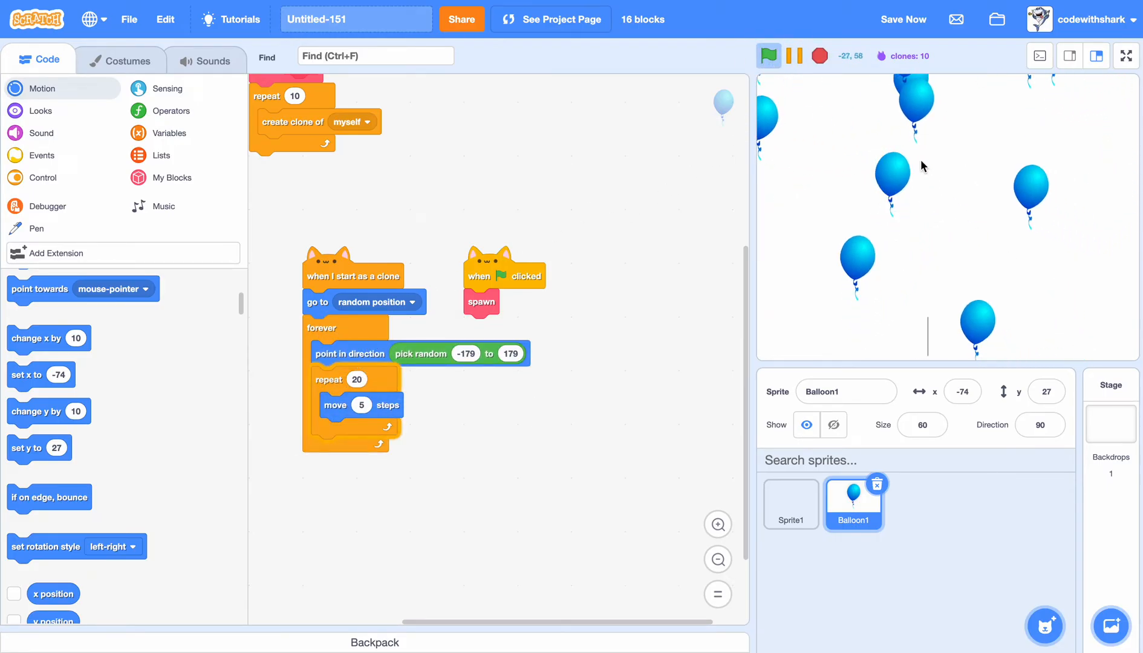
left_click(819, 56)
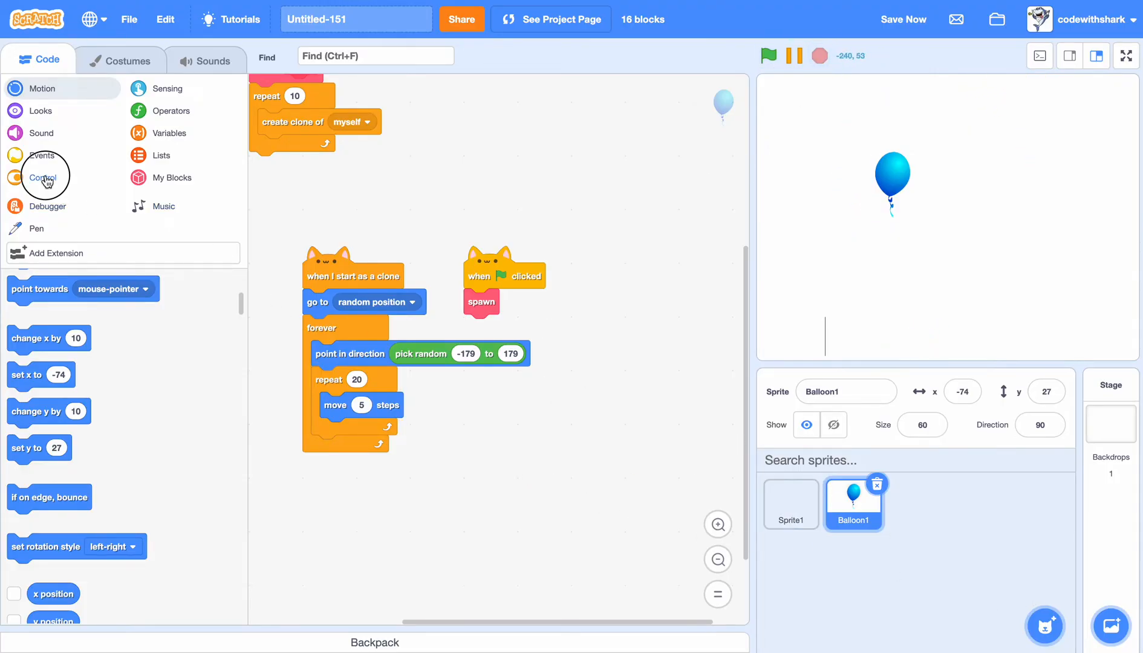
- Make clones touching Sprite1 change a new score variable by 1 and delete themselves
left_click(43, 177)
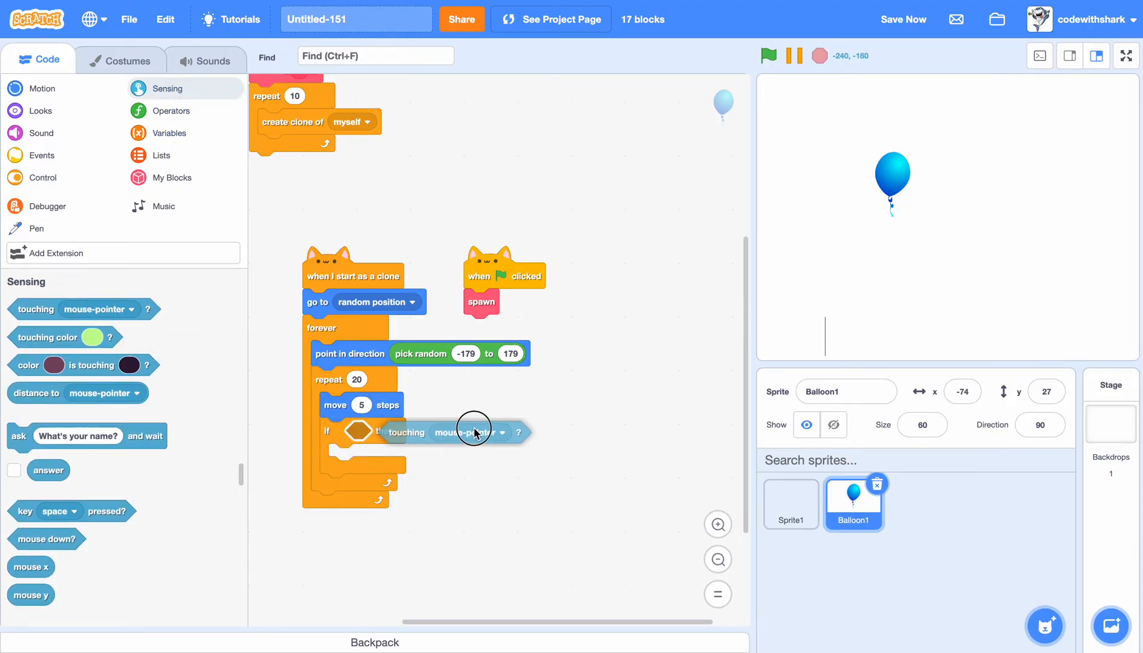
left_click(502, 432)
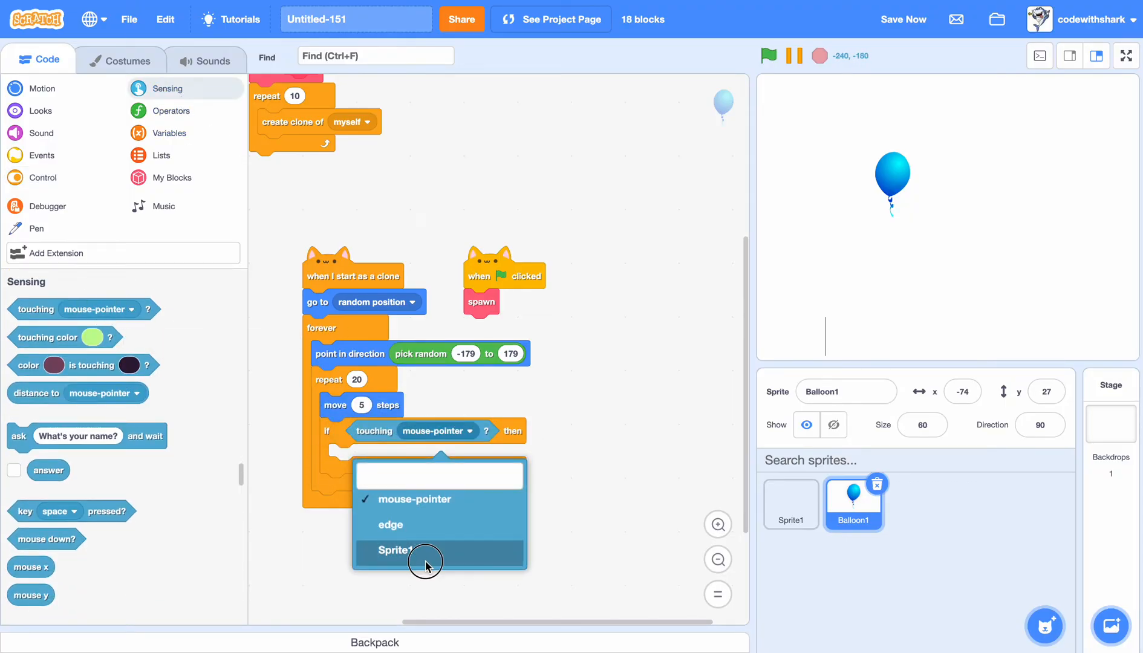
left_click(395, 550)
type("score")
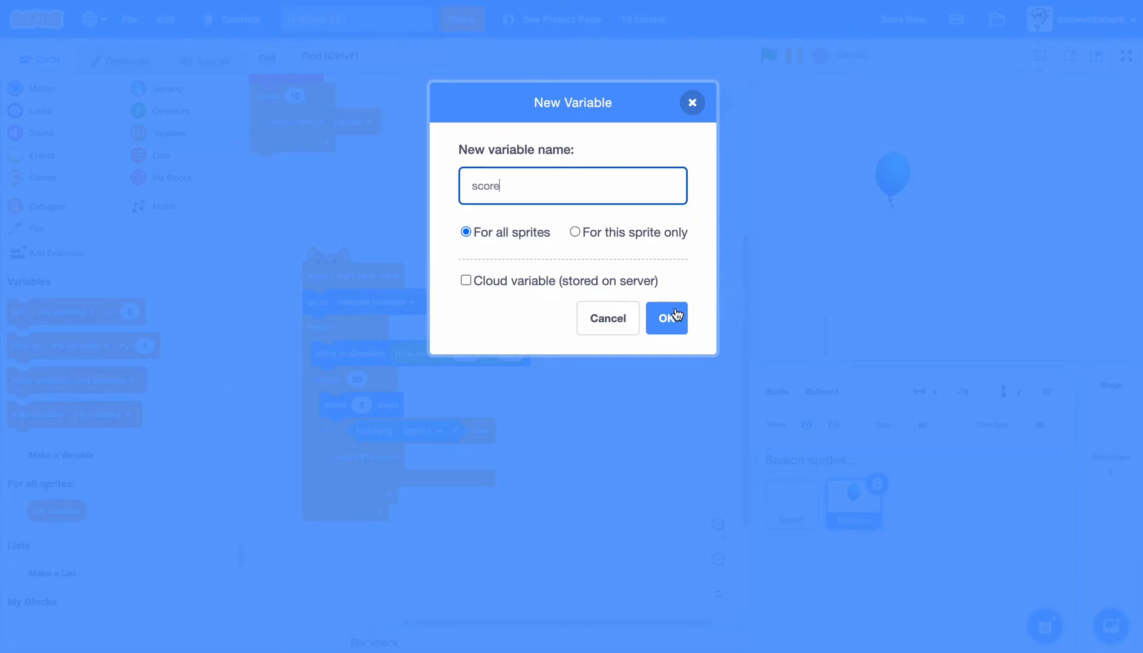
left_click(665, 318)
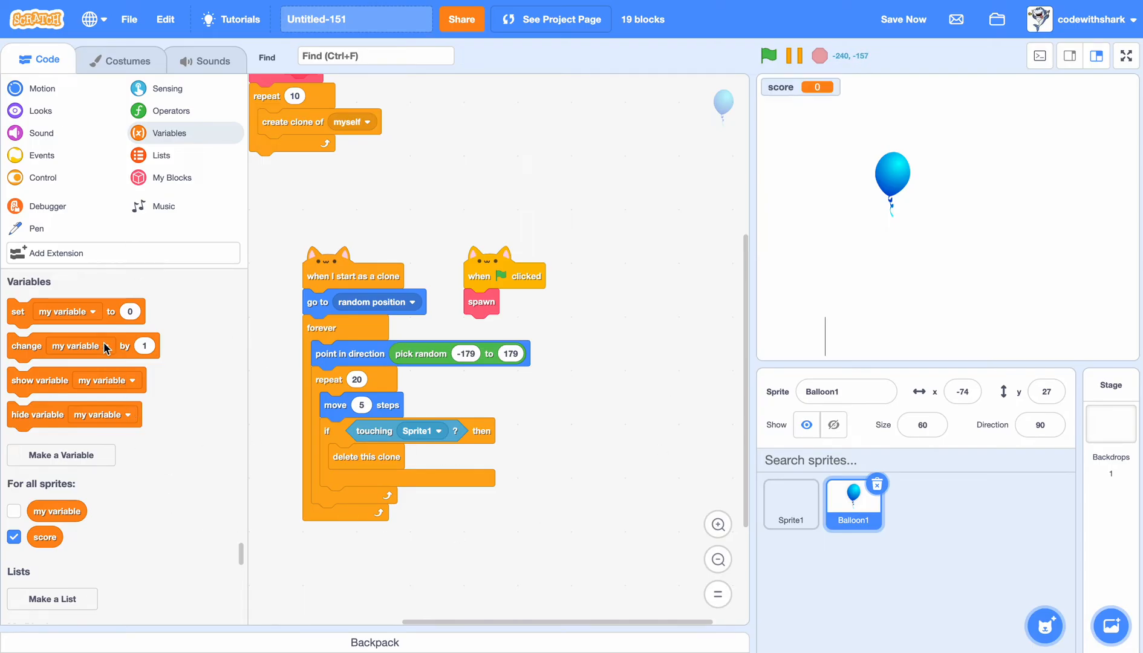
left_click(400, 458)
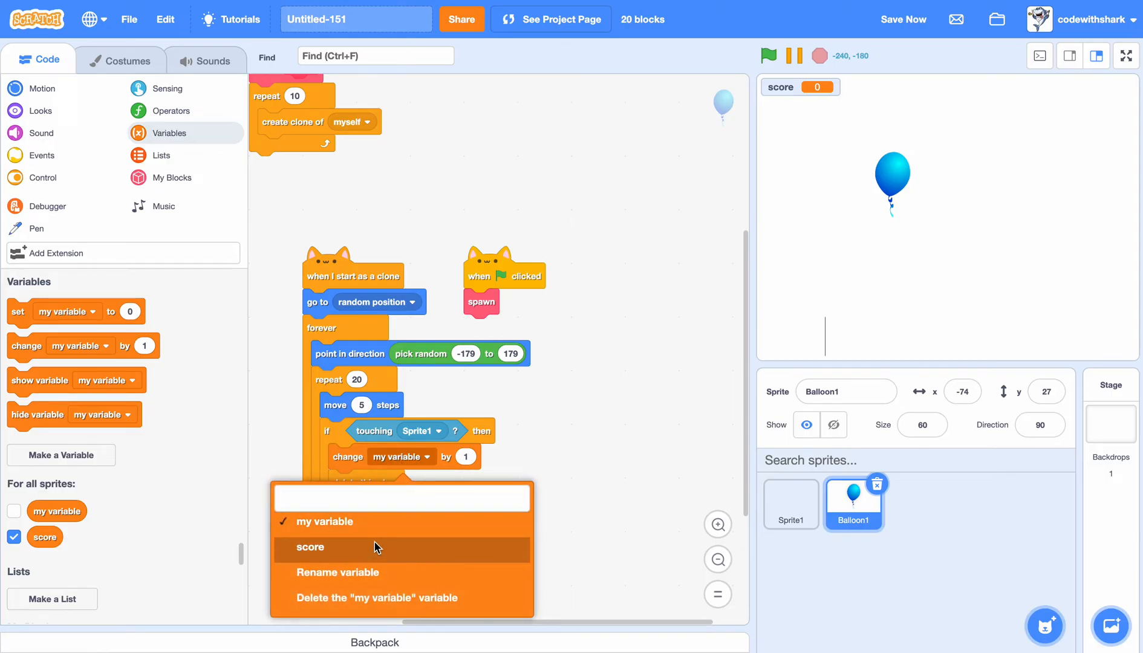
left_click(311, 548)
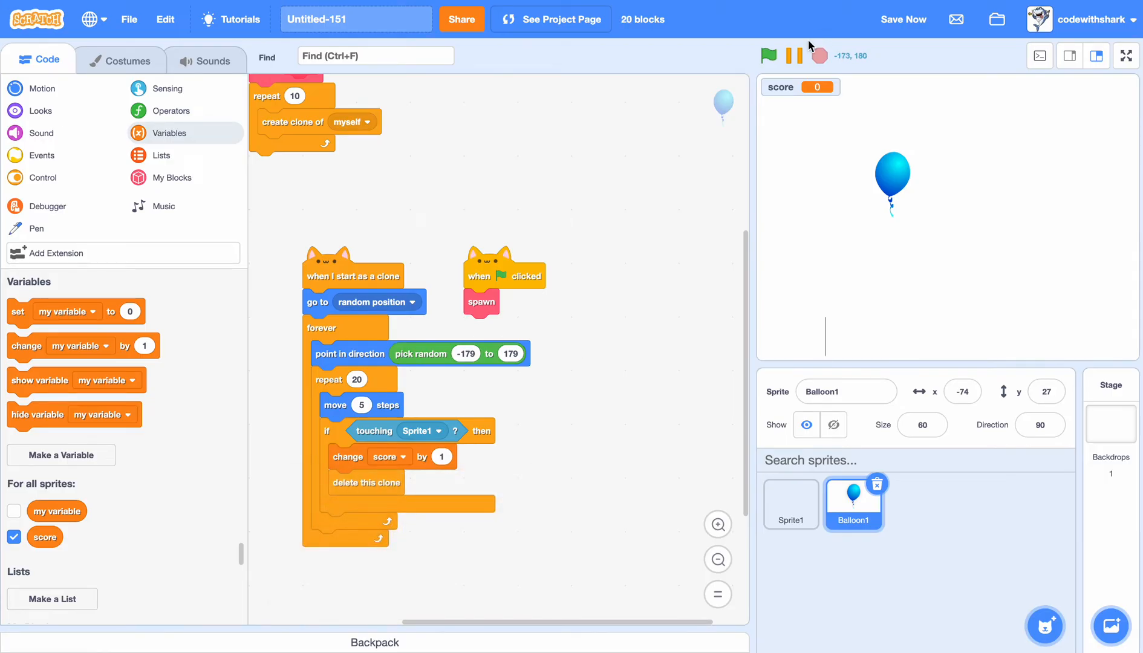
- Play-test the scoring to 5 points and stop the game
left_click(768, 56)
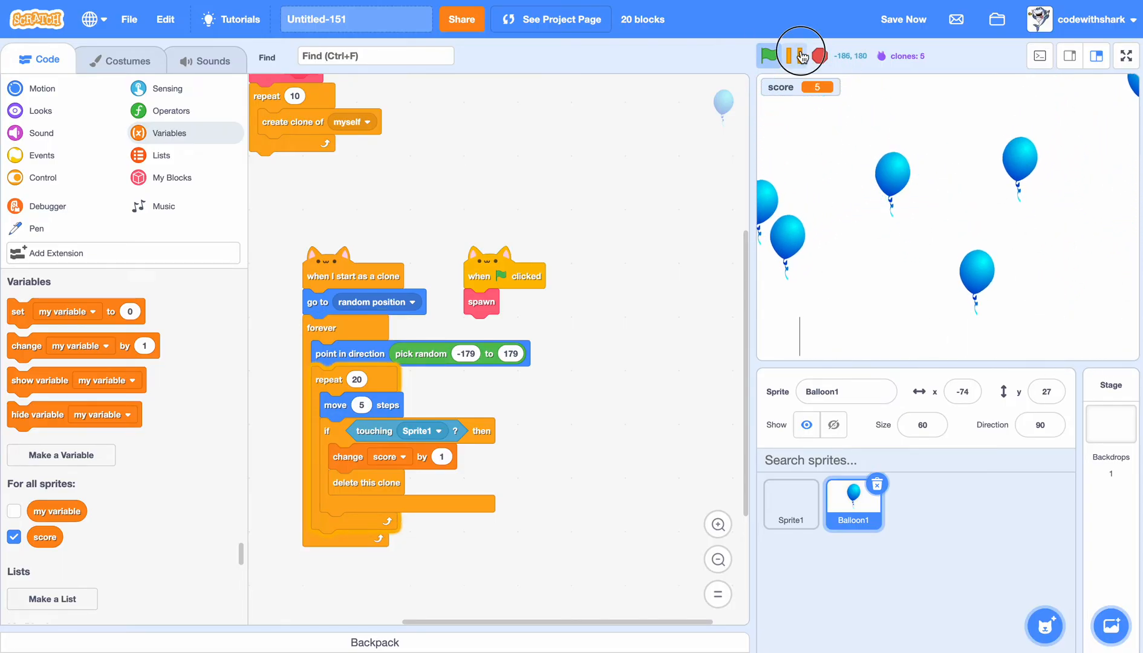
left_click(796, 55)
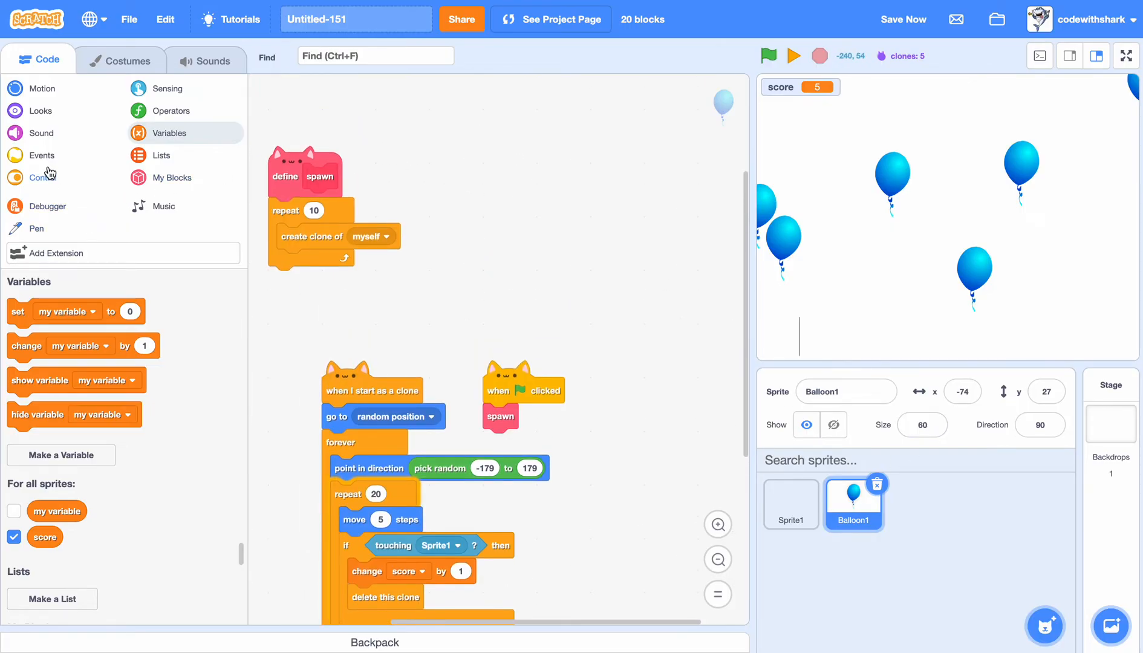
- Hide the original balloon on the green flag, show each clone, then select Sprite1
left_click(41, 110)
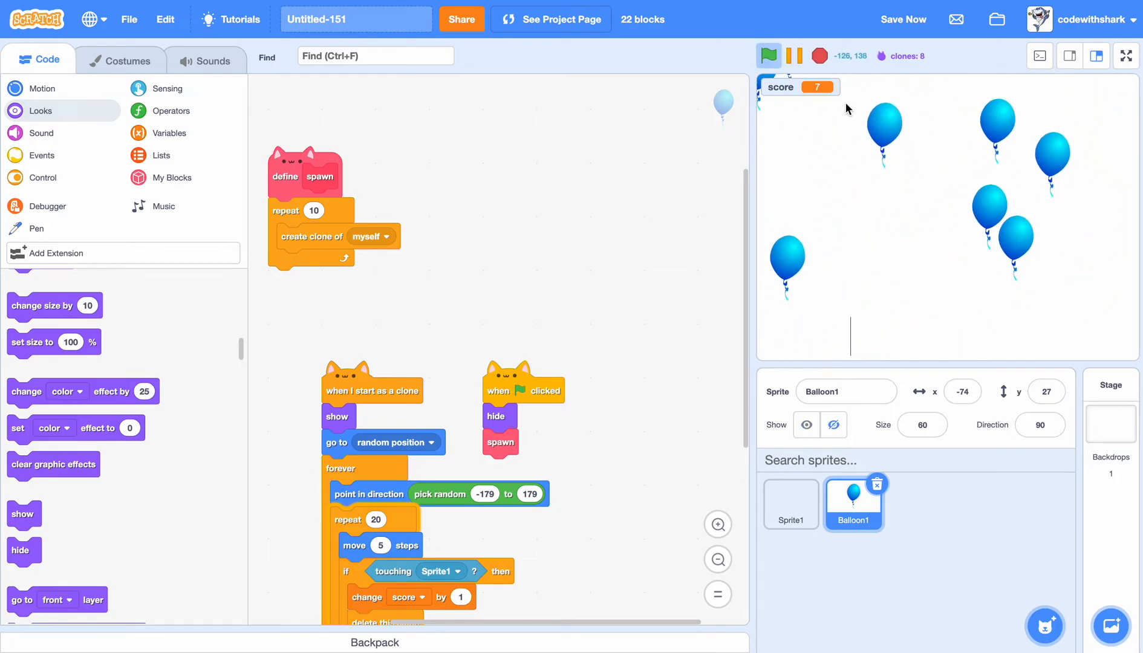
left_click(789, 503)
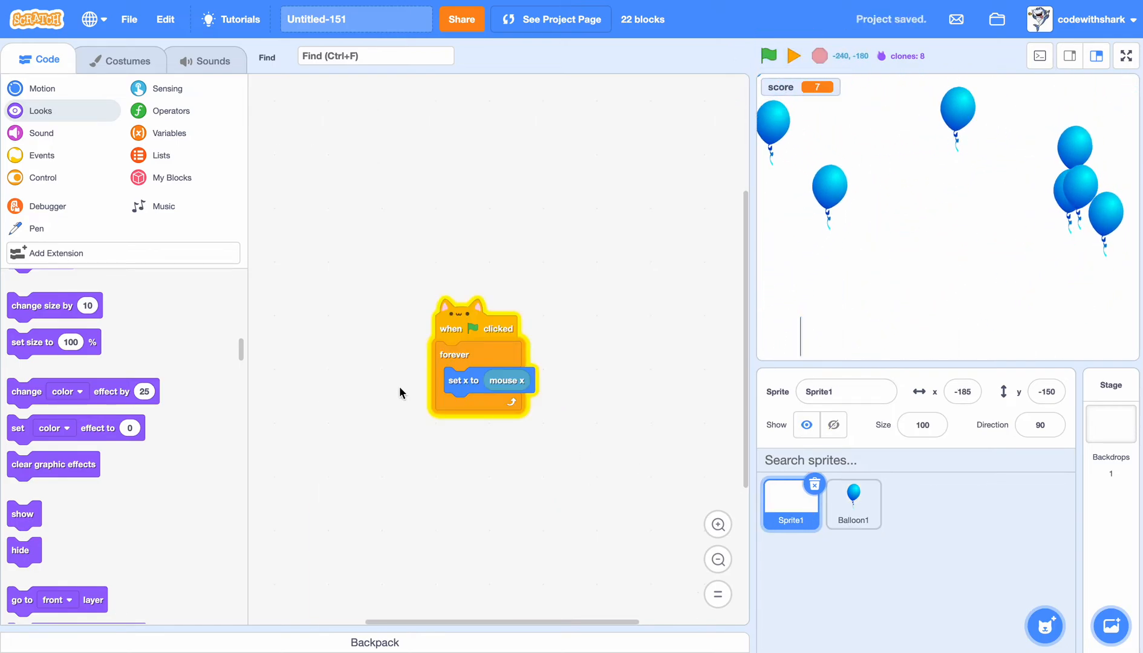
- Inside forever, if mouse down? glide 1 secs to x position, y 170
left_click(41, 177)
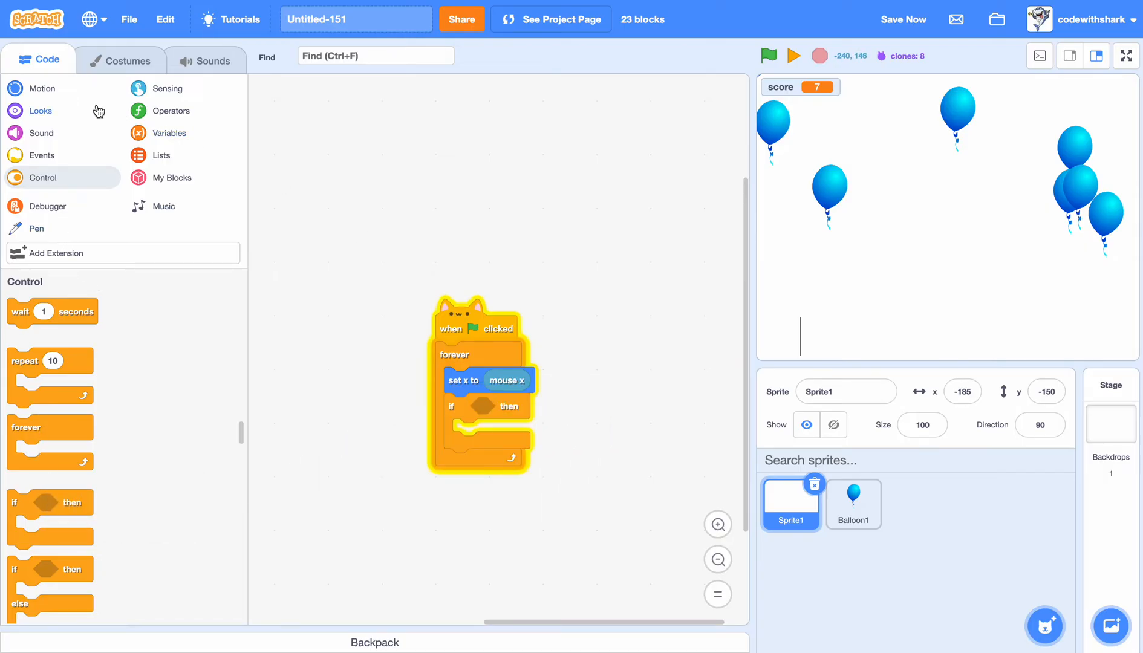
left_click(167, 89)
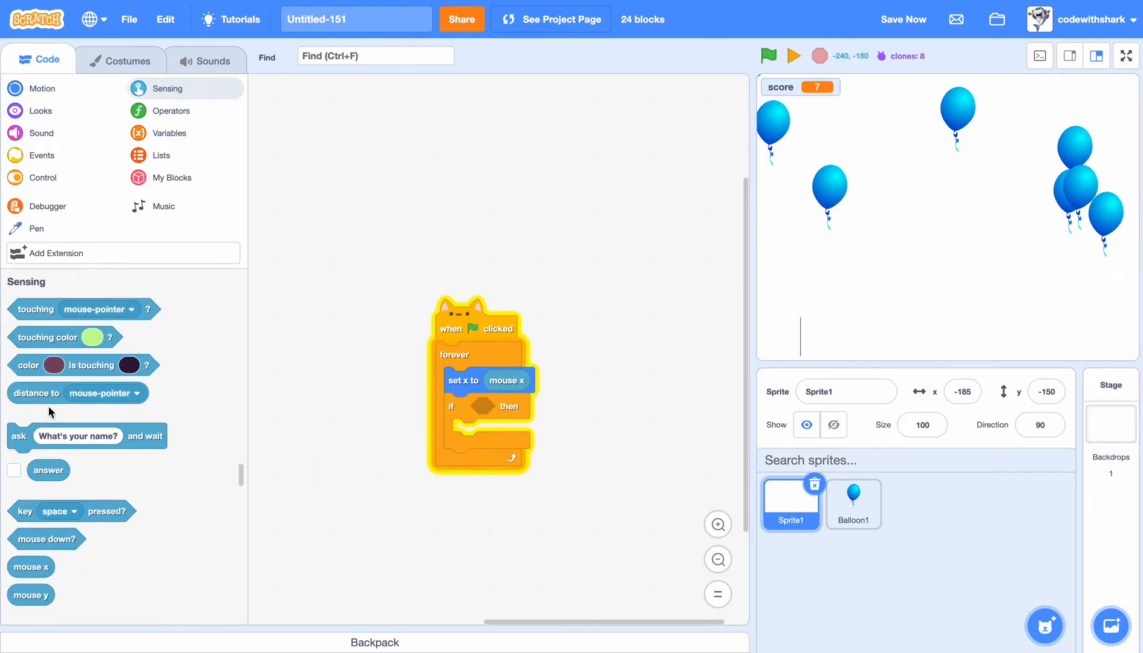
left_click_drag(41, 538, 503, 407)
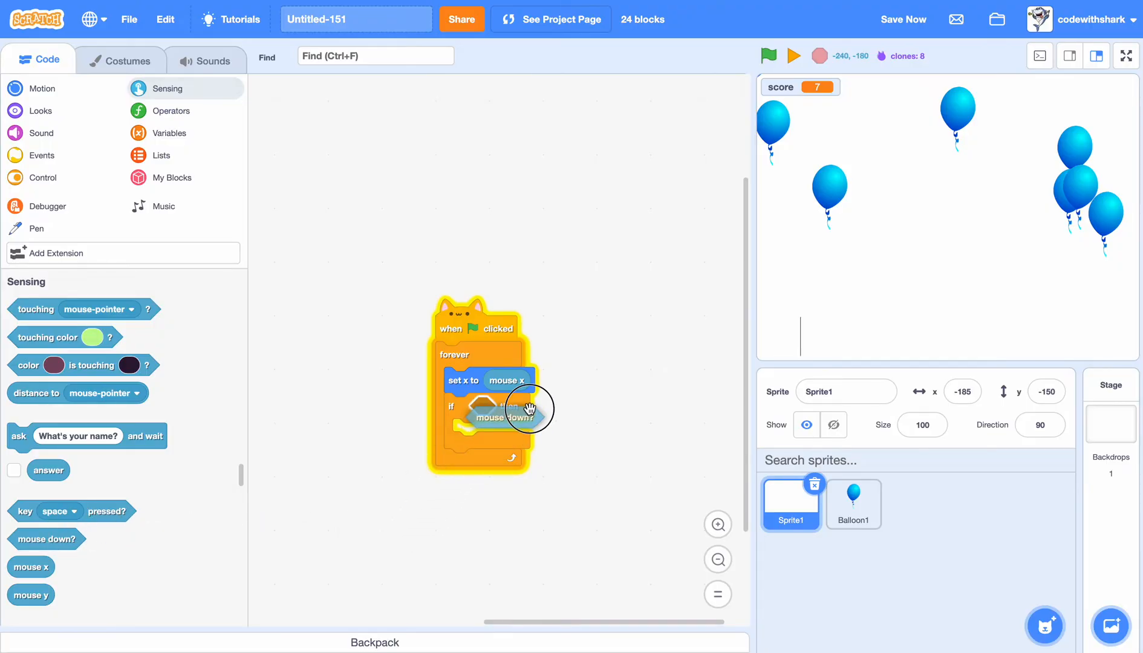
left_click_drag(515, 418, 504, 406)
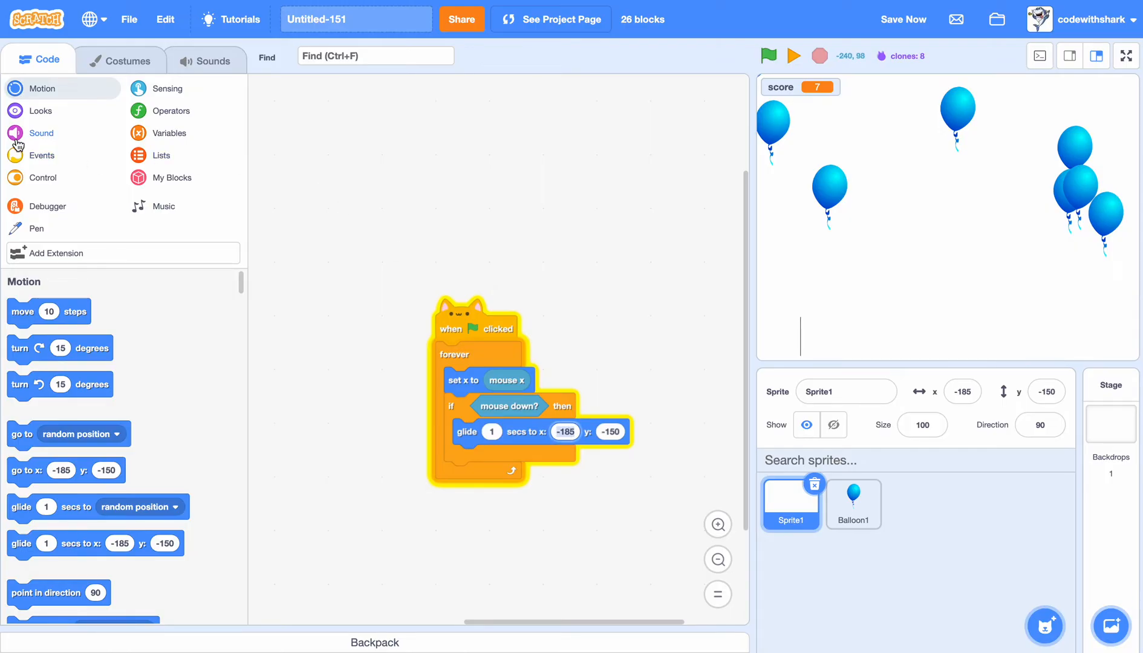
scroll("down", 3)
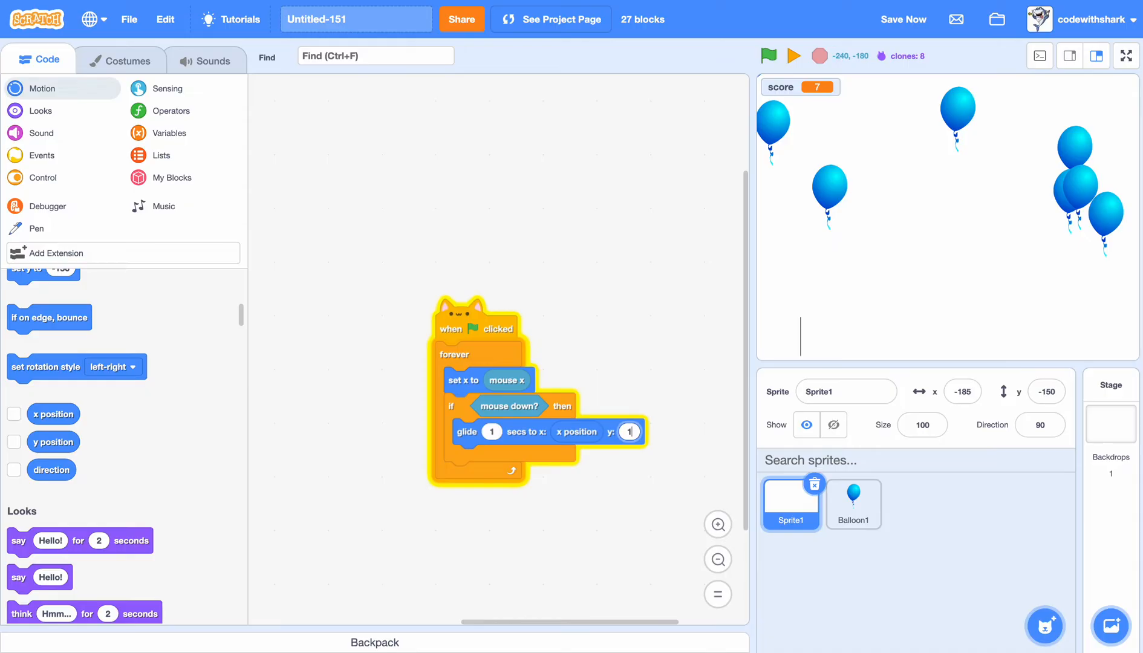
type("170")
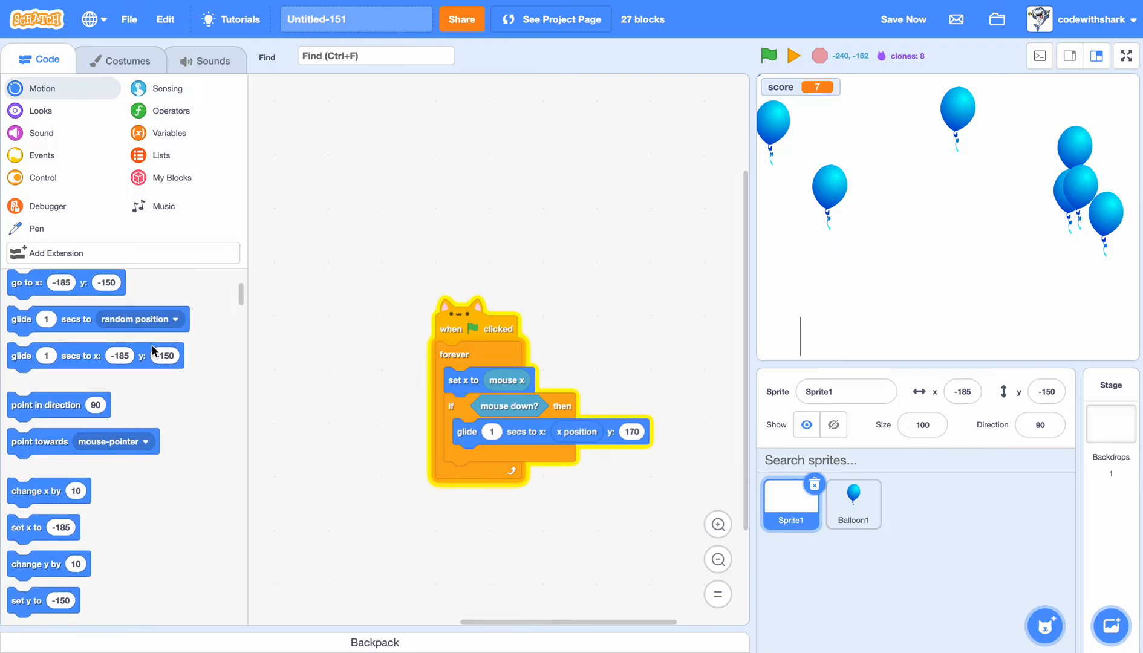
- Reset the dart with set y to -150 after each shot and start it at x 0, y -150
scroll("down", 3)
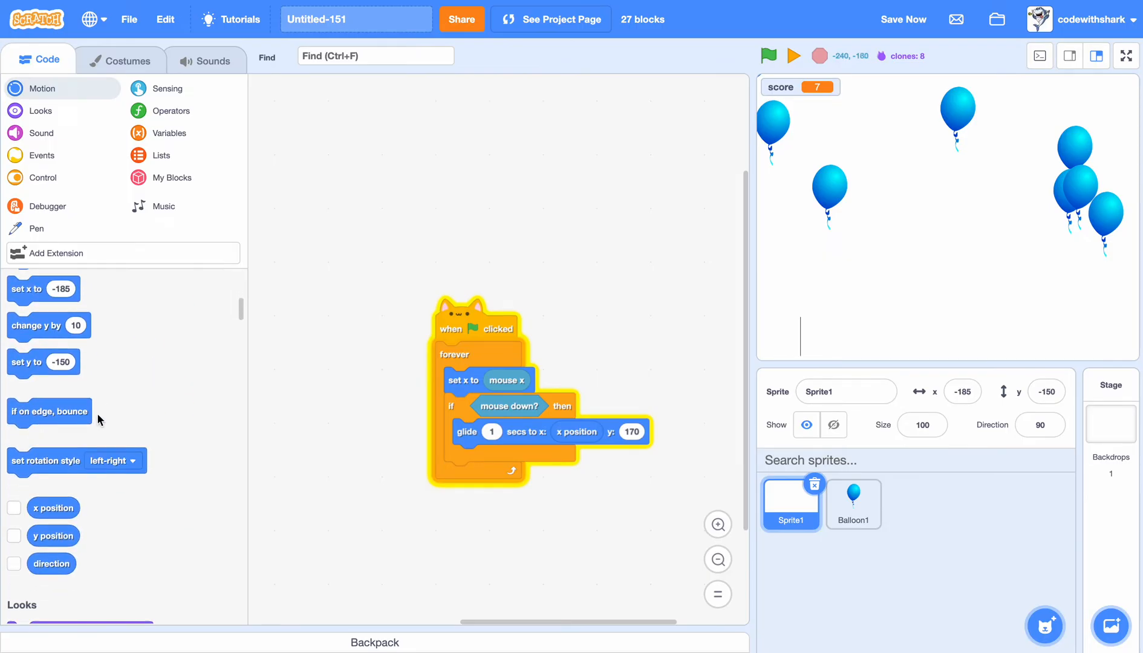
left_click_drag(44, 363, 474, 491)
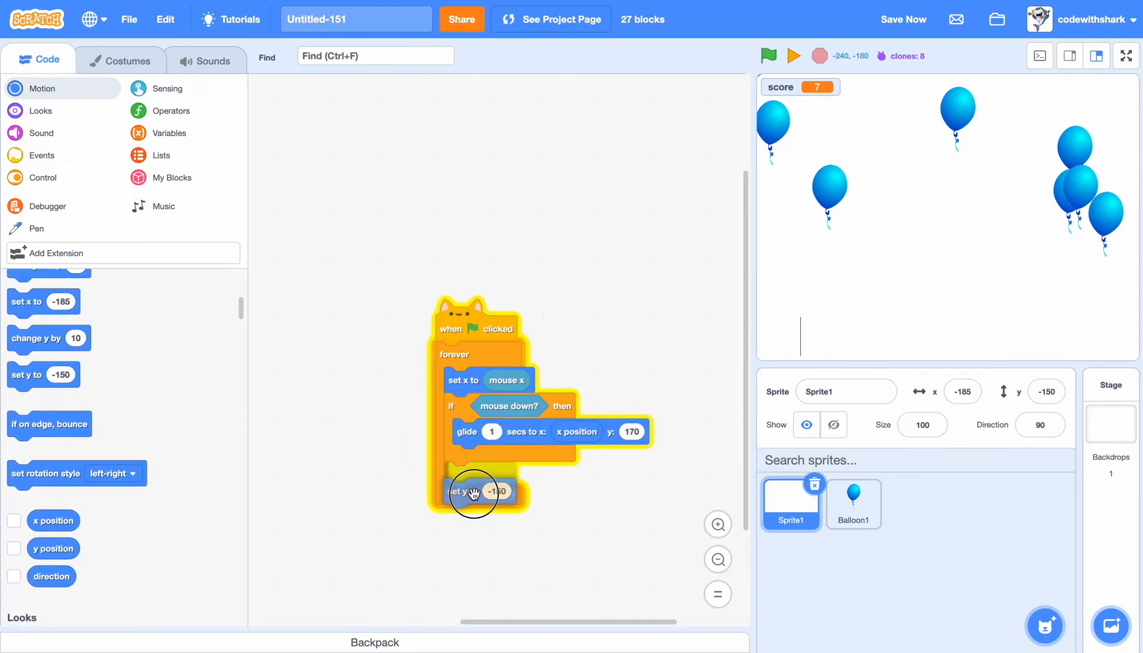
left_click_drag(473, 491, 500, 474)
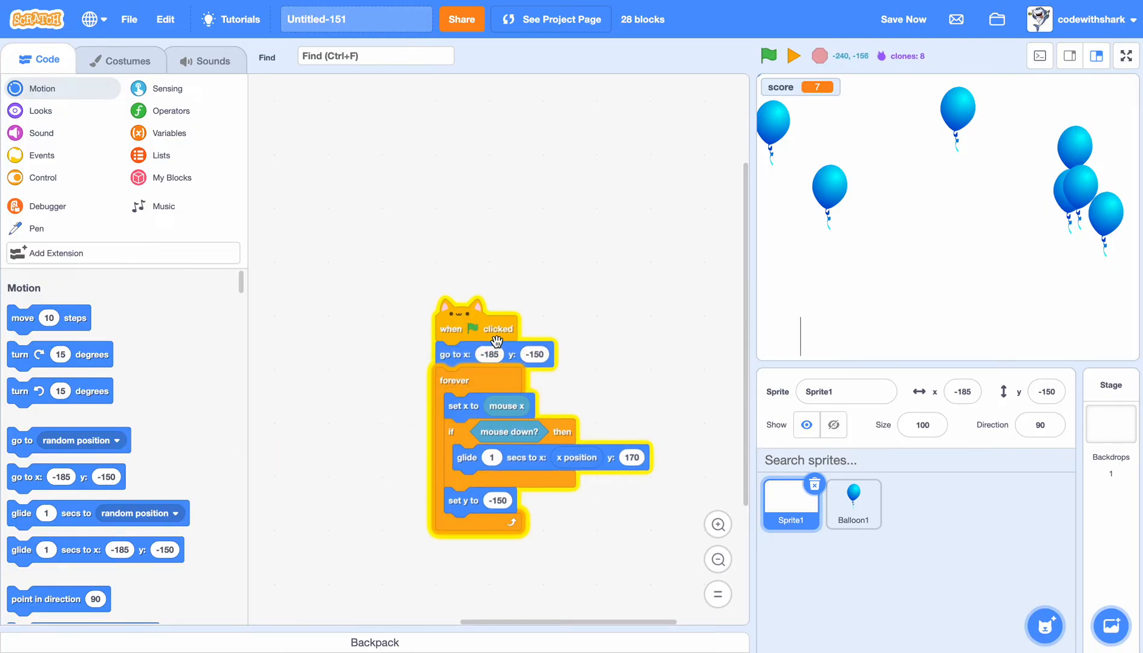
left_click(489, 354)
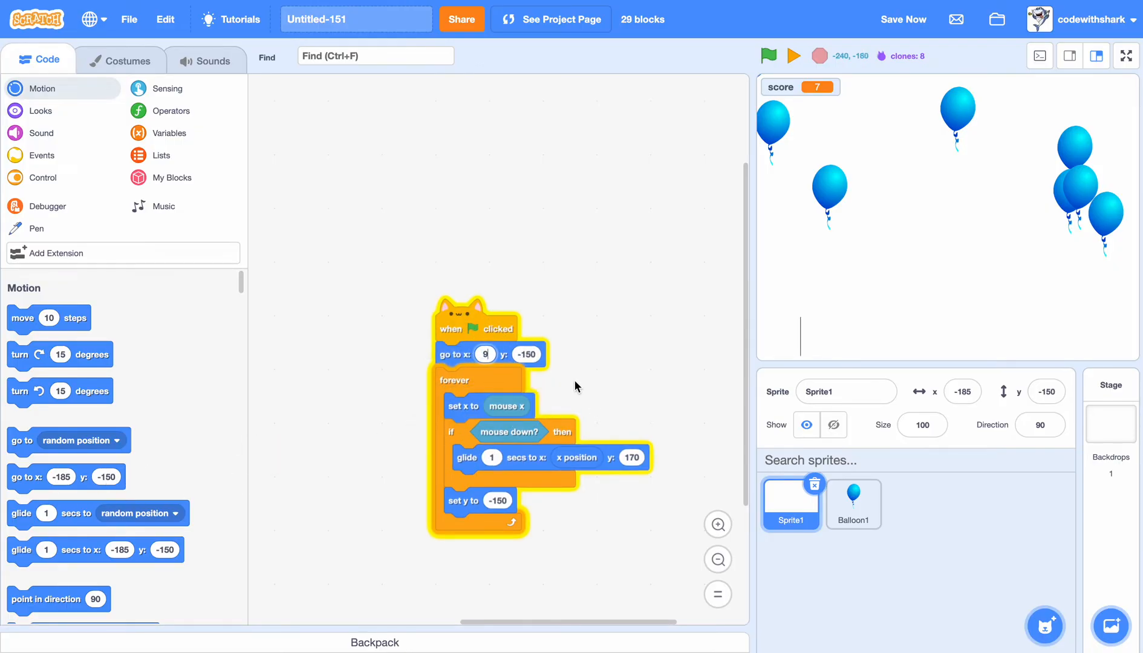
left_click(768, 55)
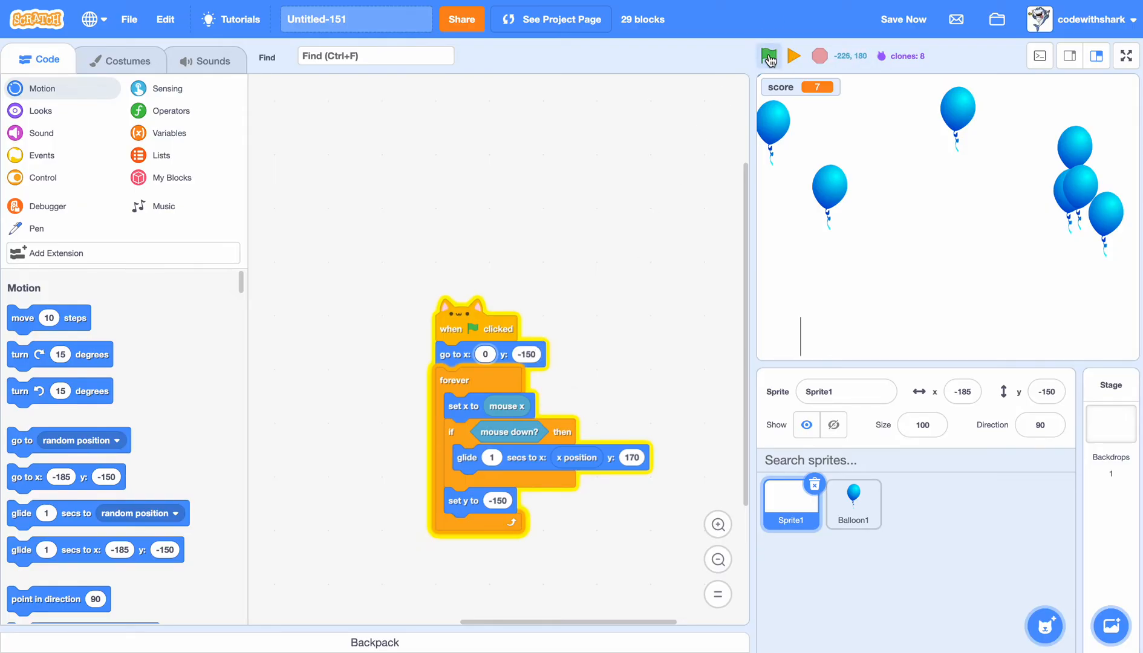
- Play-test the 0.5-second dart shot up to a score of 13 and stop the game
left_click(768, 55)
type("0.5")
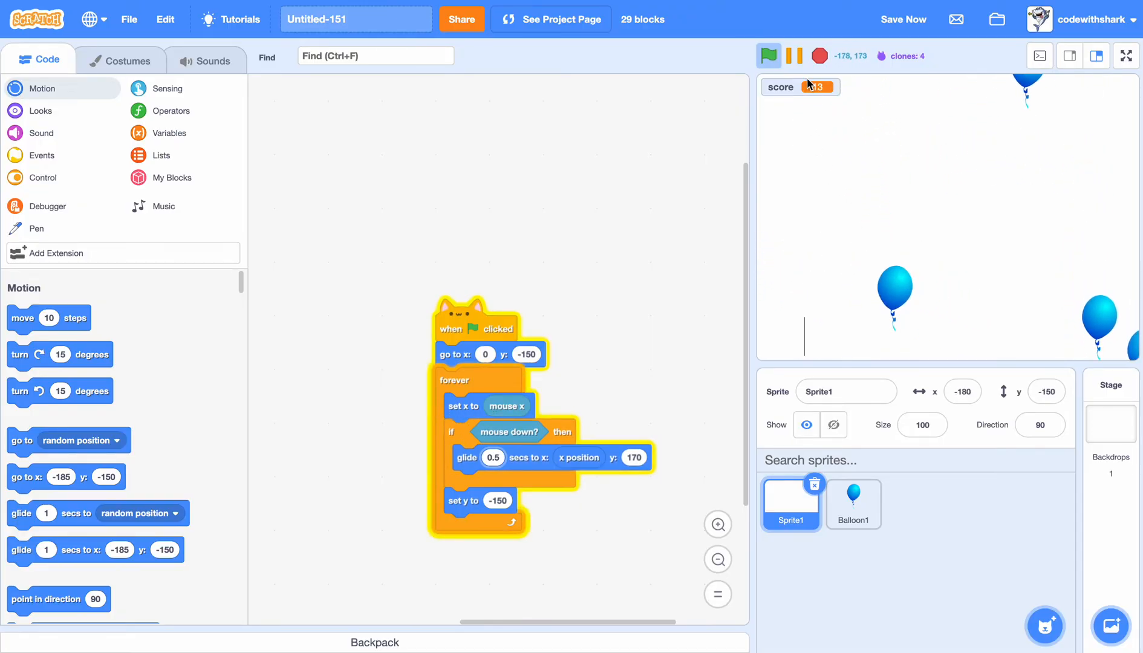
left_click(853, 505)
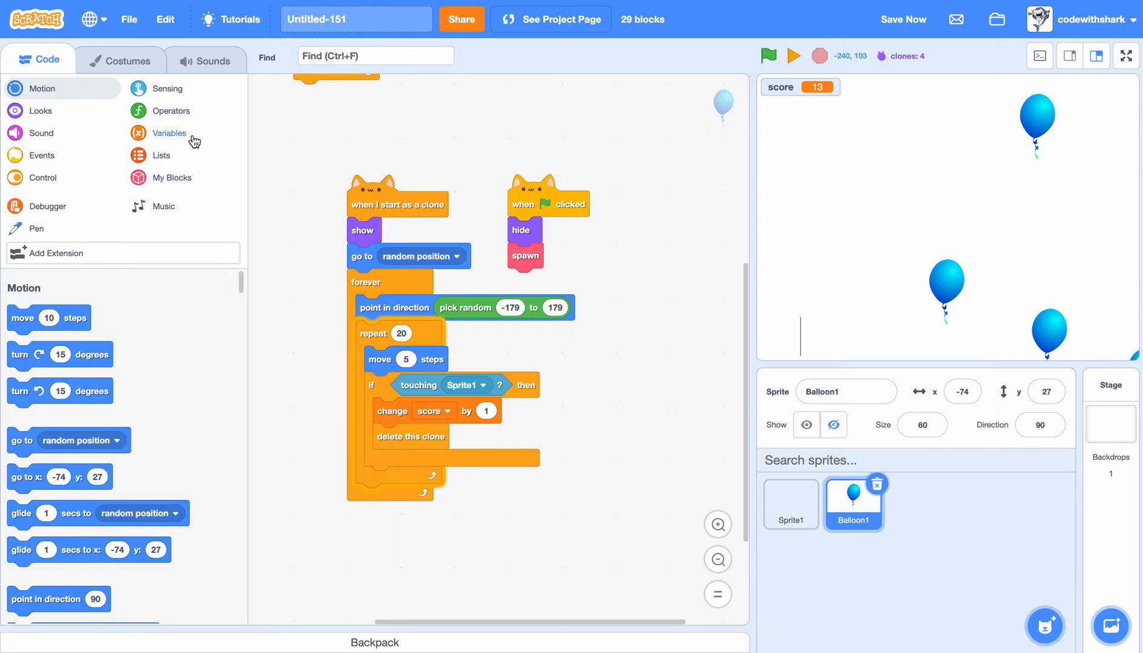
- Create a clone variable and change it by 1 in the touching branch
left_click(168, 133)
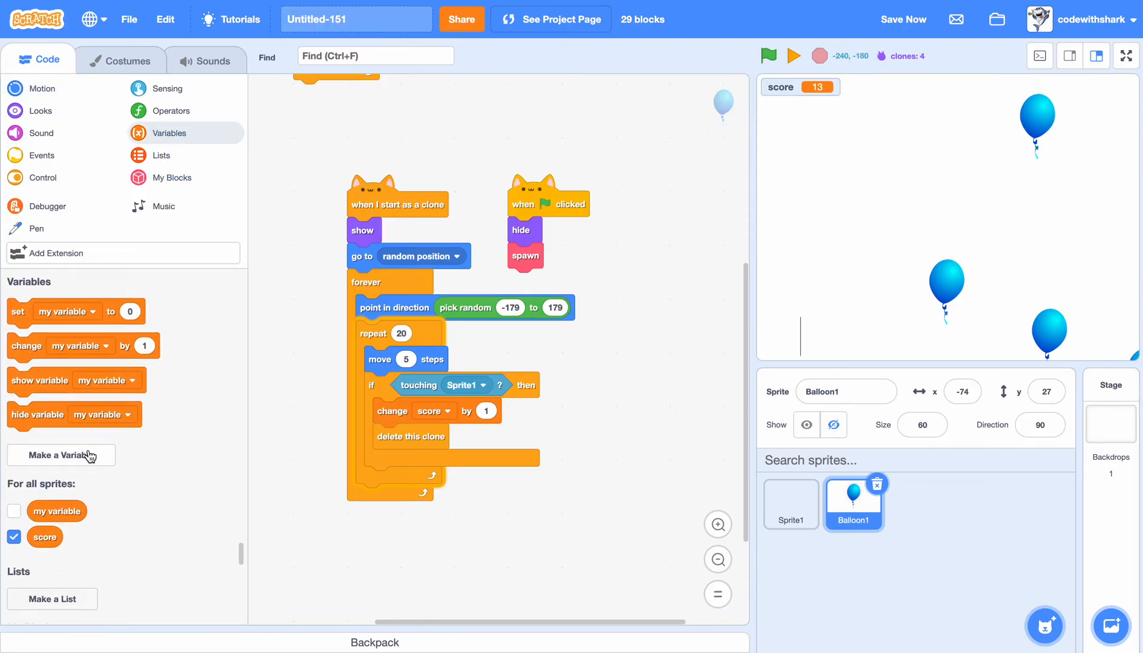
left_click(62, 454)
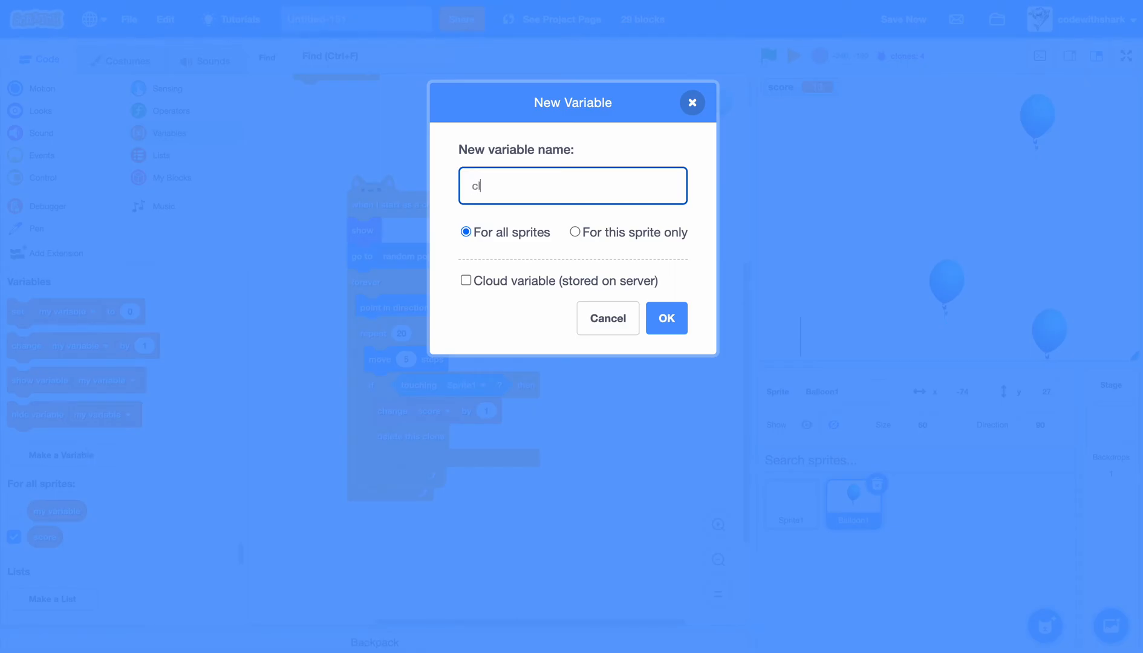
type("lone")
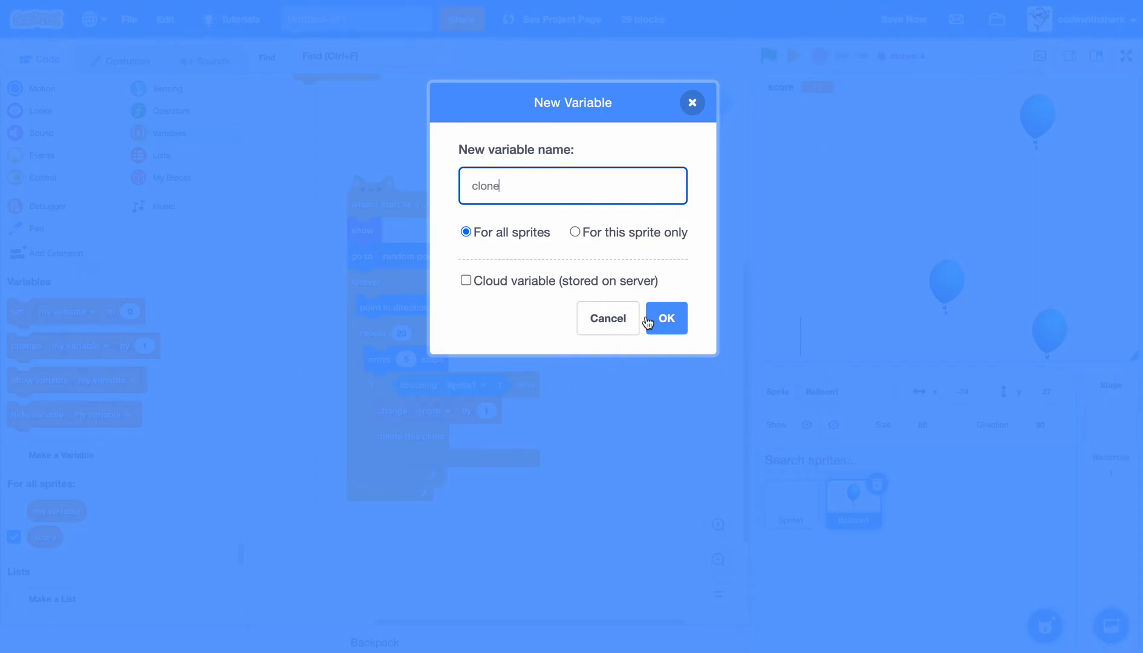
left_click(664, 319)
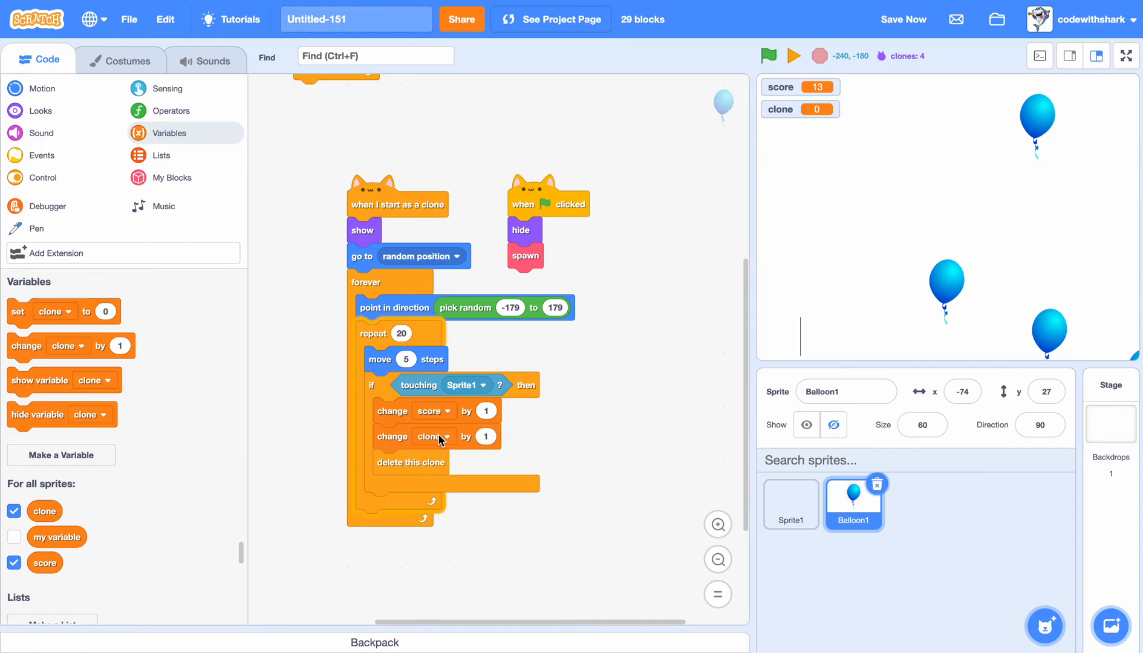
left_click(432, 435)
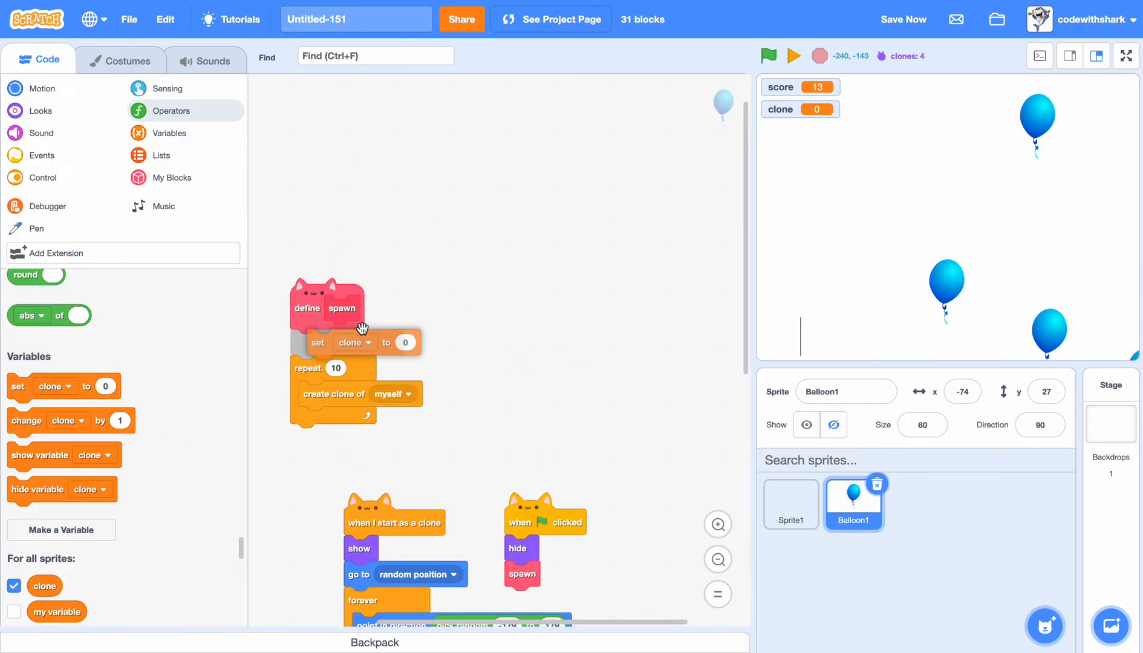
- Set clone to 10 in spawn, reset it to 0 at start, spawn forever when clone = 0, and test
type("10")
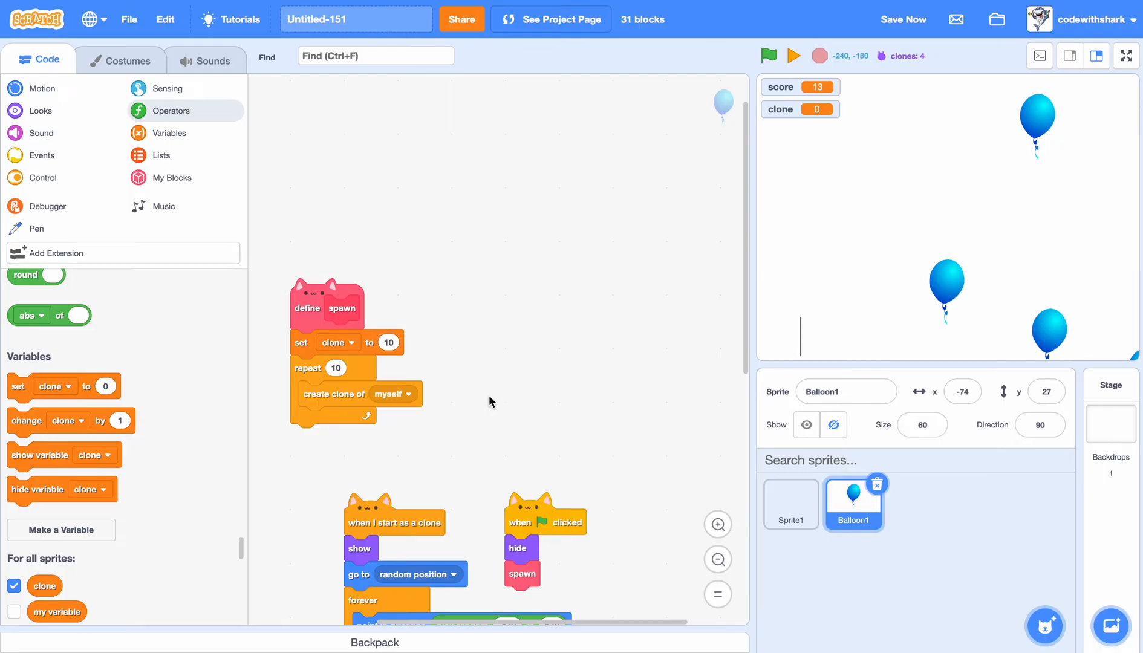
left_click(44, 176)
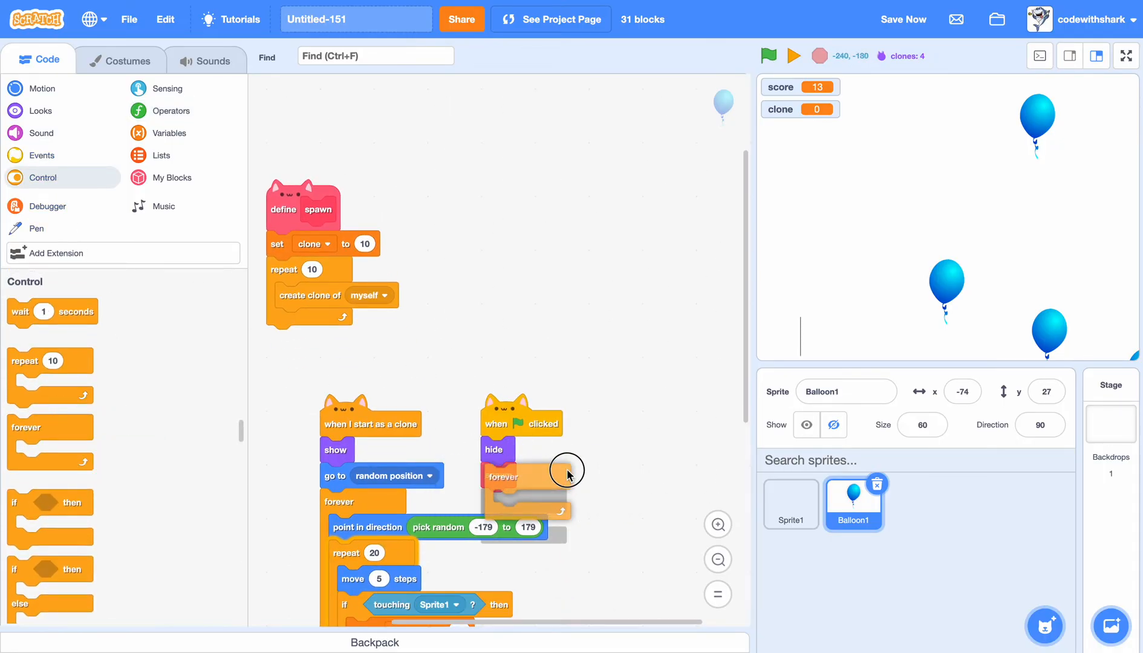
left_click_drag(565, 470, 506, 500)
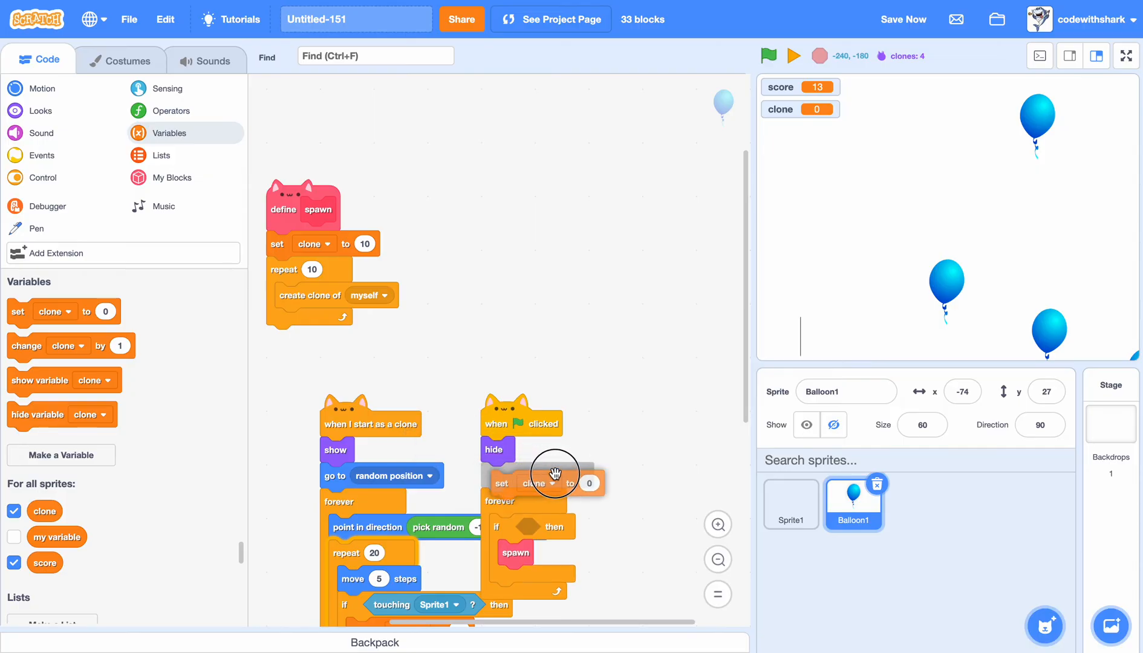
left_click(169, 110)
type("0")
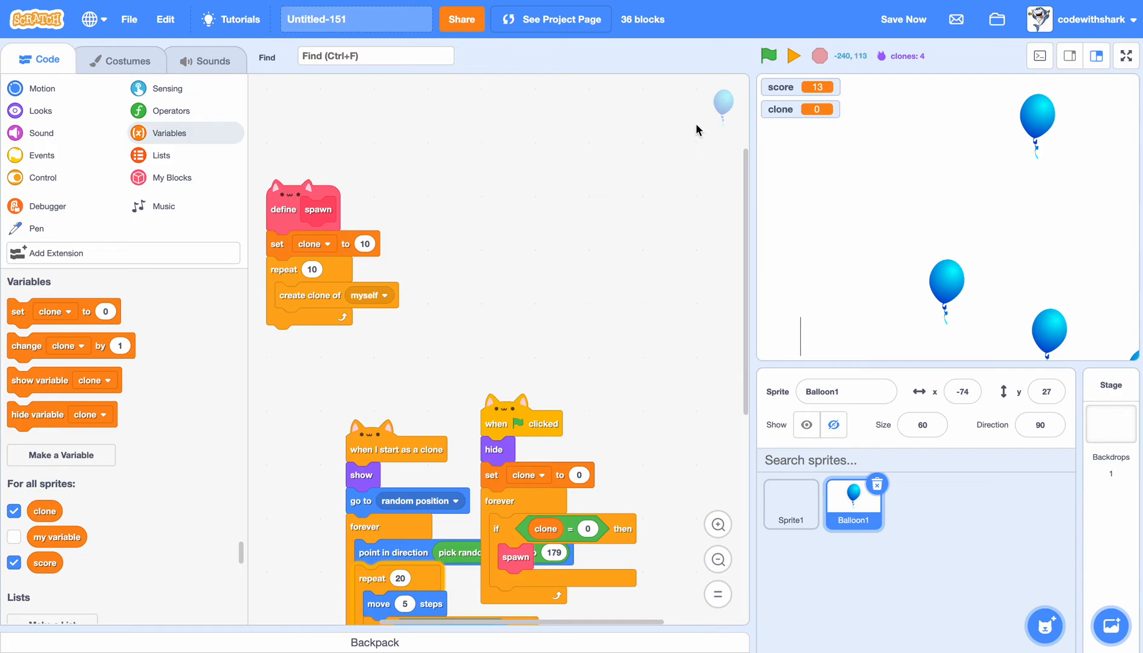
left_click(768, 56)
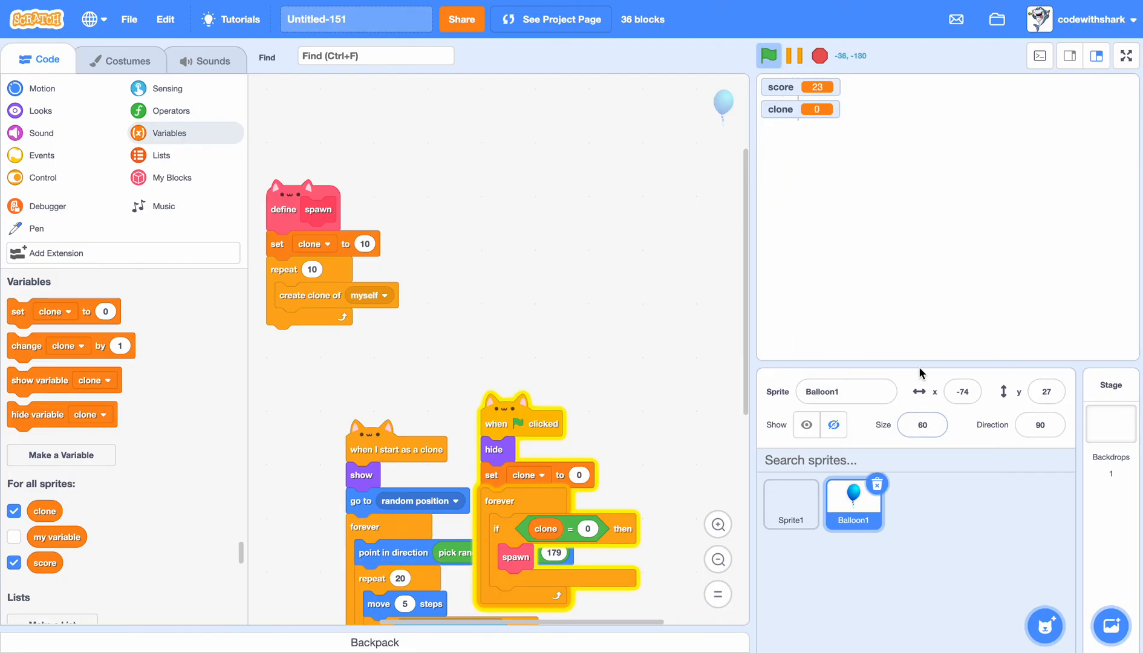
- Restart the game twice, then make the green-flag block set score to 0 instead of clone
left_click(768, 55)
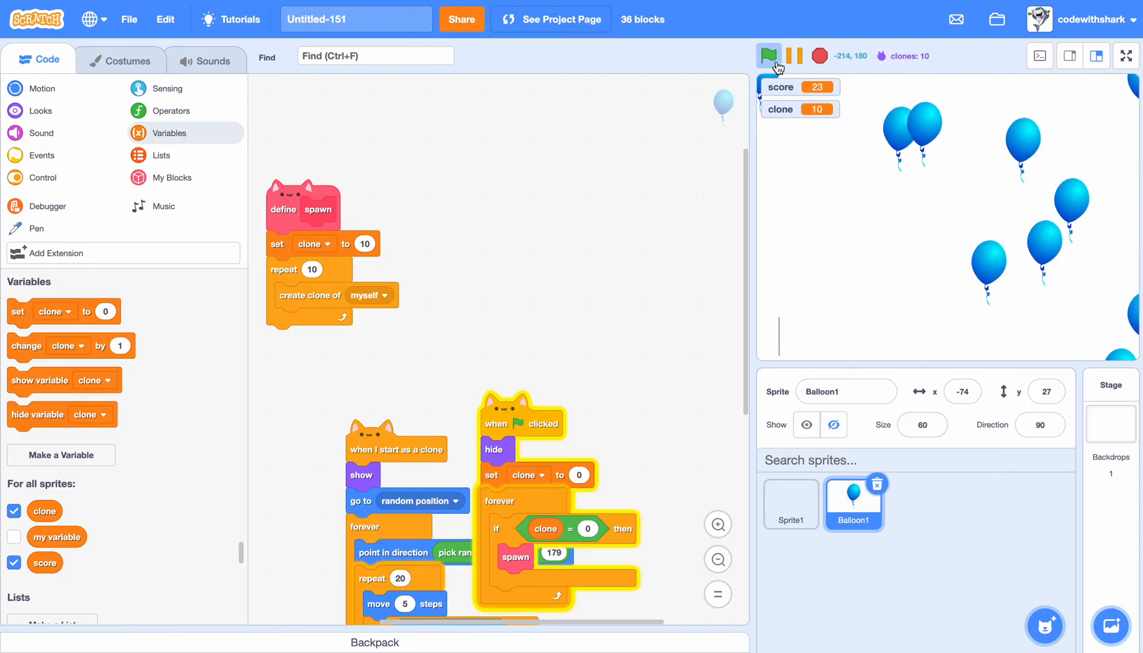
left_click(768, 56)
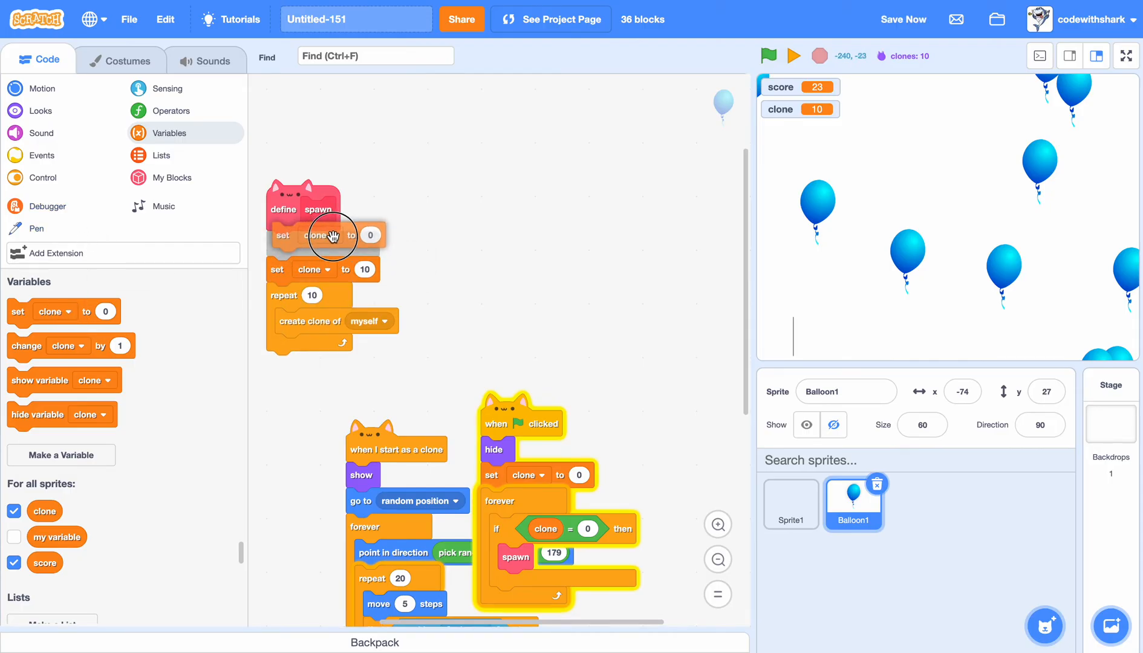
left_click(539, 448)
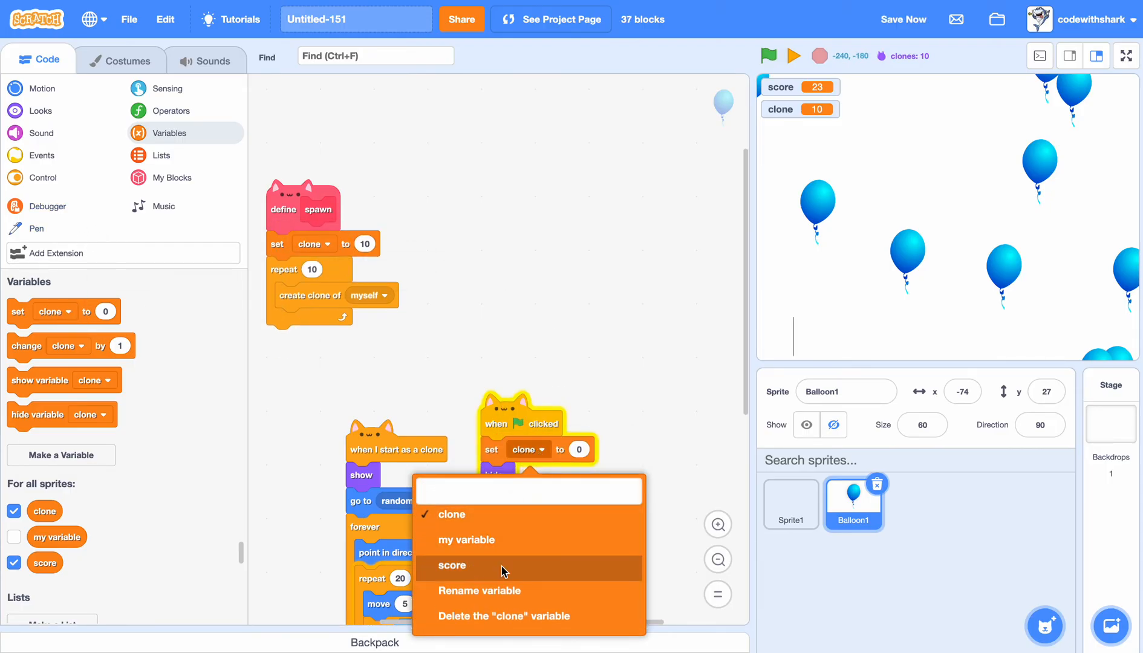
left_click(452, 566)
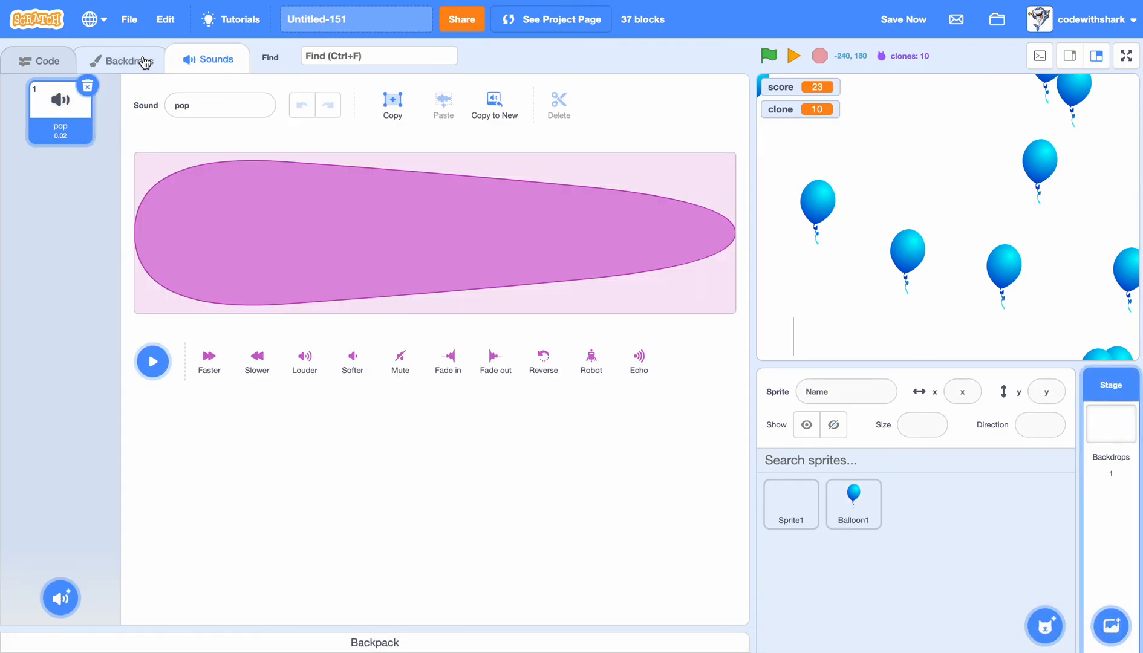
- Give the Stage the Blue Sky backdrop and preview its pop sound
left_click(1111, 625)
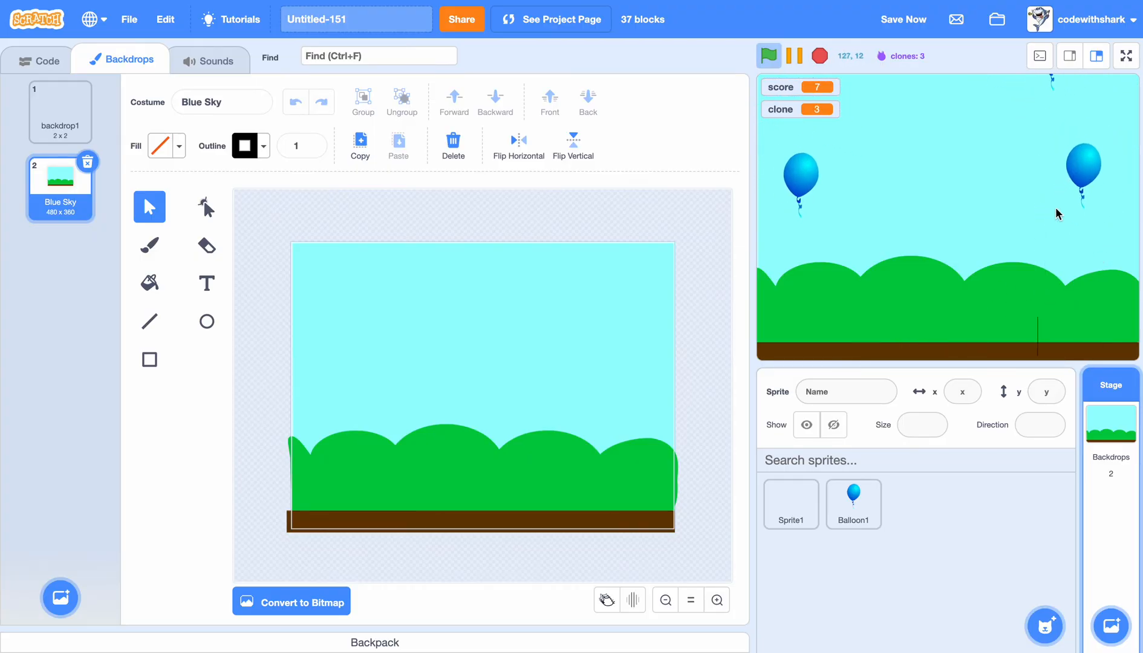
left_click(214, 59)
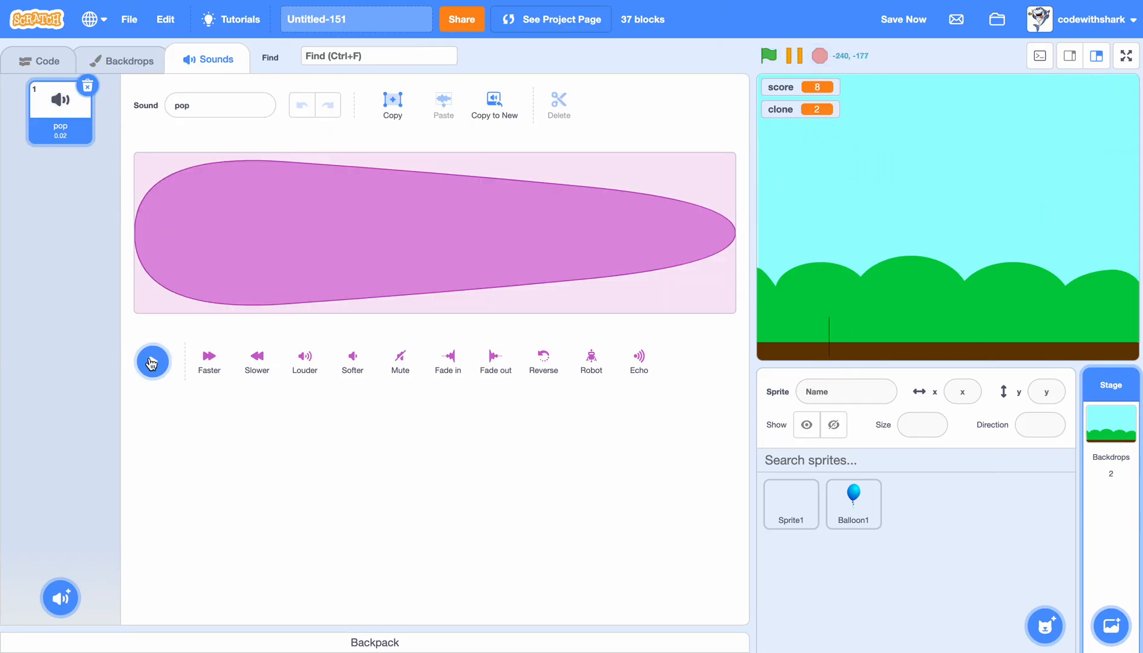
left_click(40, 60)
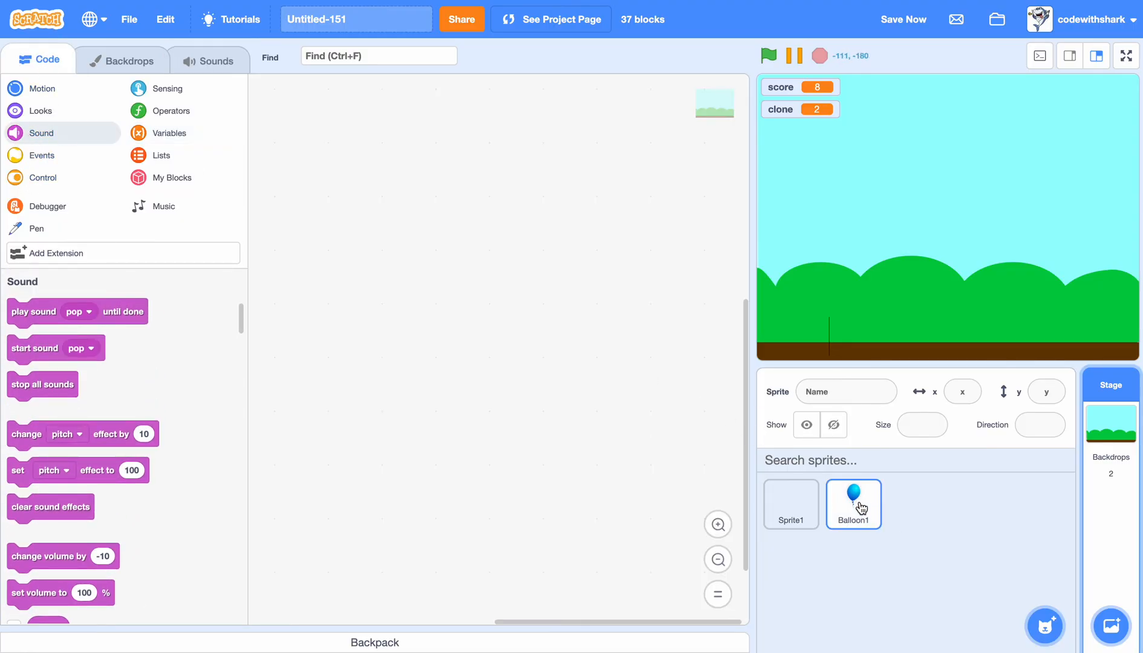
- Start sound Pop in the balloon's touching branch, test to a score of 12, then select the Stage
left_click(853, 503)
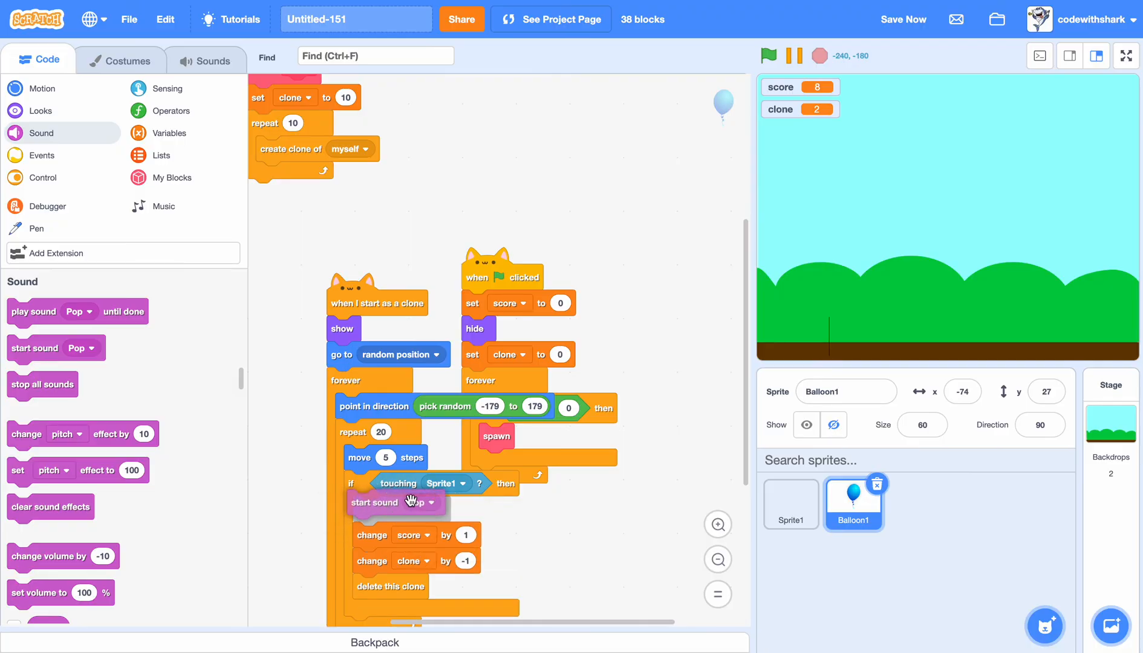
left_click(768, 56)
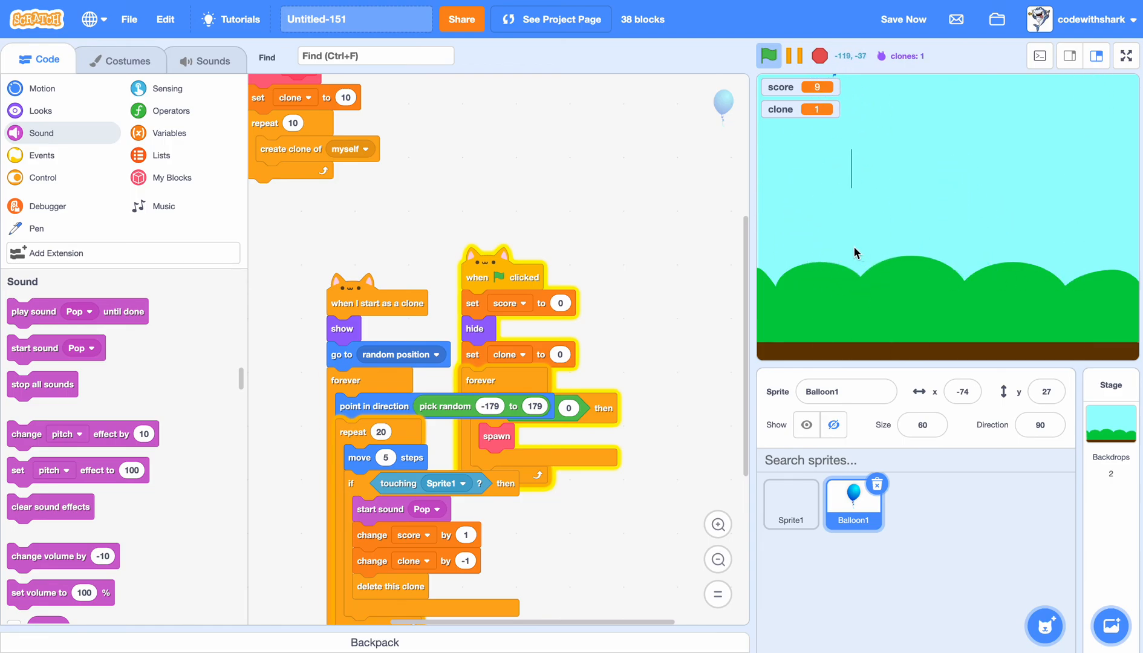
left_click(846, 176)
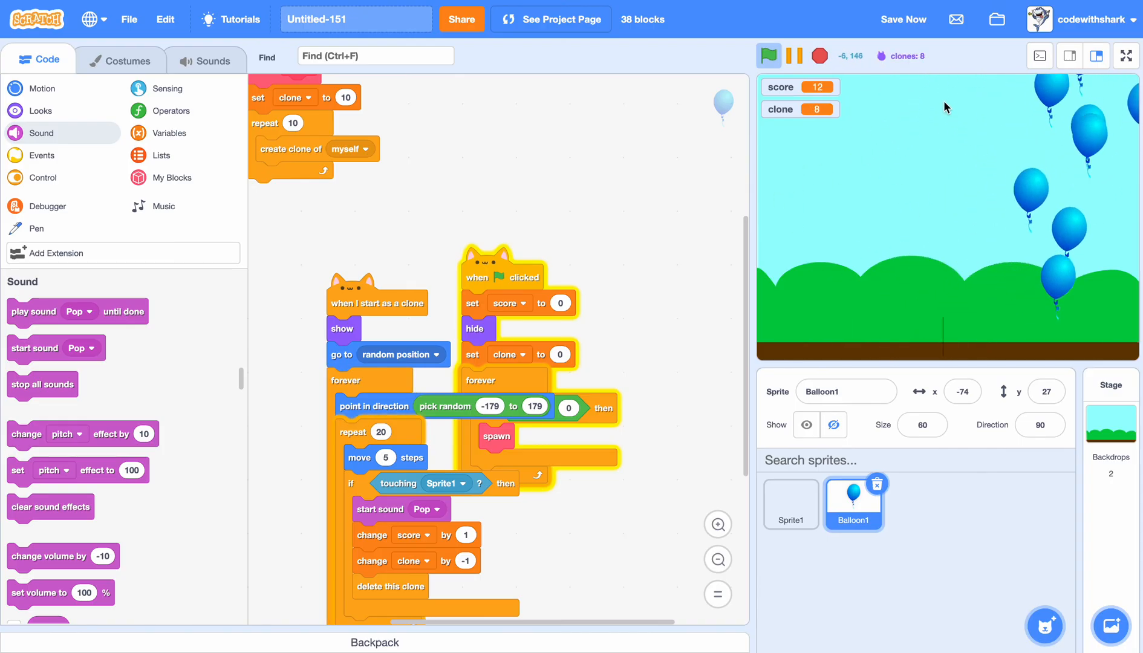
left_click(768, 56)
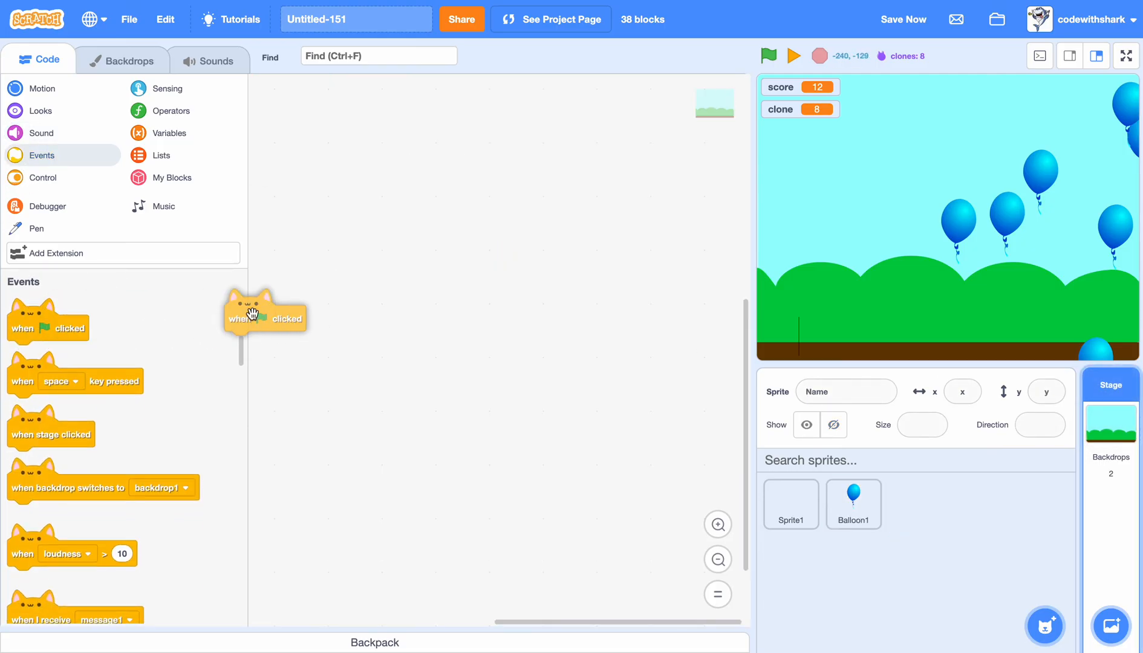
- Begin a green-flag forever script on the Stage and browse the Loops sound library
left_click(42, 177)
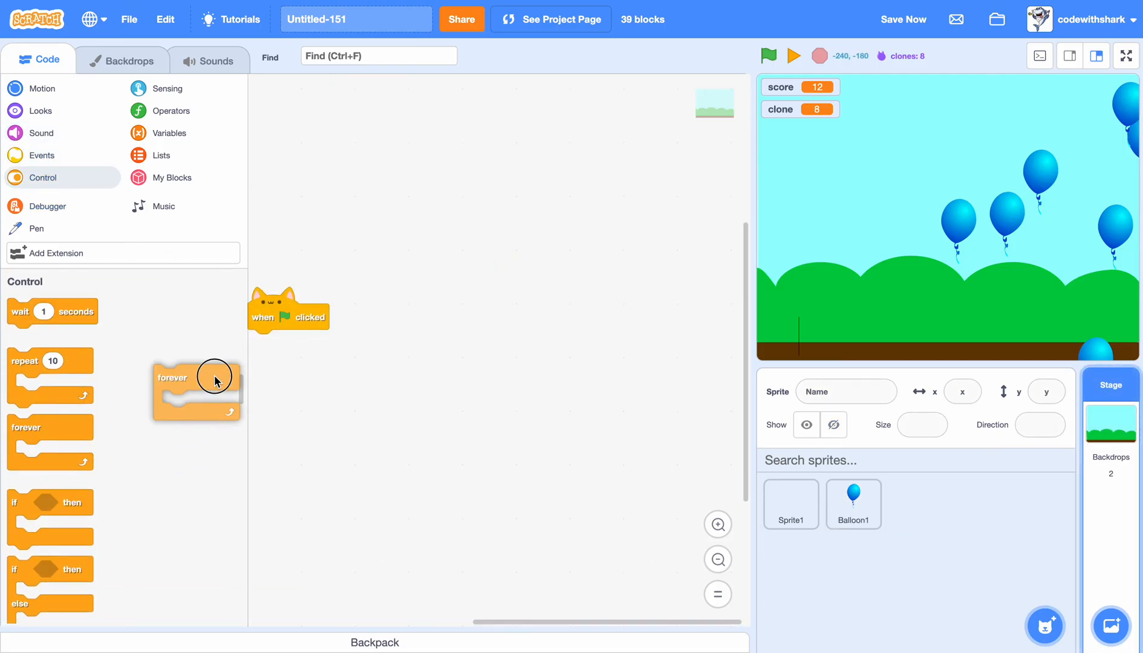
left_click(208, 60)
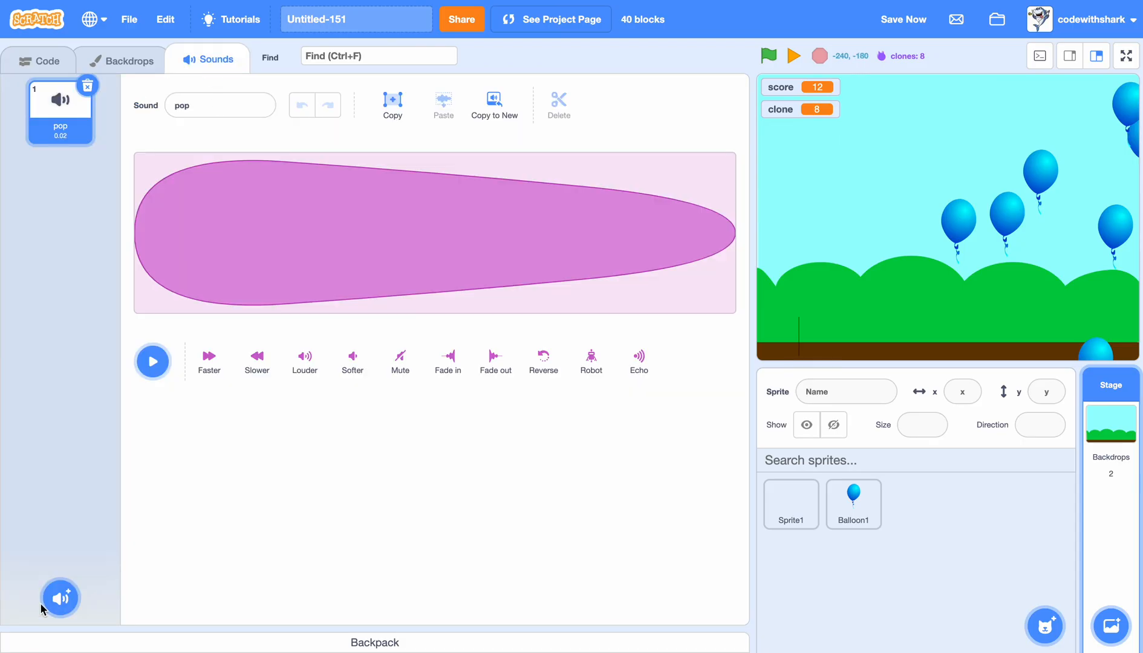
left_click(61, 598)
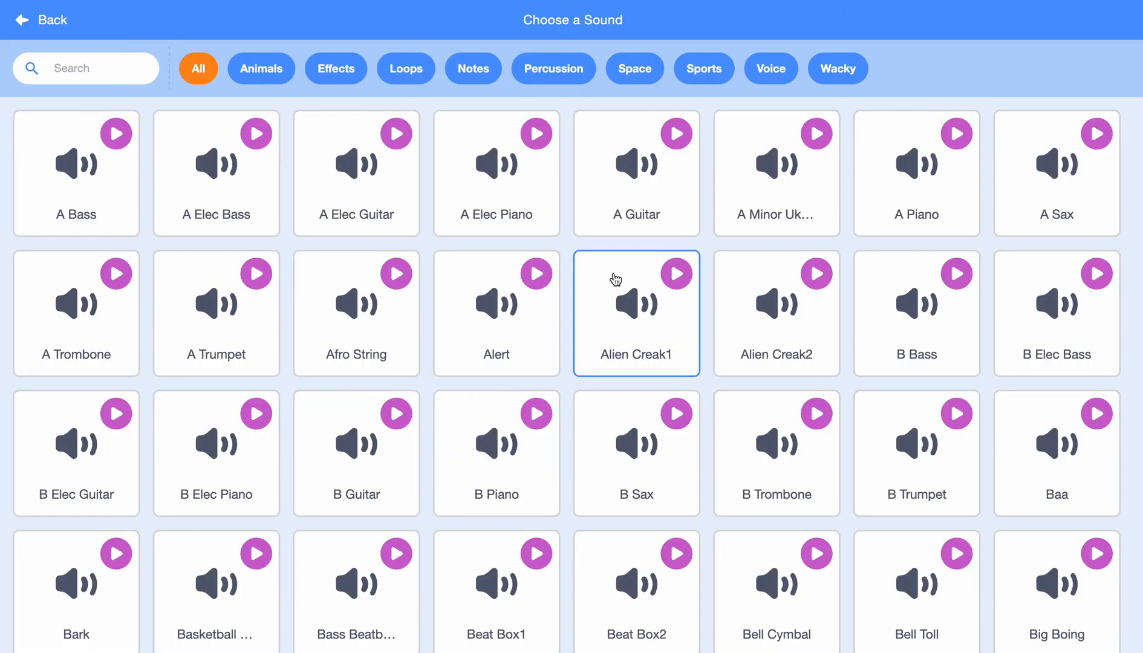
left_click(405, 68)
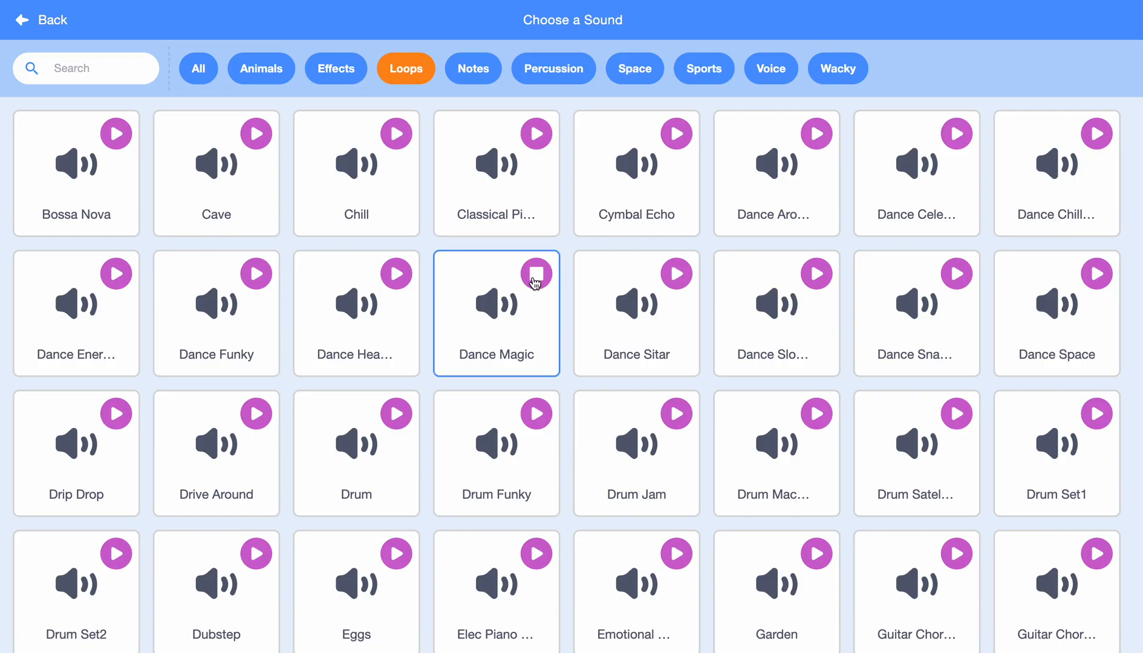
- Preview and add the Xylo4 music loop to the Stage's sounds
scroll("down", 3)
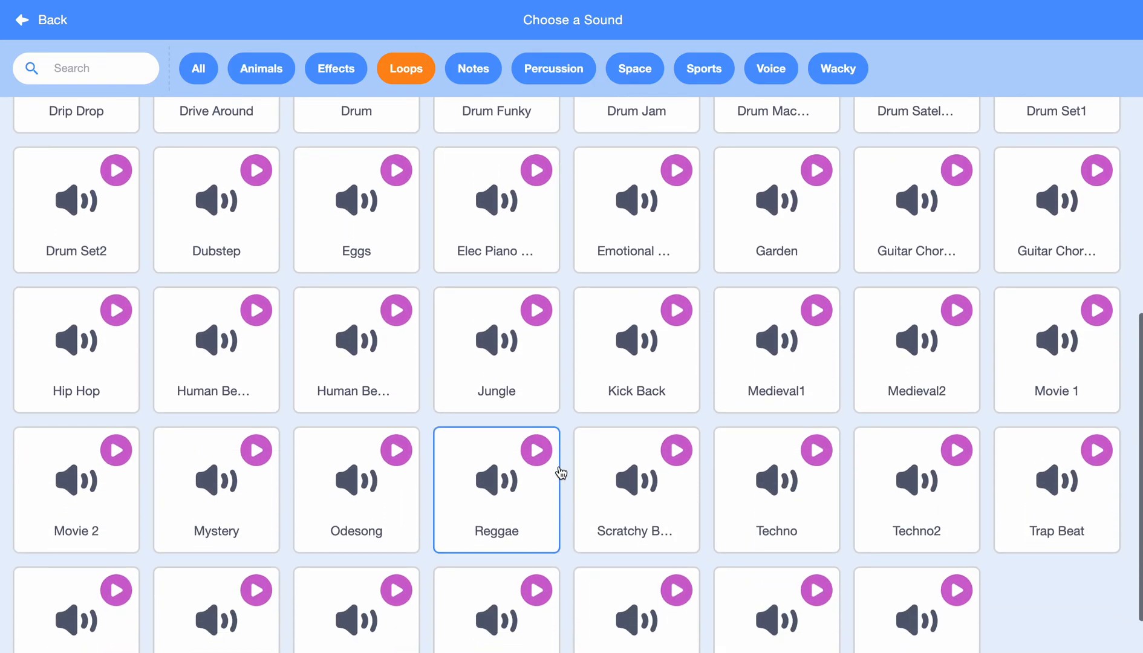
scroll("down", 3)
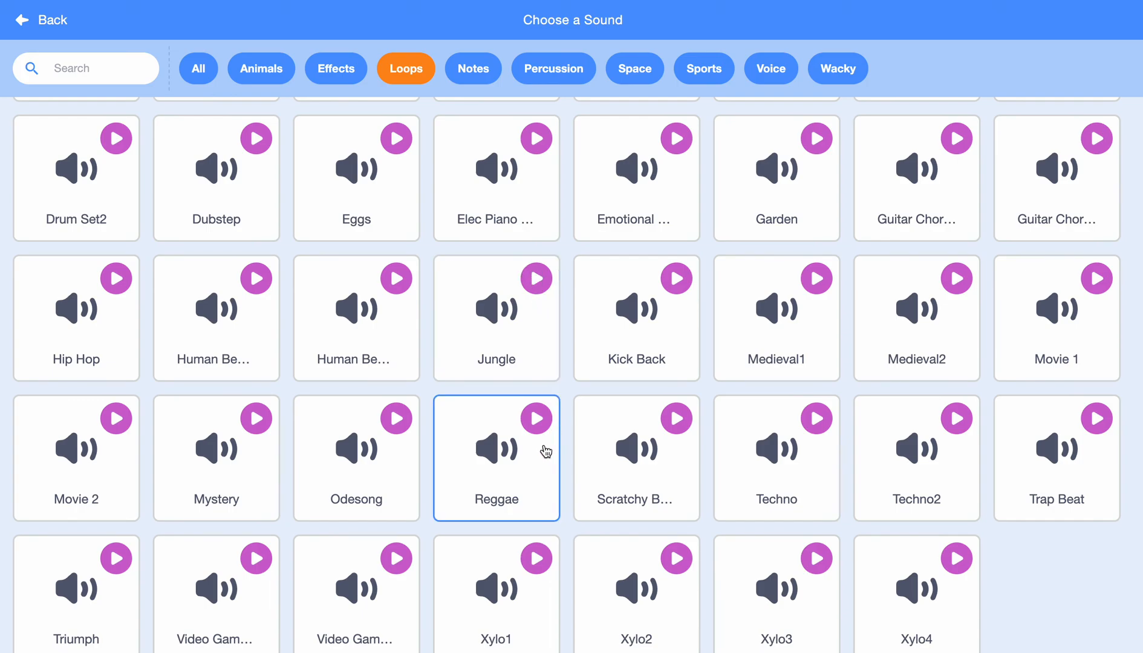
left_click(636, 457)
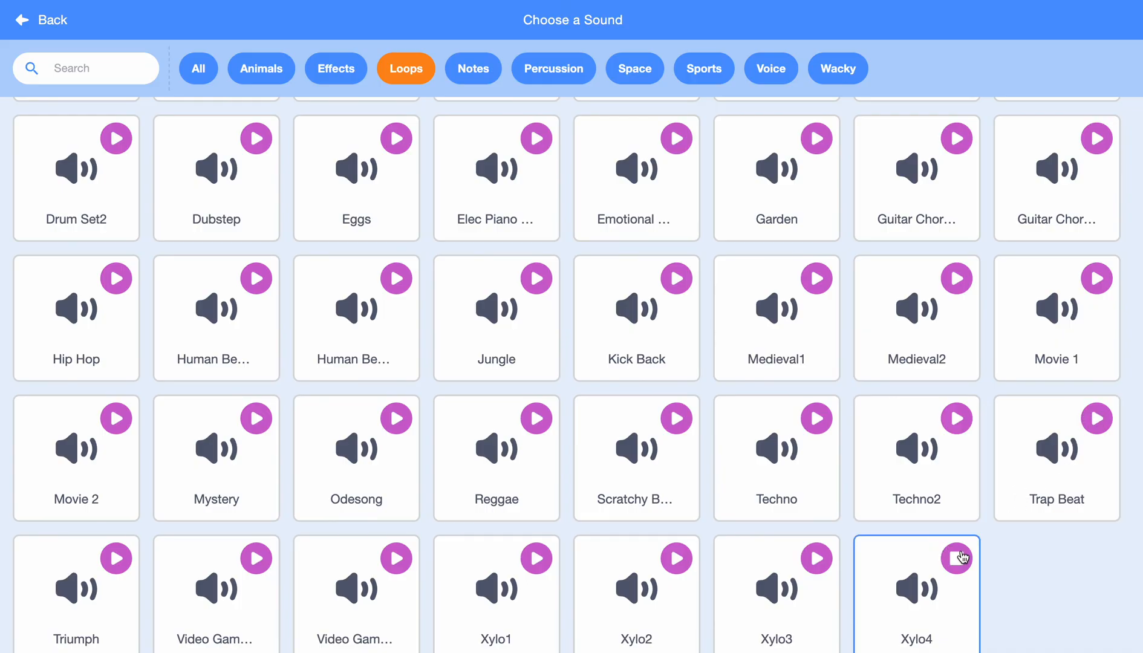
left_click(962, 557)
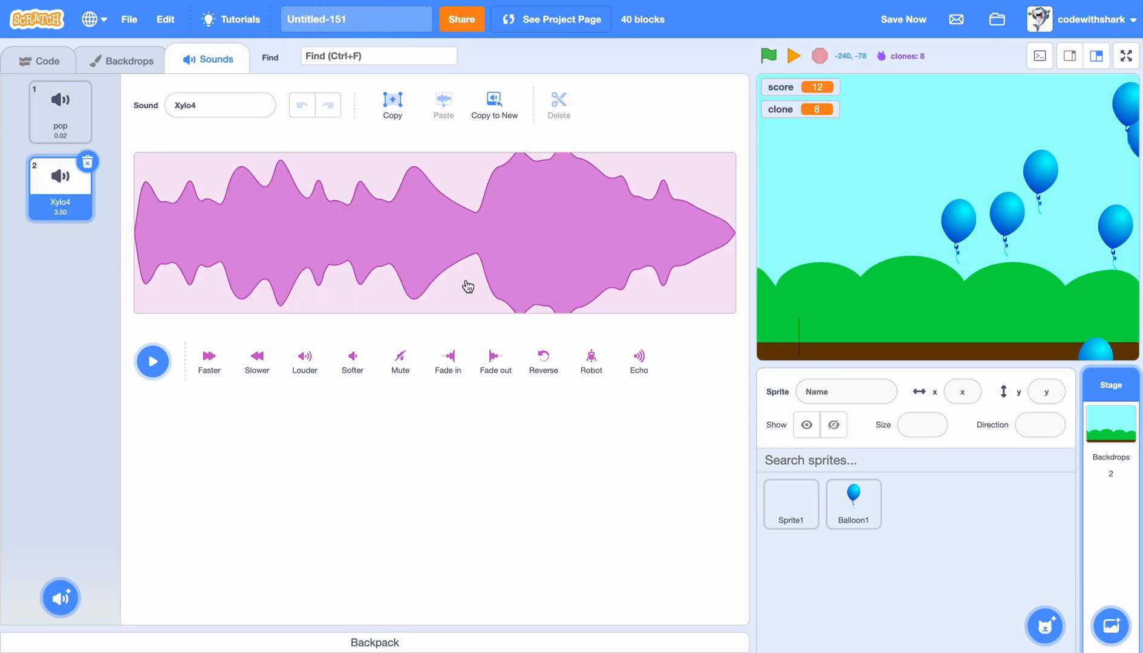
- Add 'play sound Xylo4 until done' to the Stage's green-flag forever loop and test it
left_click(40, 59)
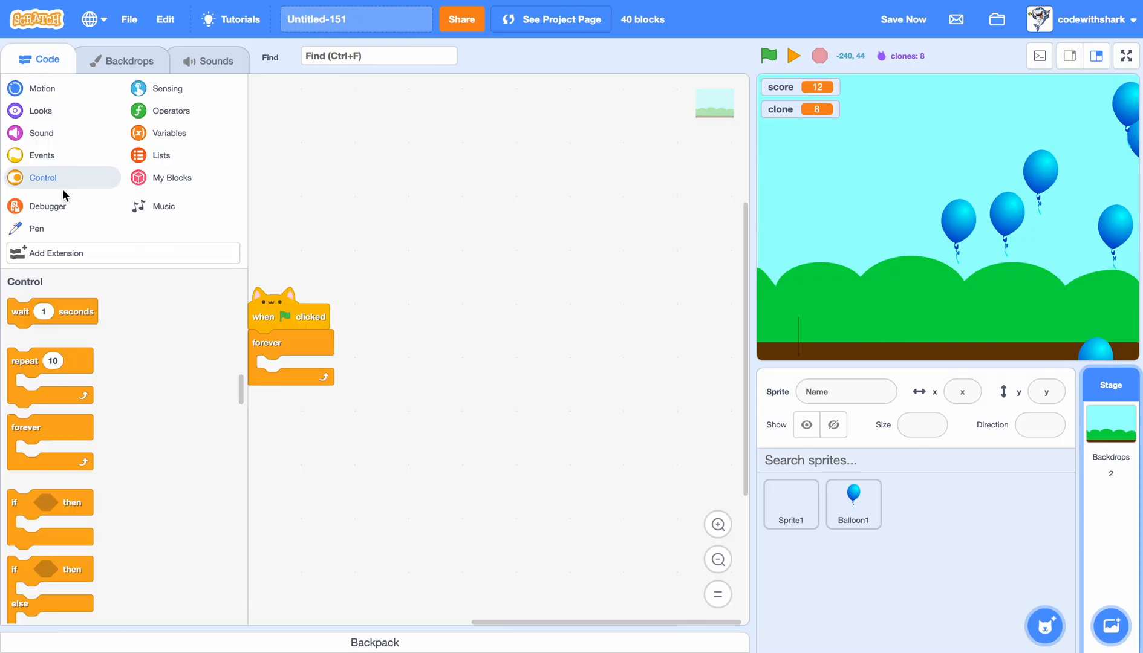
left_click(41, 133)
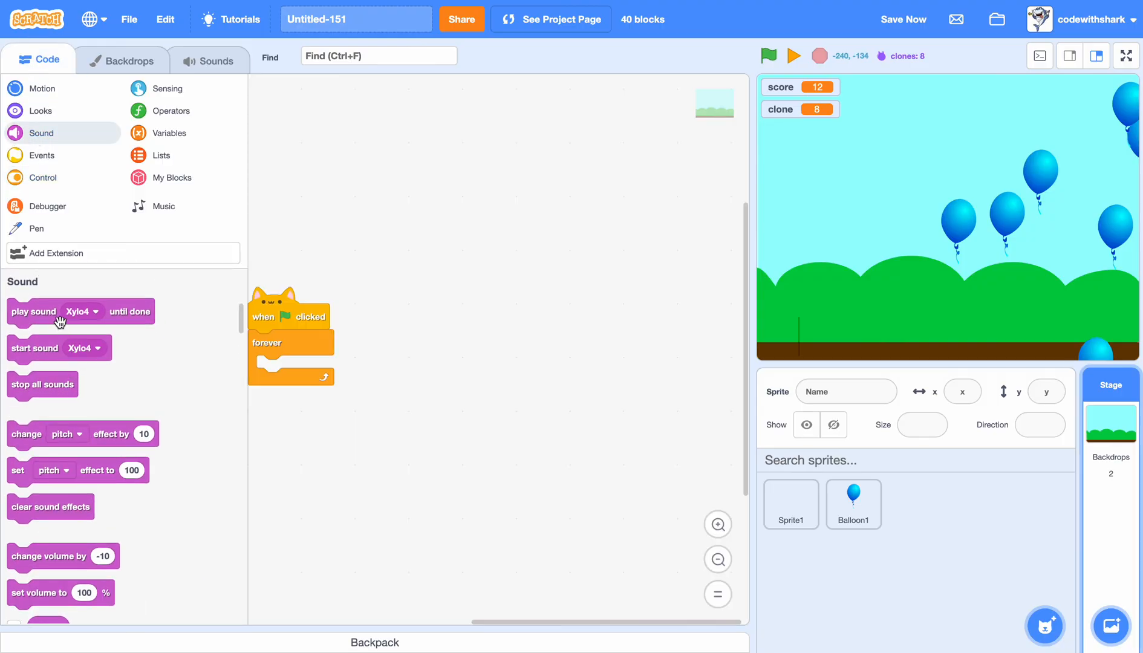
left_click_drag(34, 311, 321, 379)
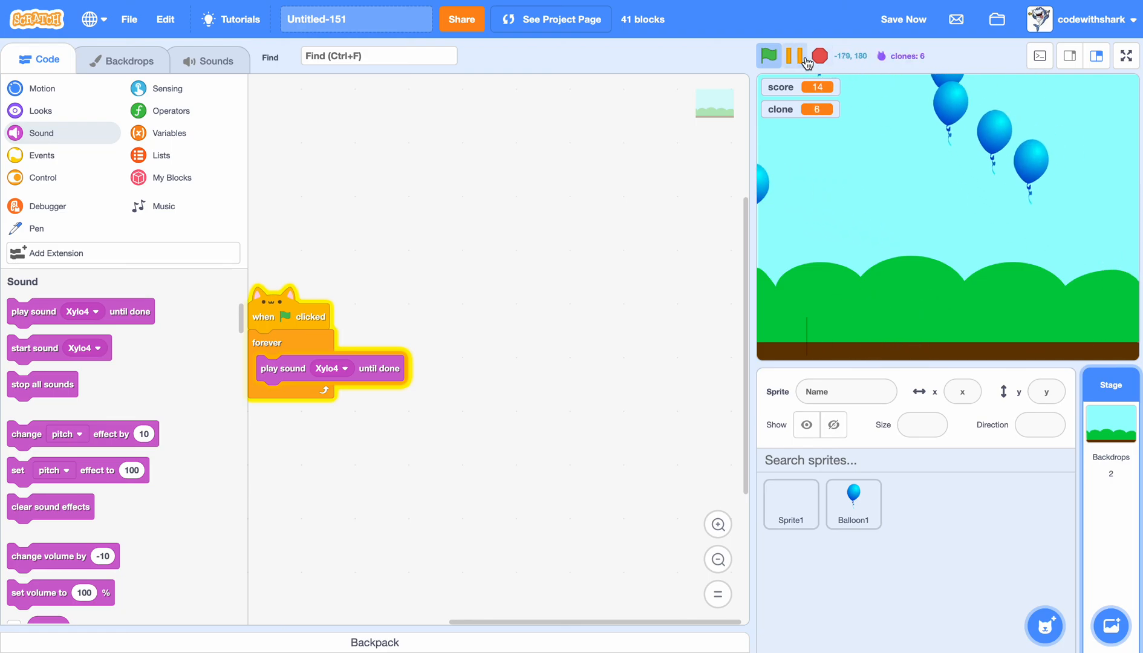
left_click(794, 55)
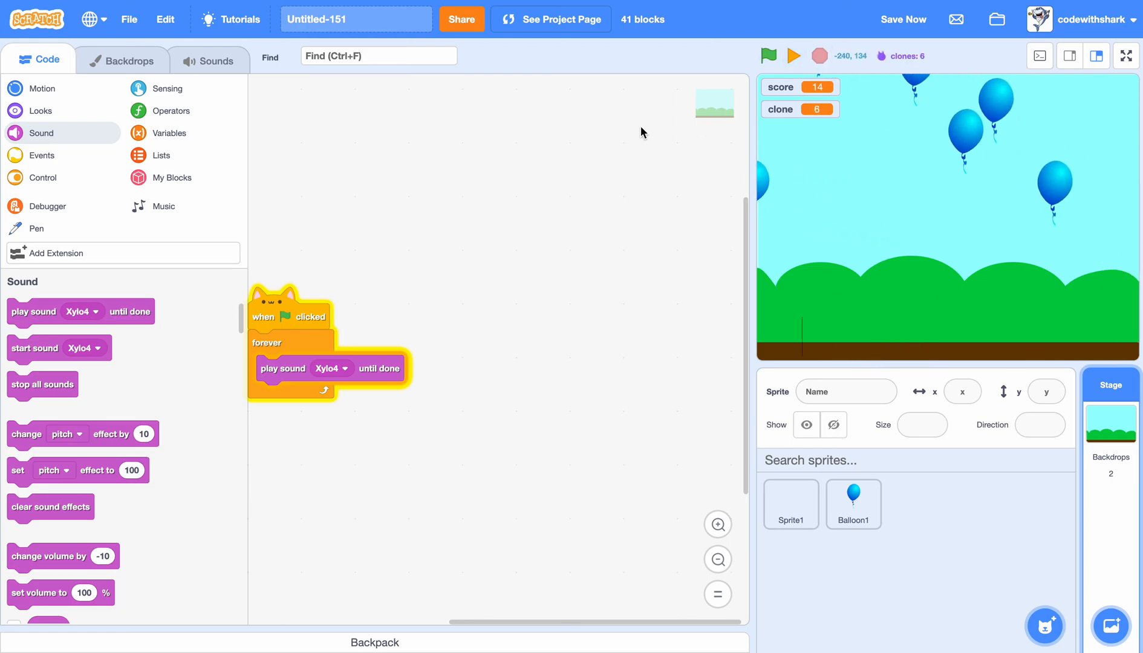
mouse_move(595, 296)
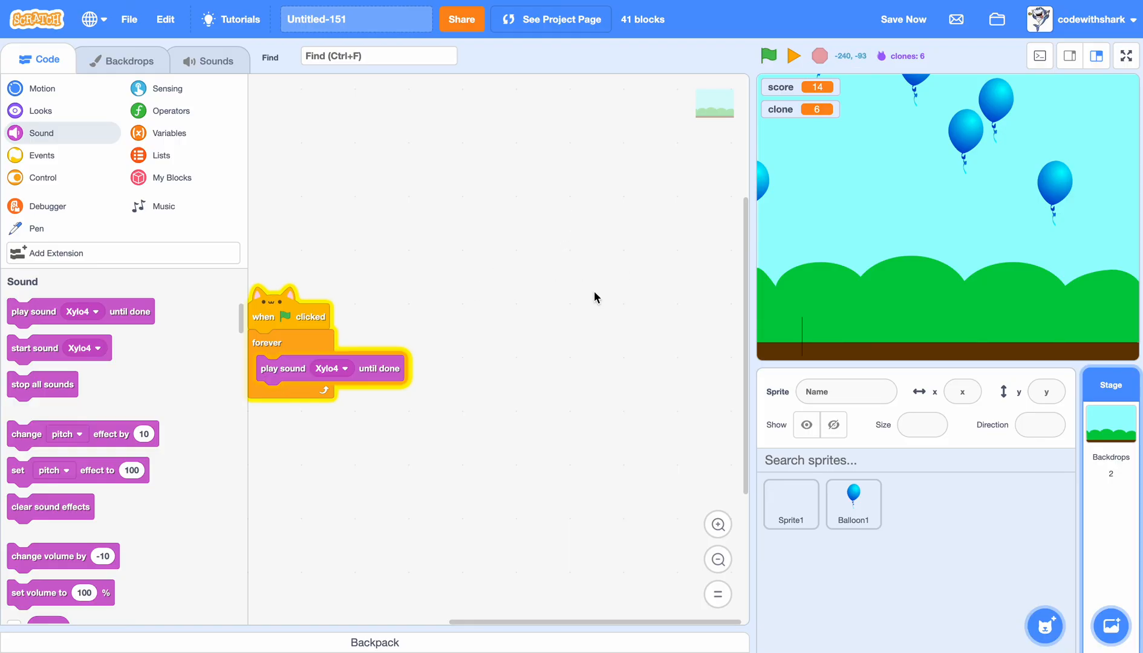
mouse_move(864, 157)
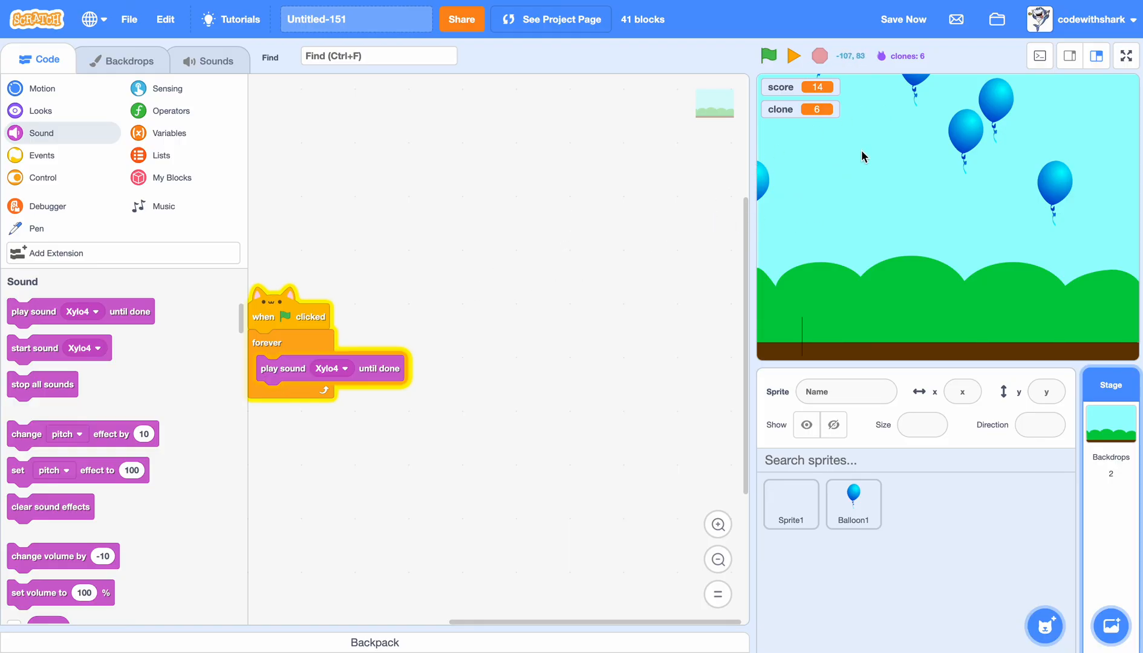